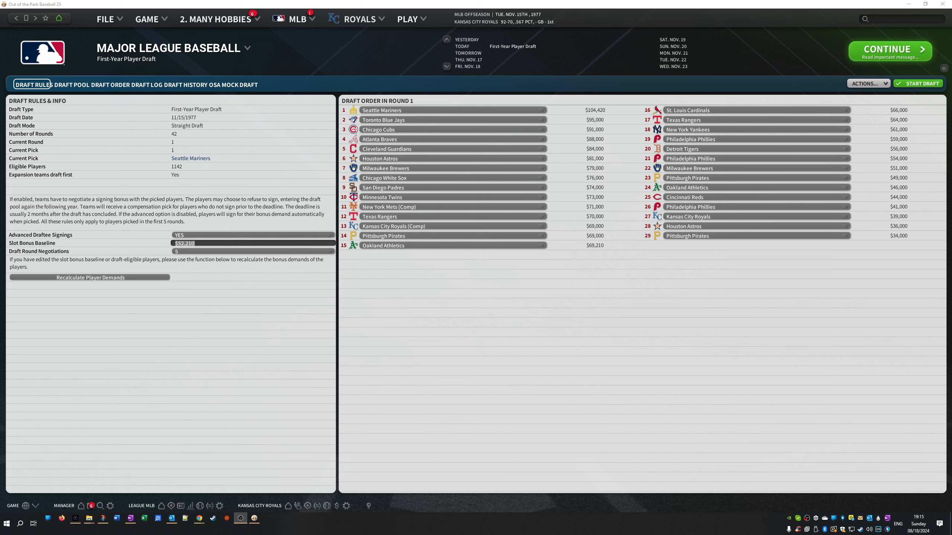
{"action": "mouse_move", "coordinate": [616, 355]}
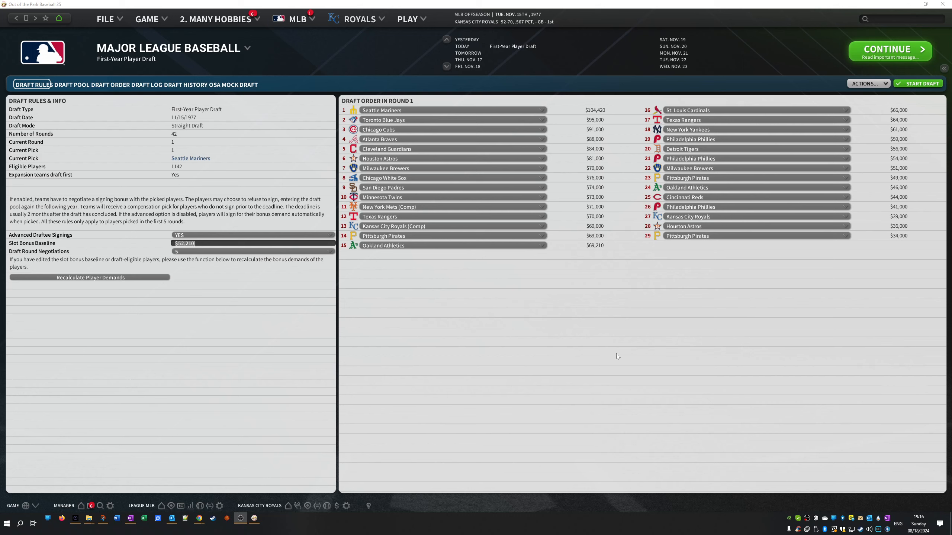
{"action": "mouse_move", "coordinate": [665, 226]}
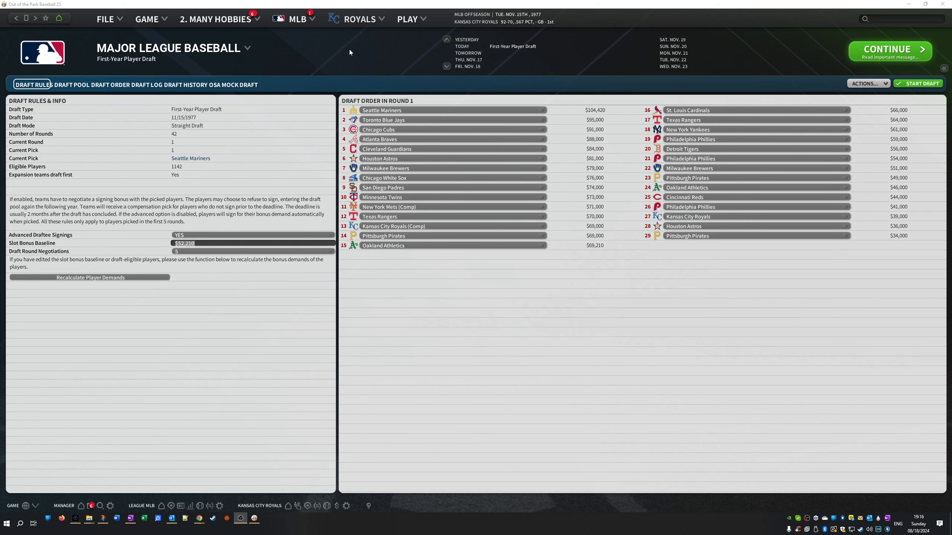
- Bring up the Royals pitching staff with twelve pitchers' stats, rotation and bullpen roles
{"action": "left_click", "coordinate": [358, 19]}
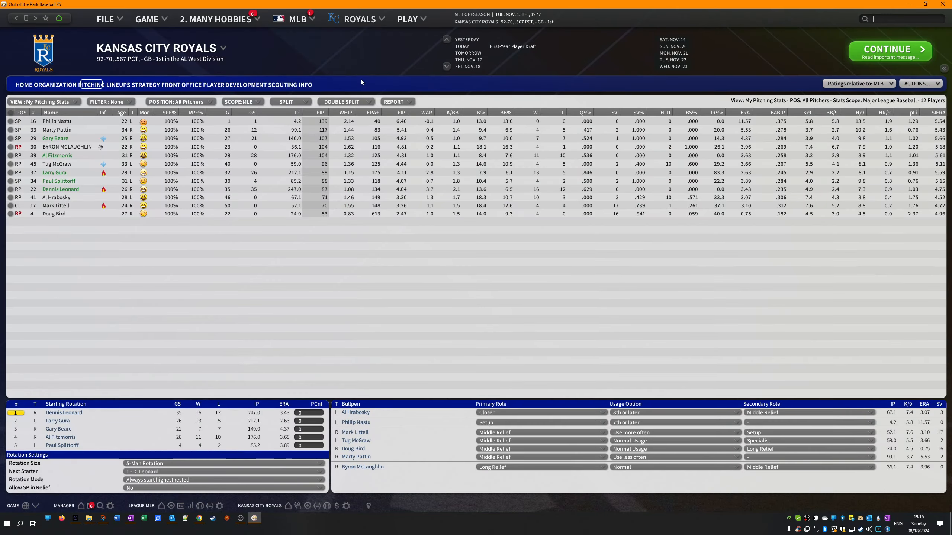
{"action": "mouse_move", "coordinate": [377, 315]}
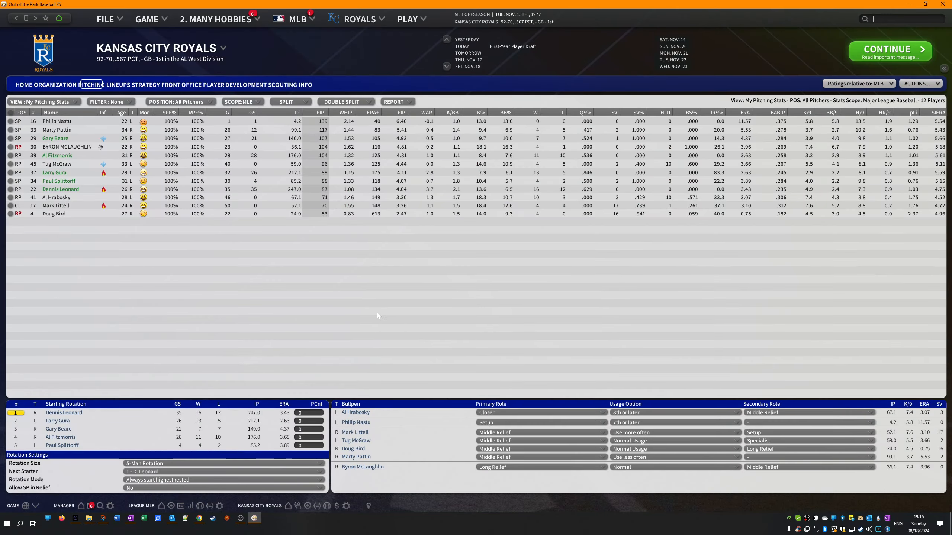
{"action": "mouse_move", "coordinate": [319, 325]}
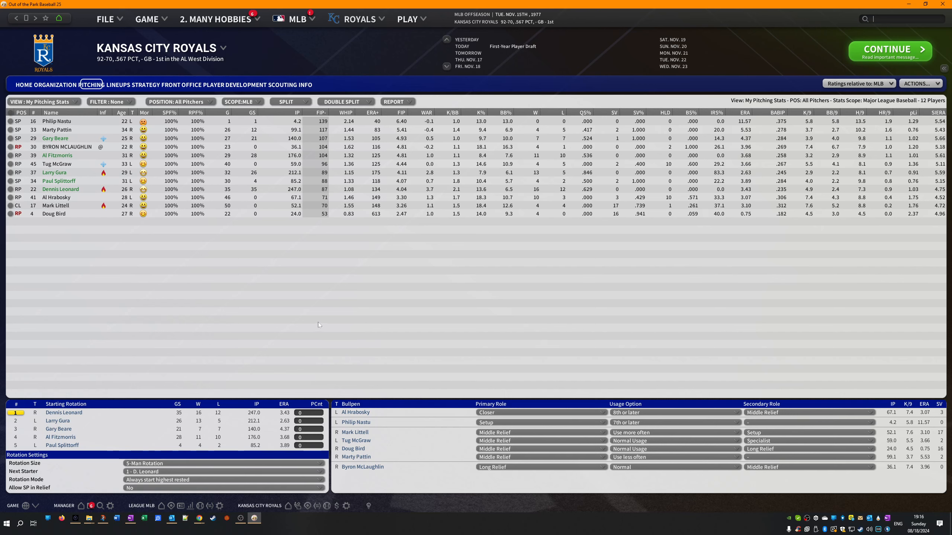
{"action": "mouse_move", "coordinate": [316, 318]}
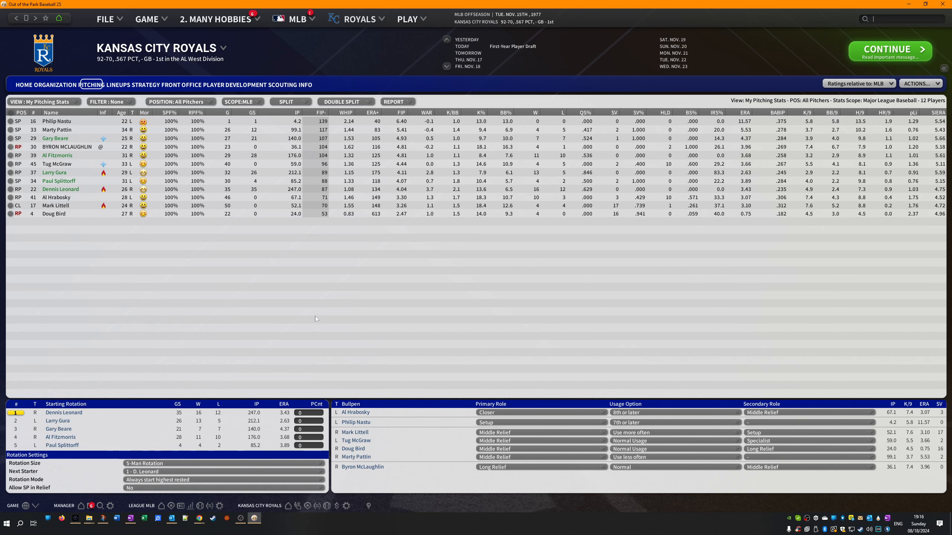
{"action": "mouse_move", "coordinate": [316, 316]}
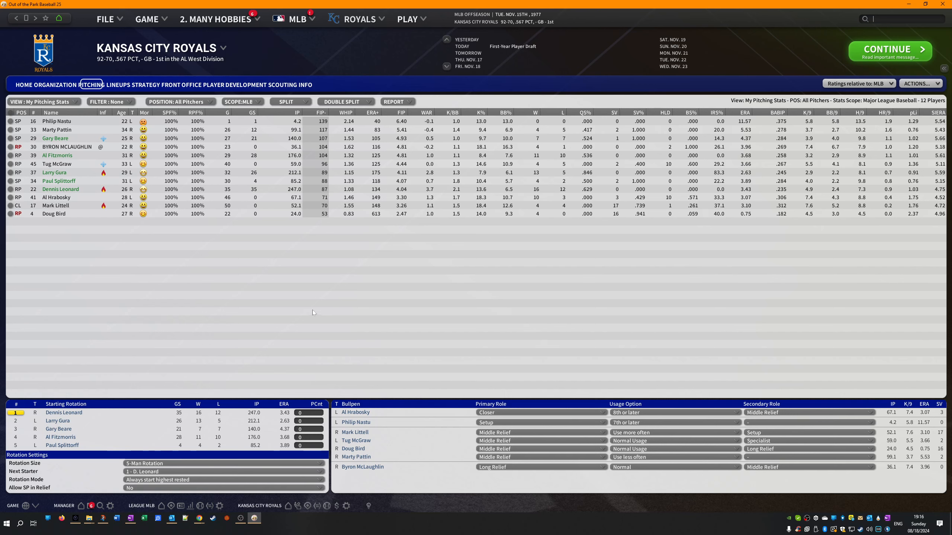
{"action": "mouse_move", "coordinate": [313, 311]}
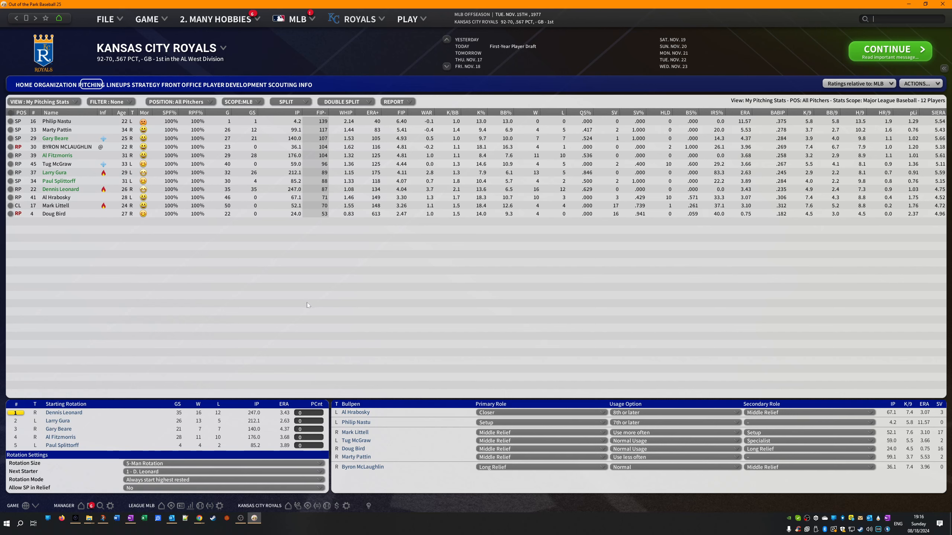
{"action": "mouse_move", "coordinate": [298, 267]}
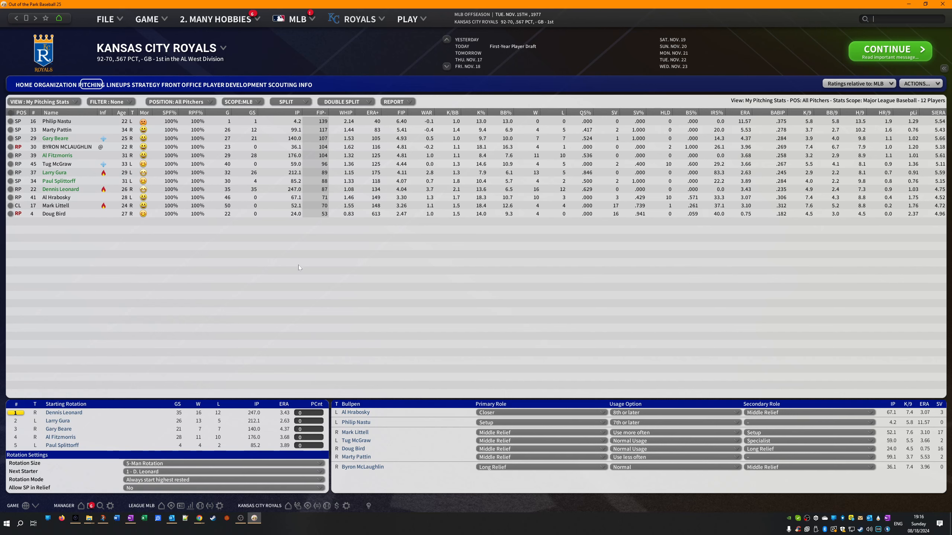
{"action": "mouse_move", "coordinate": [295, 274]}
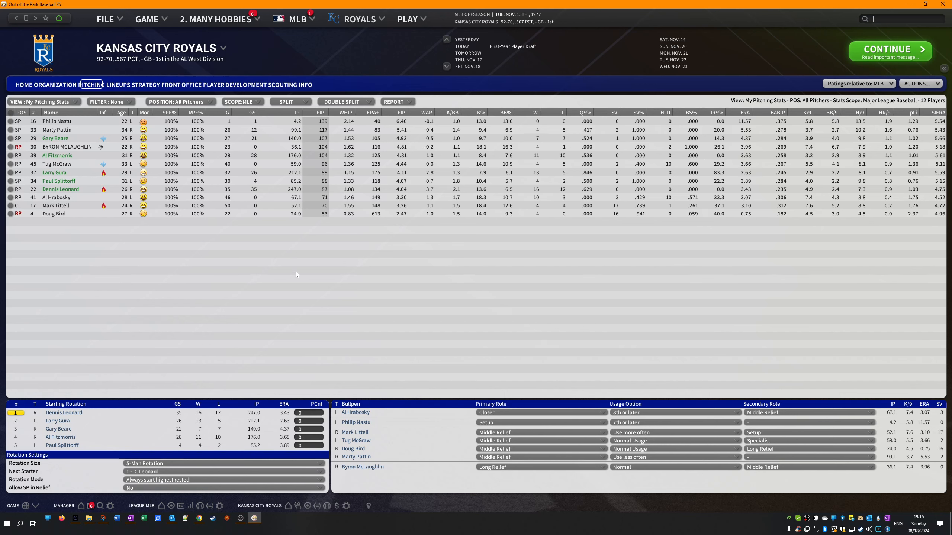
{"action": "mouse_move", "coordinate": [292, 274]}
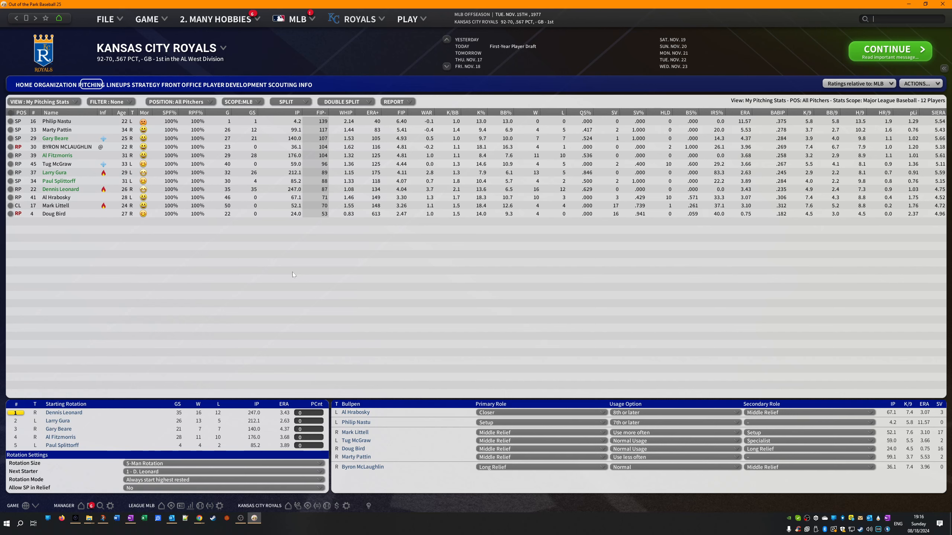
{"action": "mouse_move", "coordinate": [351, 371]}
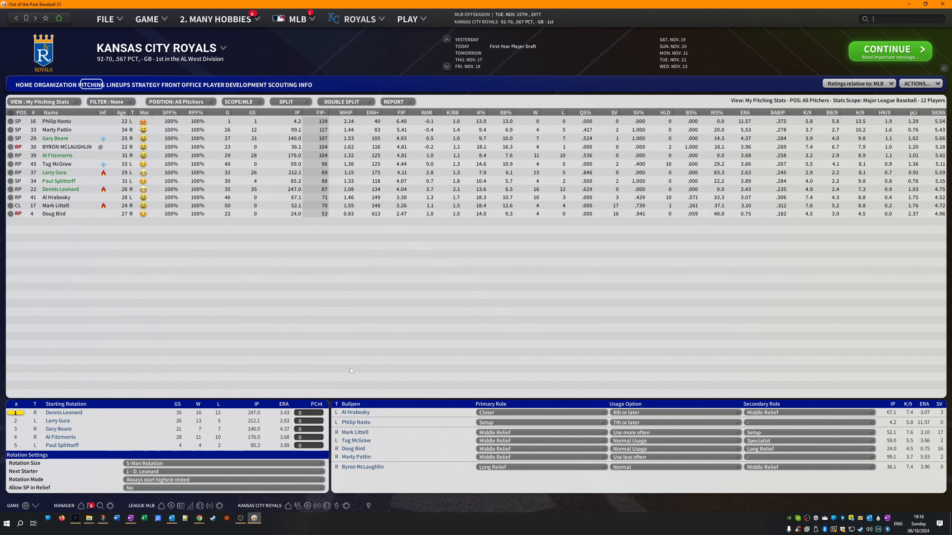
{"action": "mouse_move", "coordinate": [100, 401]}
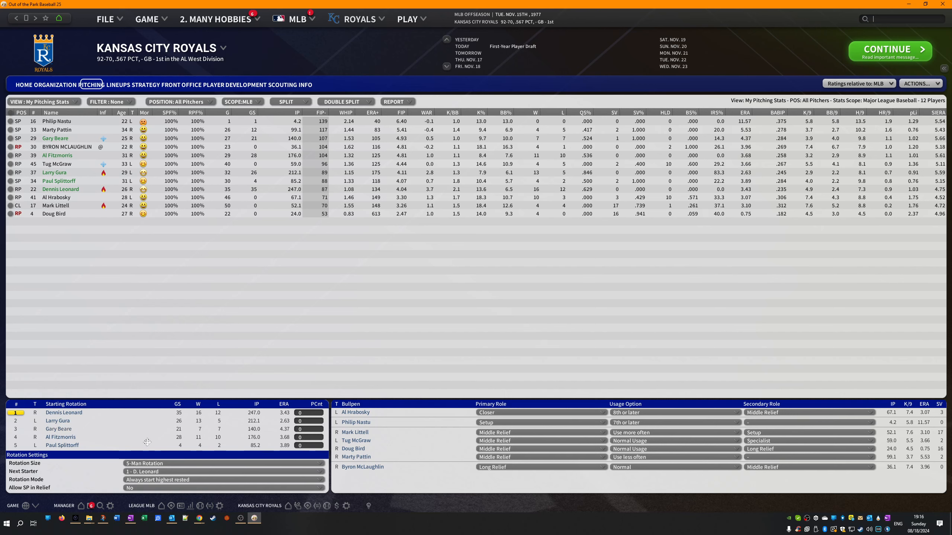
{"action": "mouse_move", "coordinate": [410, 329]}
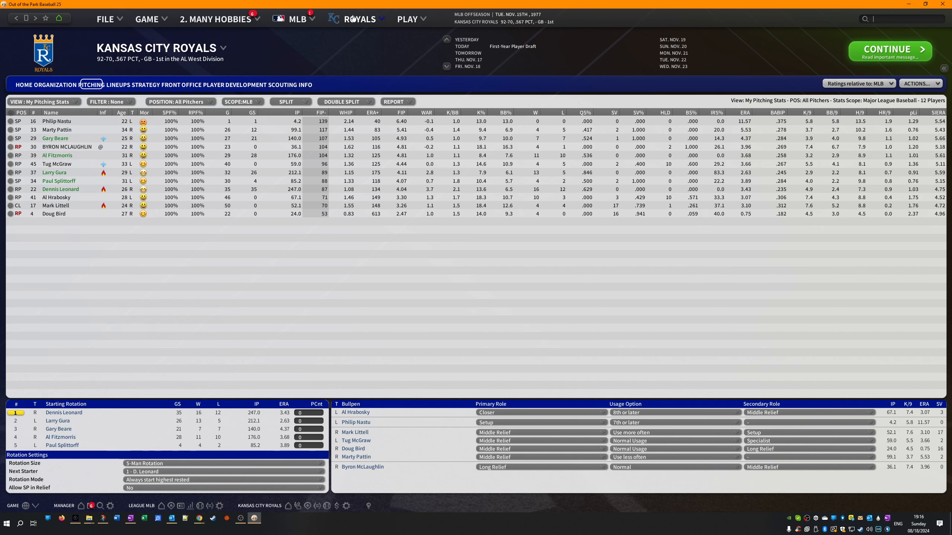
- Check shortstop Bud Harrelson's contract terms and return to the Royals lineups
{"action": "left_click", "coordinate": [116, 84]}
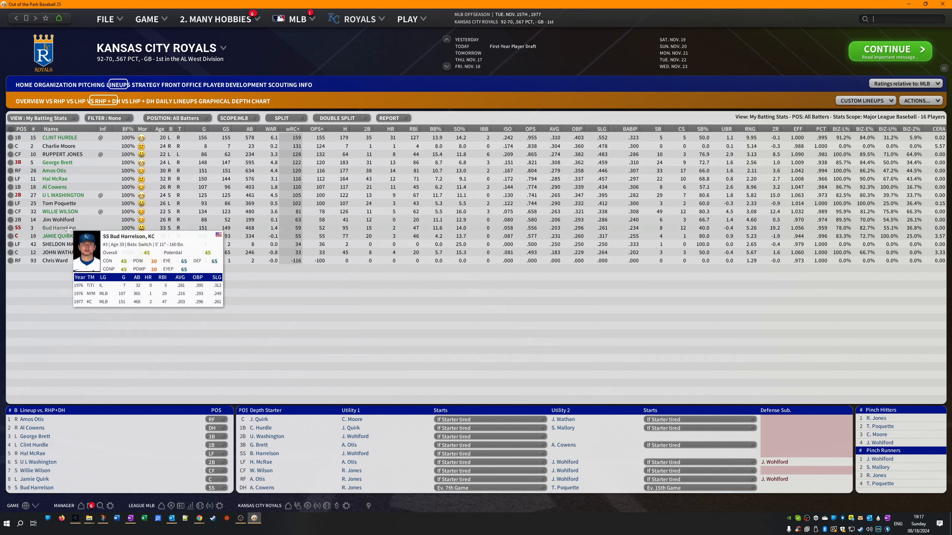
{"action": "left_click", "coordinate": [57, 228]}
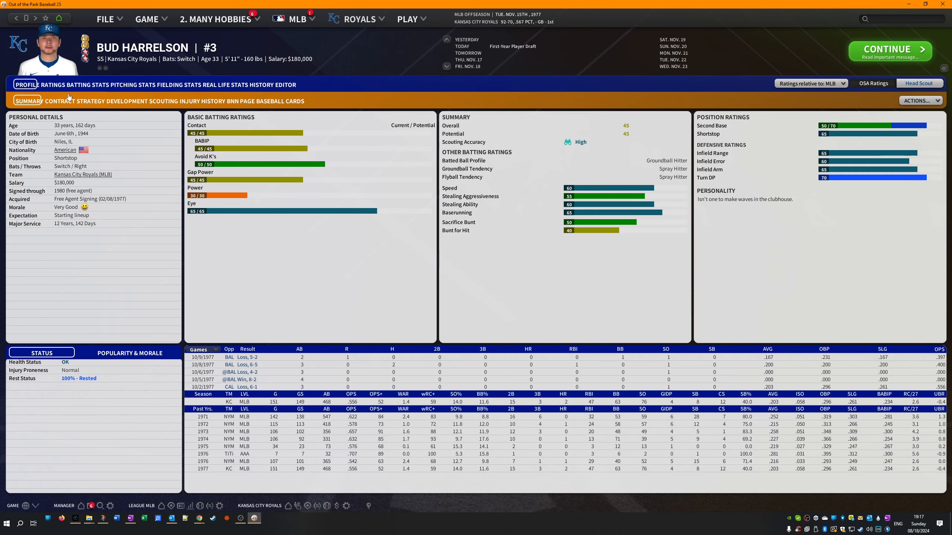
{"action": "left_click", "coordinate": [59, 101]}
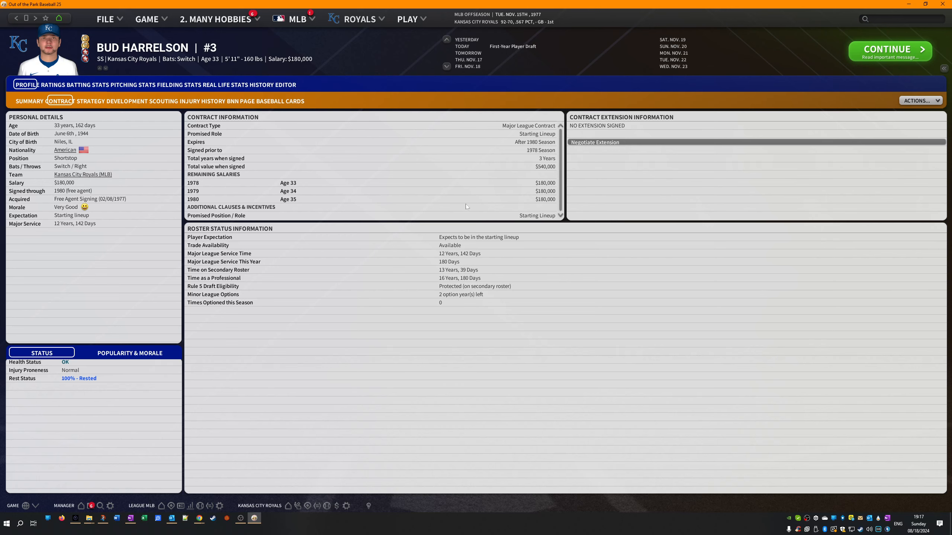
{"action": "mouse_move", "coordinate": [500, 191]}
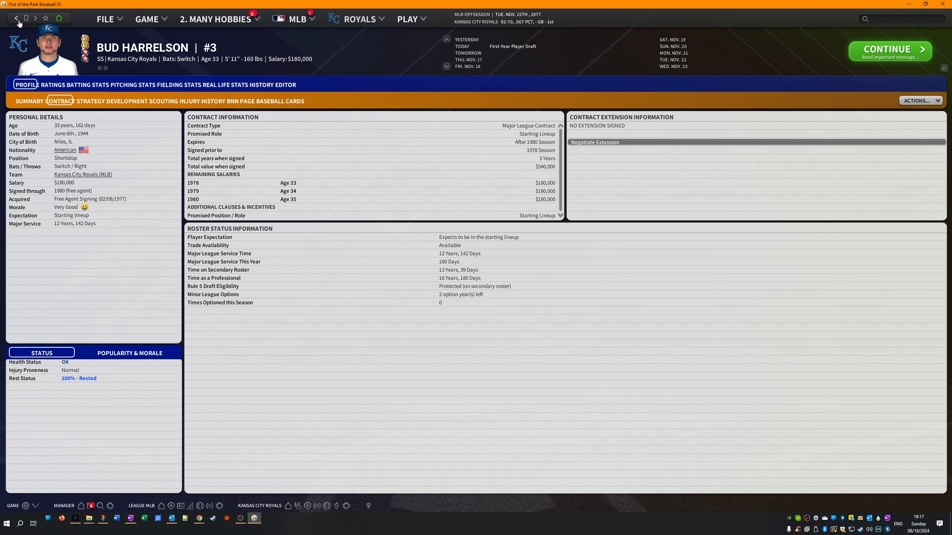
{"action": "left_click", "coordinate": [15, 18]}
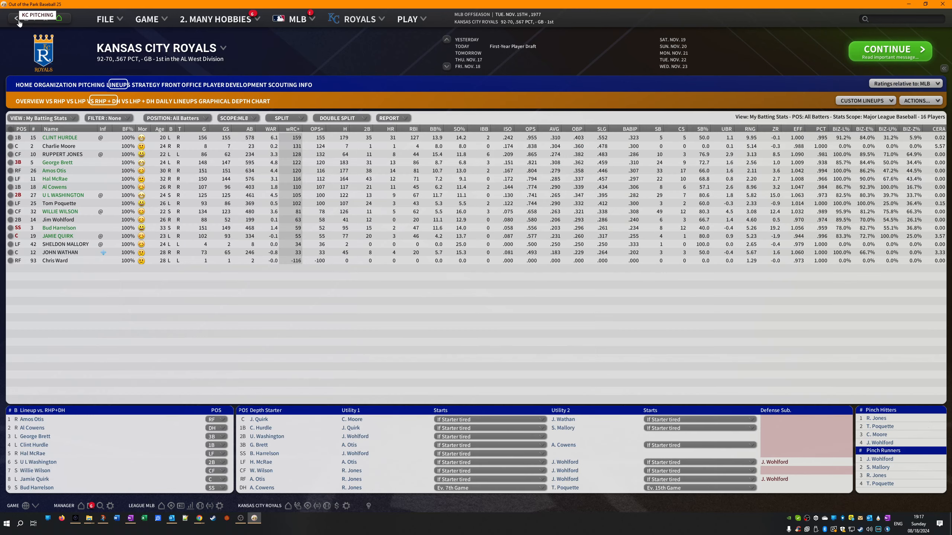
- Reach the manager's mail and news and read the Draft Pool Revealed message
{"action": "left_click", "coordinate": [216, 19]}
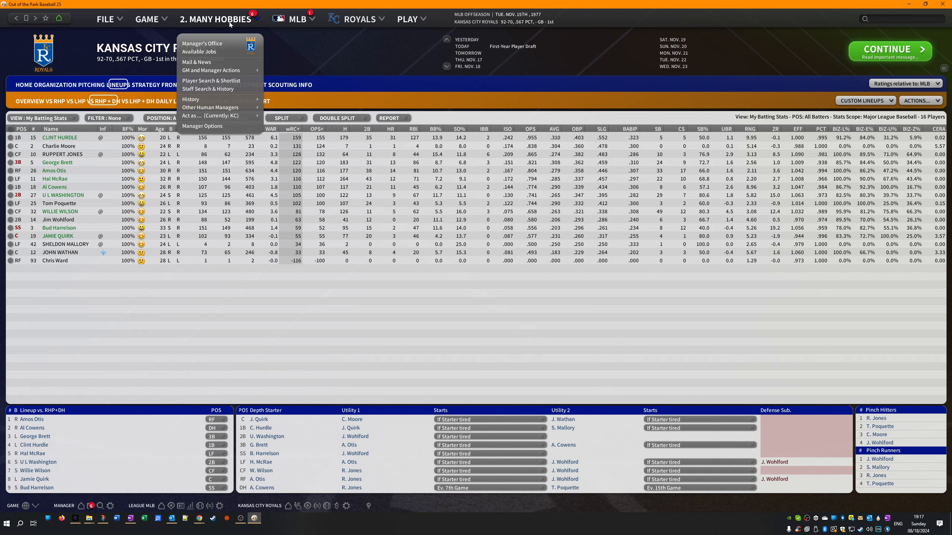
{"action": "mouse_move", "coordinate": [206, 88]}
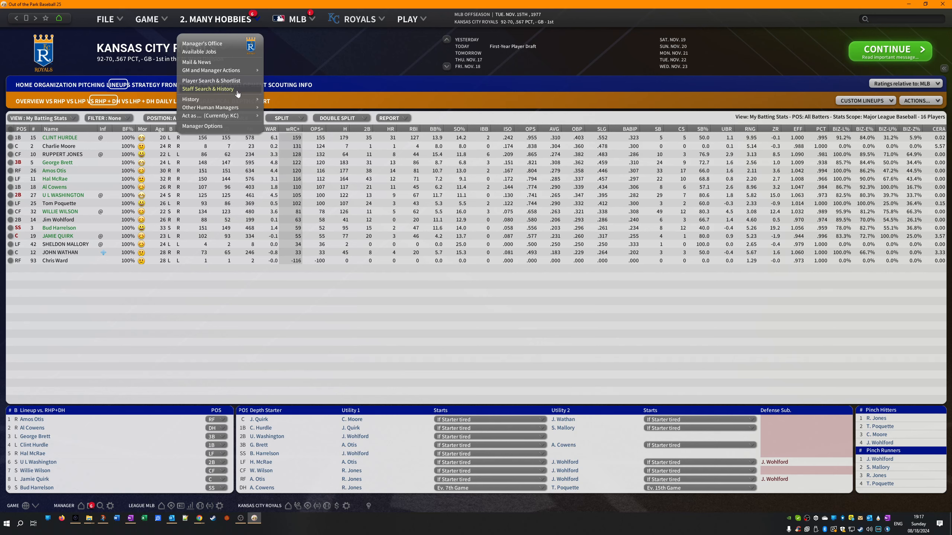
{"action": "mouse_move", "coordinate": [197, 62]}
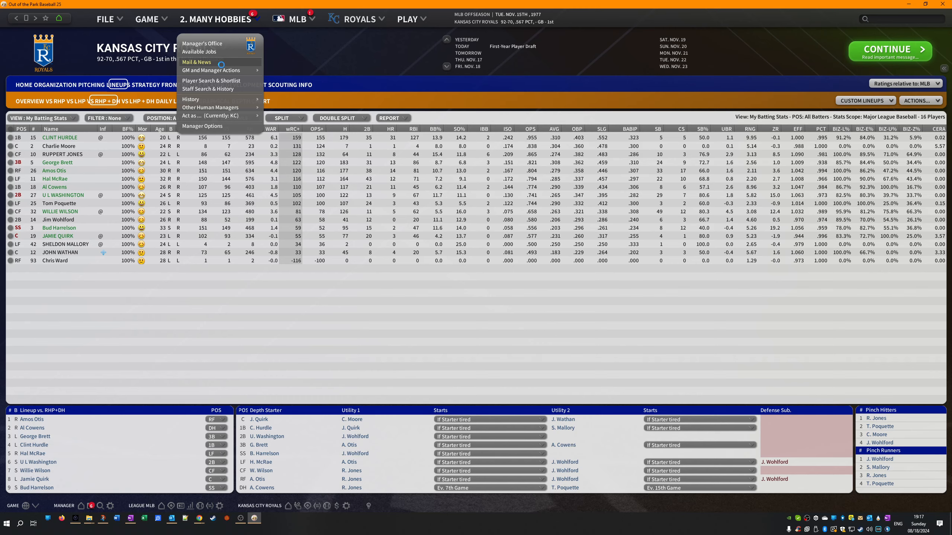
{"action": "left_click", "coordinate": [197, 61]}
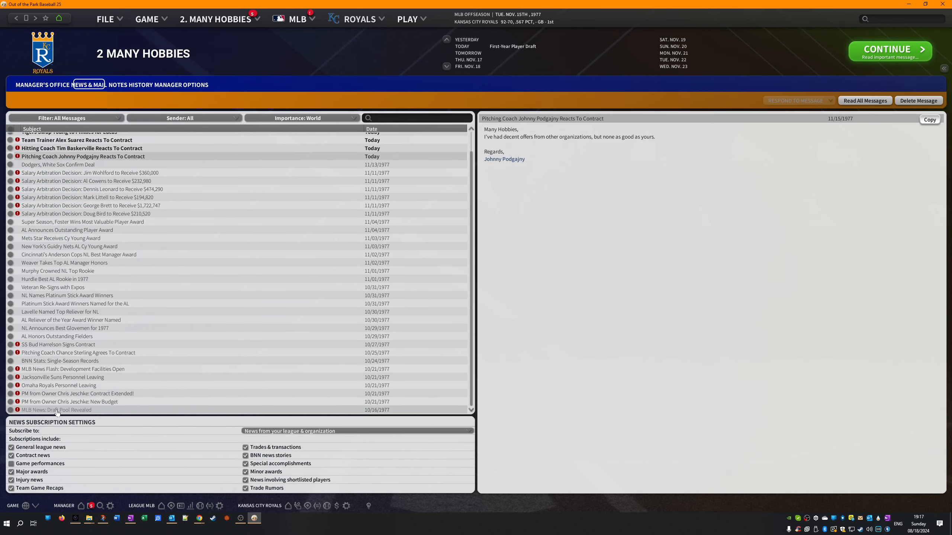
{"action": "left_click", "coordinate": [55, 410]}
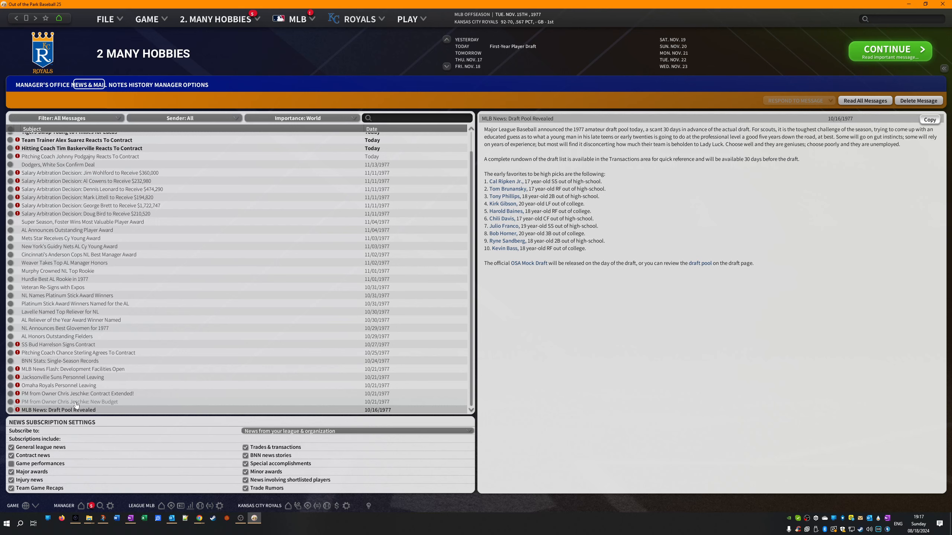
{"action": "mouse_move", "coordinate": [127, 328]}
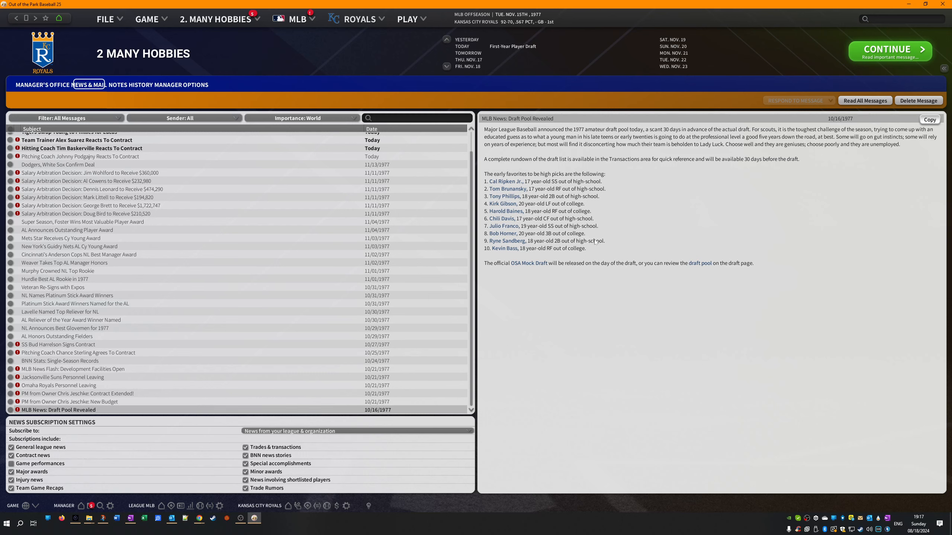
{"action": "mouse_move", "coordinate": [159, 443]}
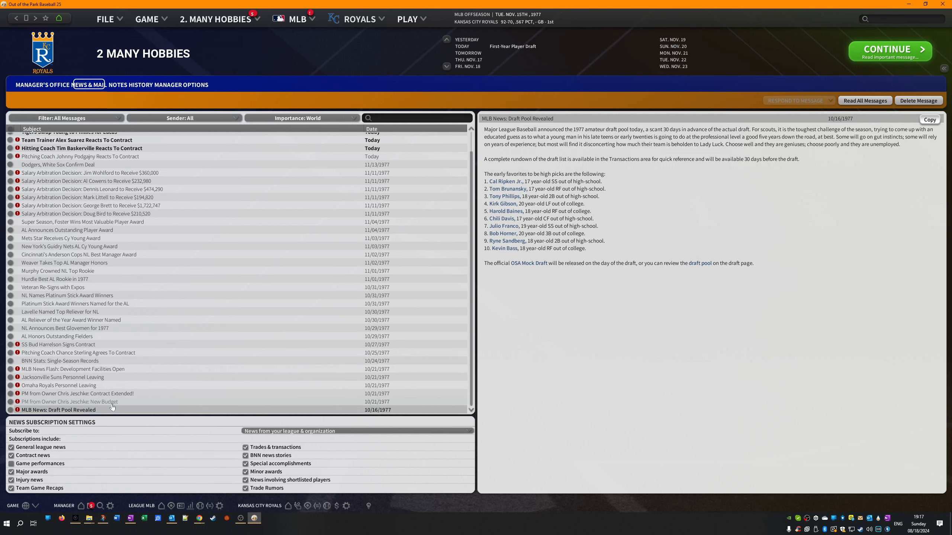
- Read the owner's budget and contract extension messages and the Omaha and Jacksonville personnel notices
{"action": "left_click", "coordinate": [71, 401]}
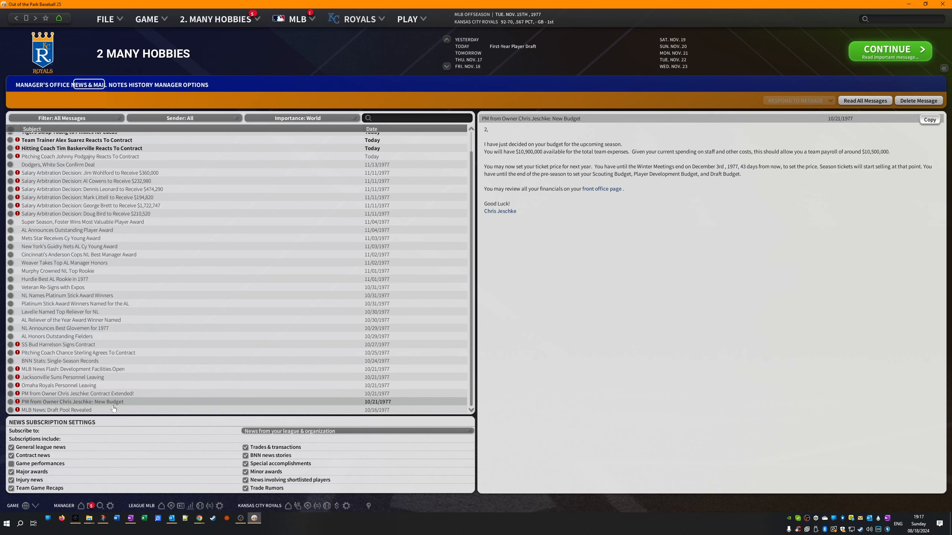
{"action": "left_click", "coordinate": [79, 393]}
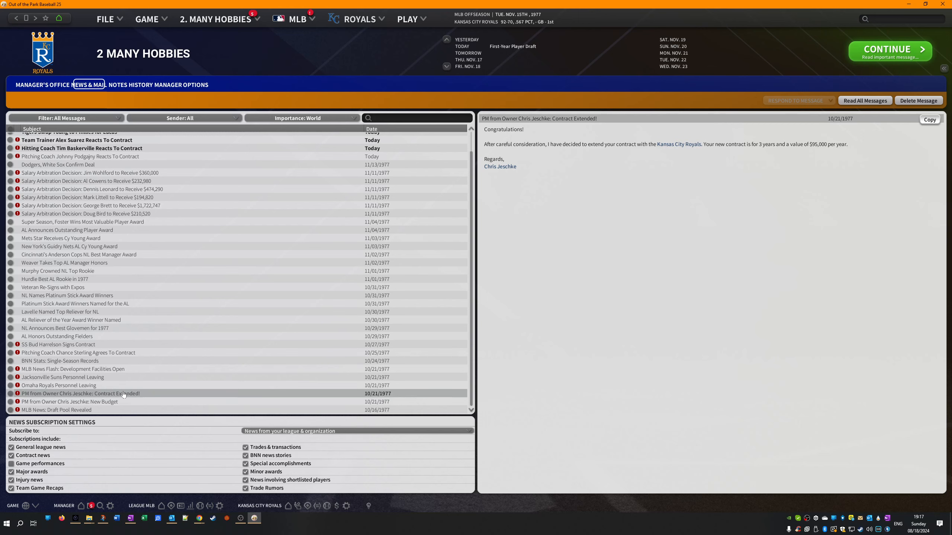
{"action": "left_click", "coordinate": [58, 385]}
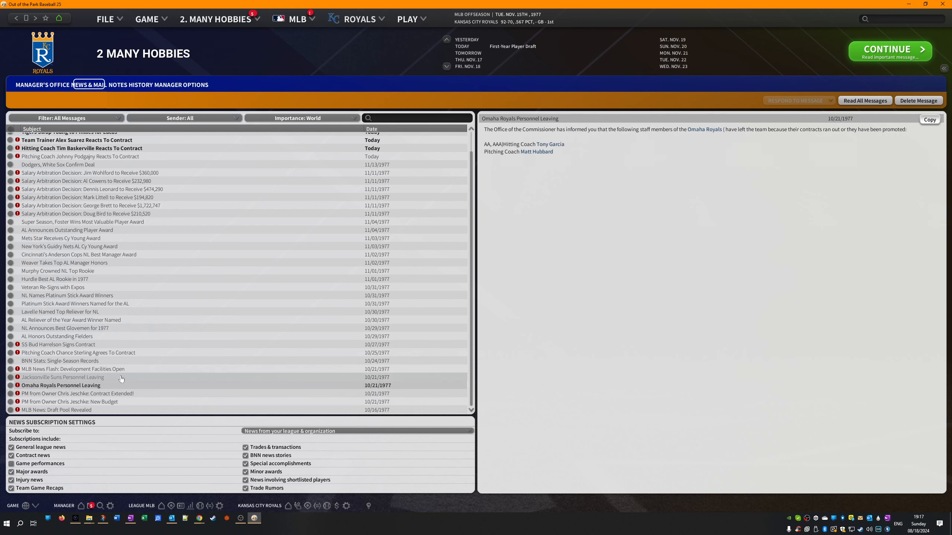
{"action": "left_click", "coordinate": [62, 376]}
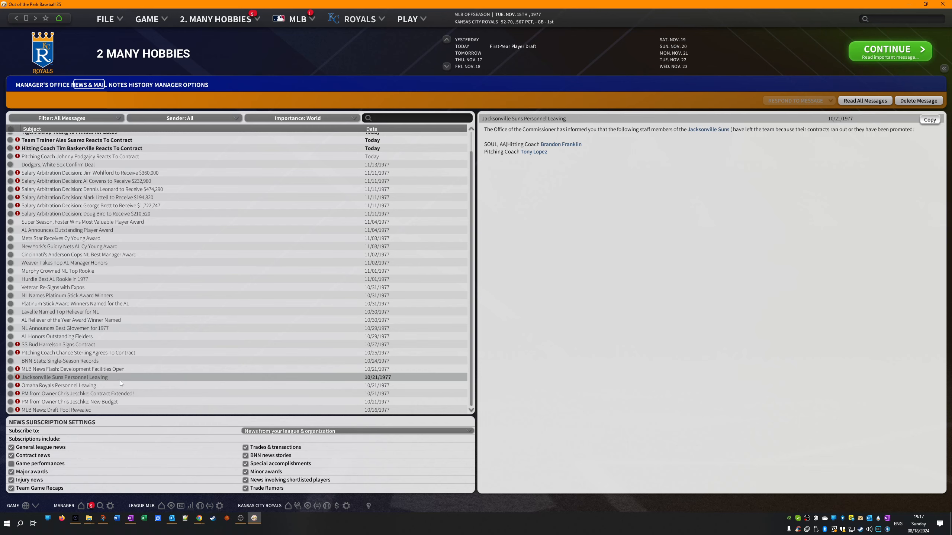
- Read the staff departures, facilities flash, home run records, Sterling acceptance and Harrelson signing messages
{"action": "left_click", "coordinate": [59, 385]}
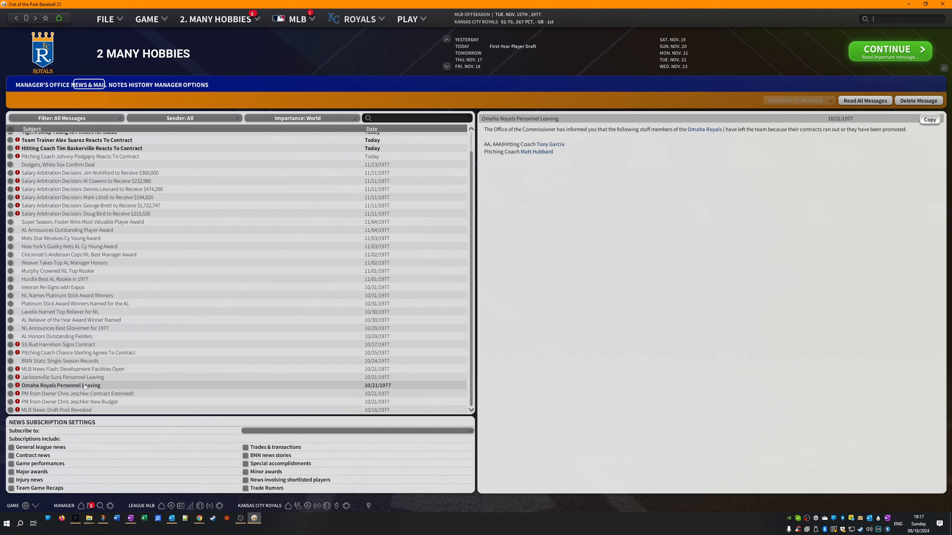
{"action": "left_click", "coordinate": [61, 376]}
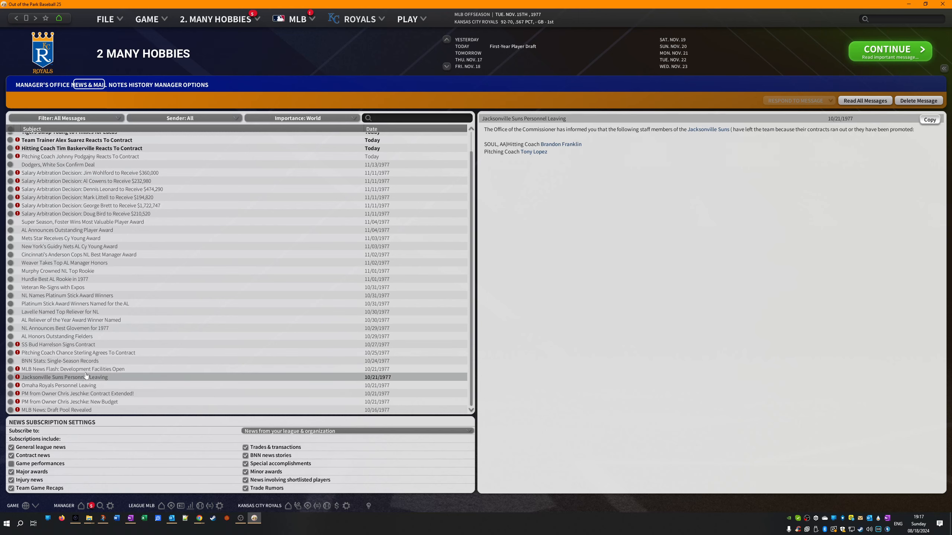
{"action": "left_click", "coordinate": [75, 369]}
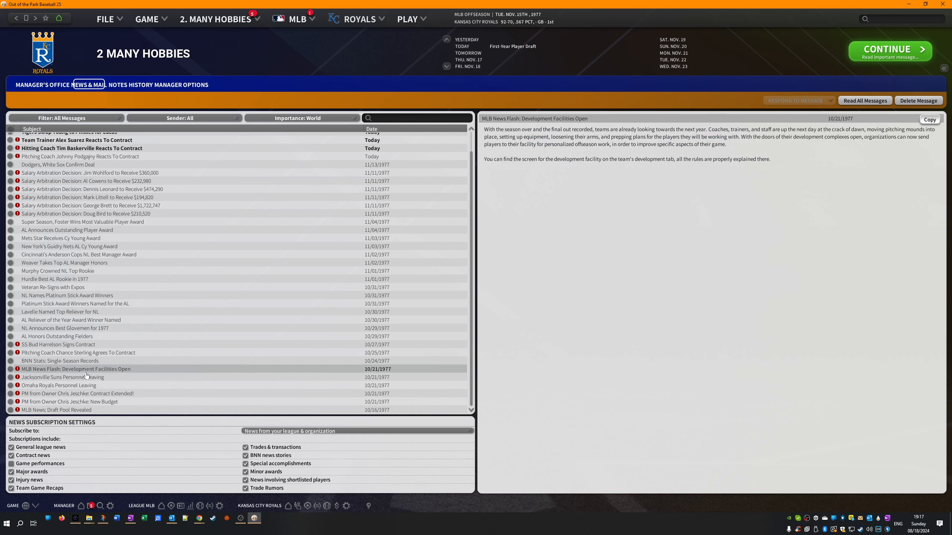
{"action": "left_click", "coordinate": [60, 360]}
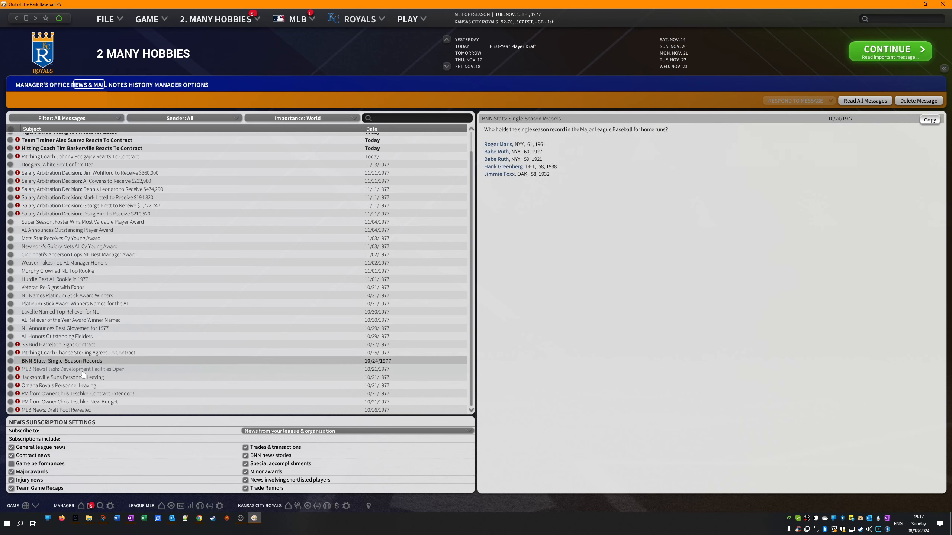
{"action": "left_click", "coordinate": [71, 369]}
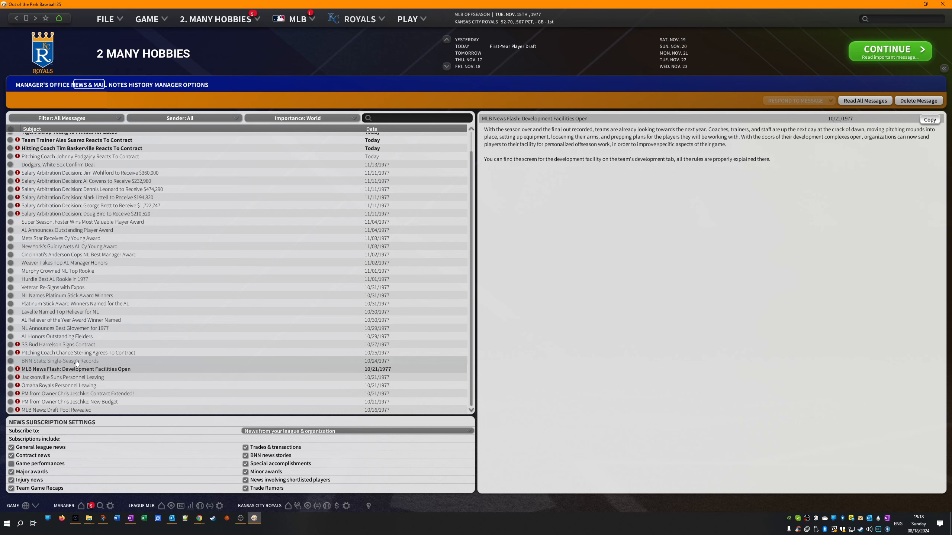
{"action": "left_click", "coordinate": [59, 361]}
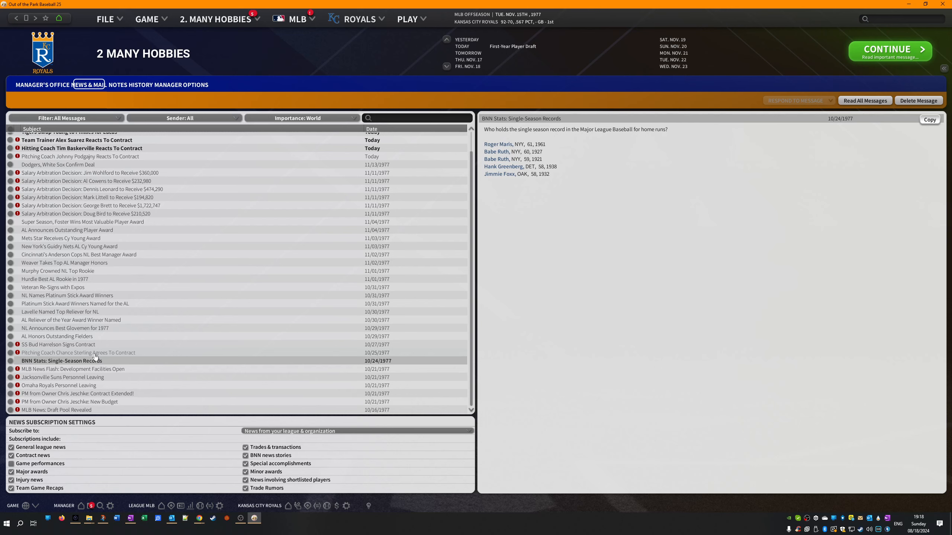
{"action": "left_click", "coordinate": [78, 353]}
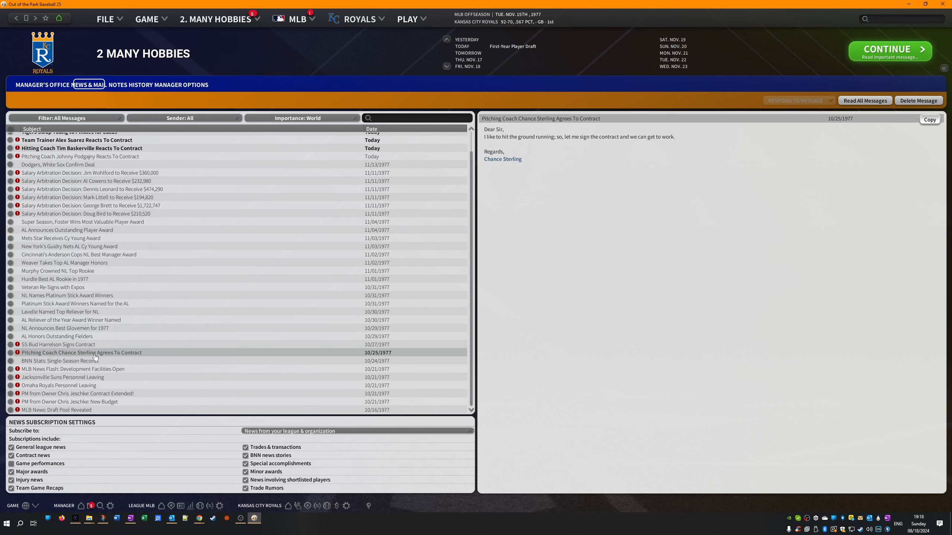
{"action": "left_click", "coordinate": [58, 344]}
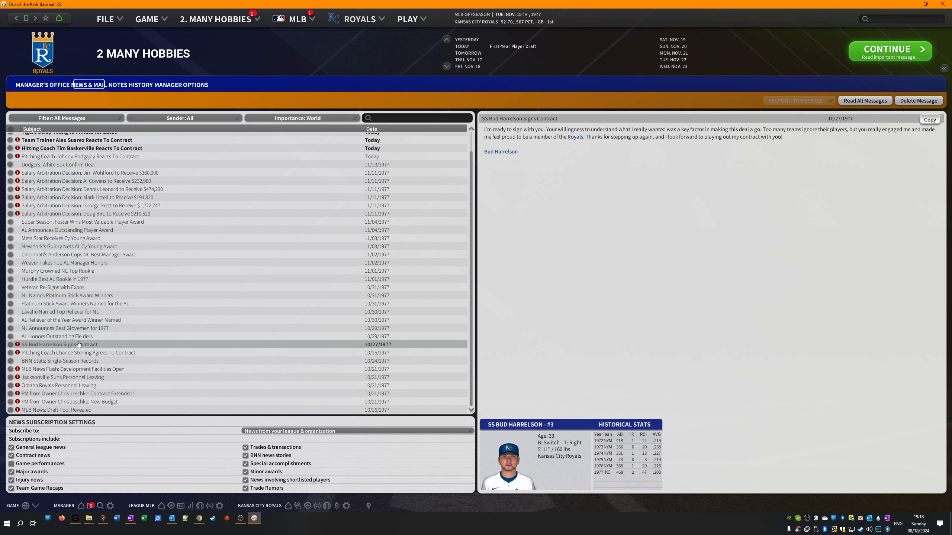
- Read the Gold Glove, Reliever of the Year and Platinum Stick stories, ending on Davey Johnson re-signing with the Expos
{"action": "left_click", "coordinate": [58, 336]}
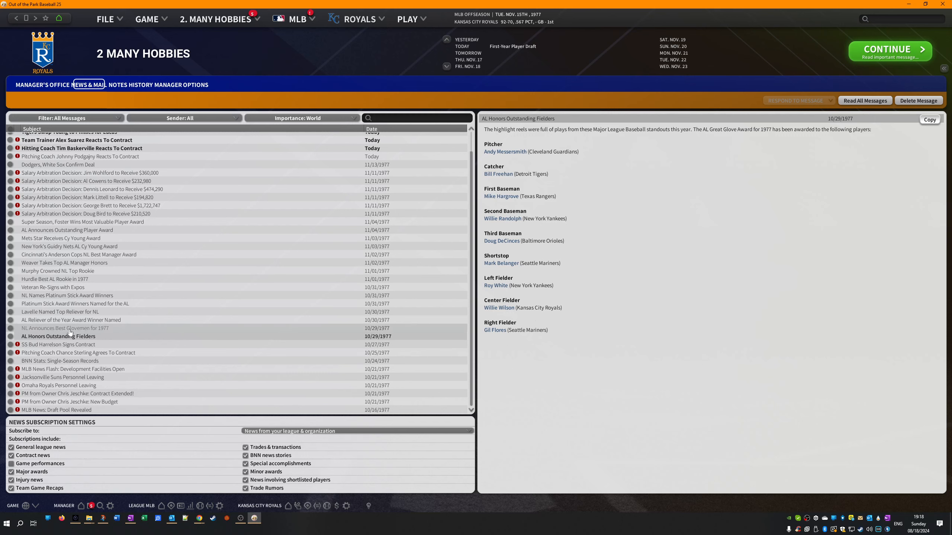
{"action": "left_click", "coordinate": [66, 327]}
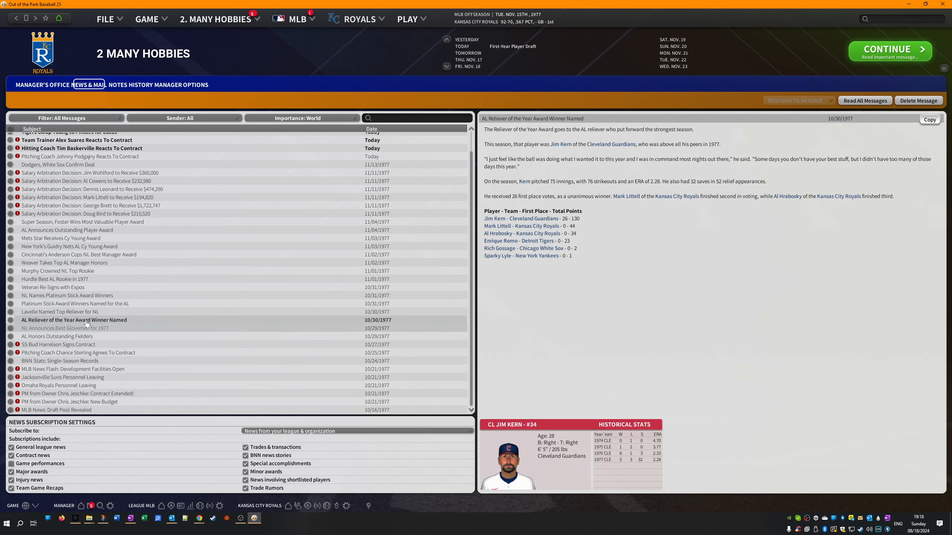
{"action": "left_click", "coordinate": [61, 311]}
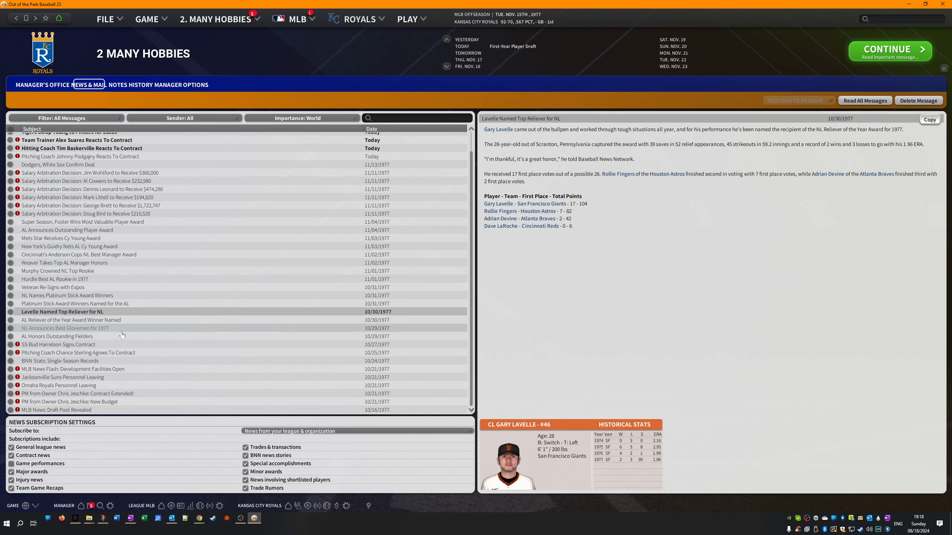
{"action": "mouse_move", "coordinate": [121, 334]}
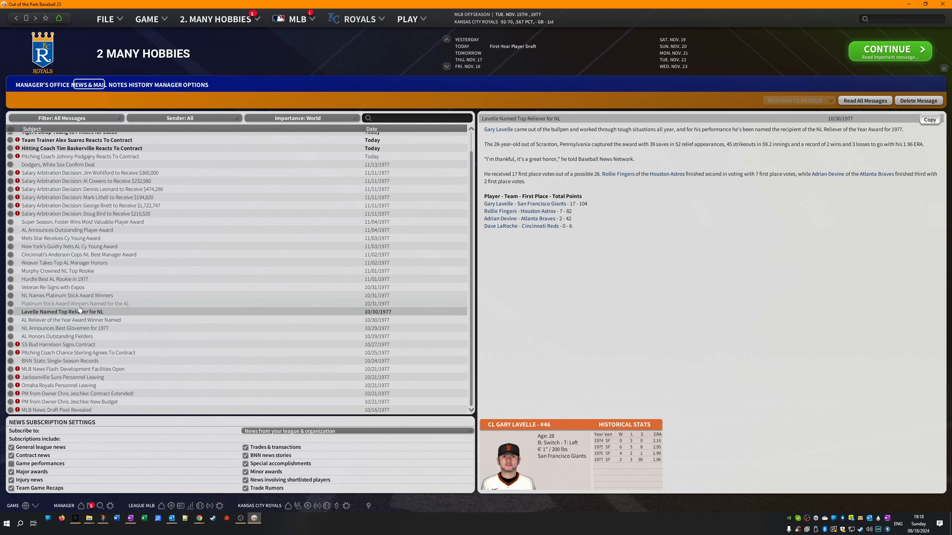
{"action": "left_click", "coordinate": [74, 303]}
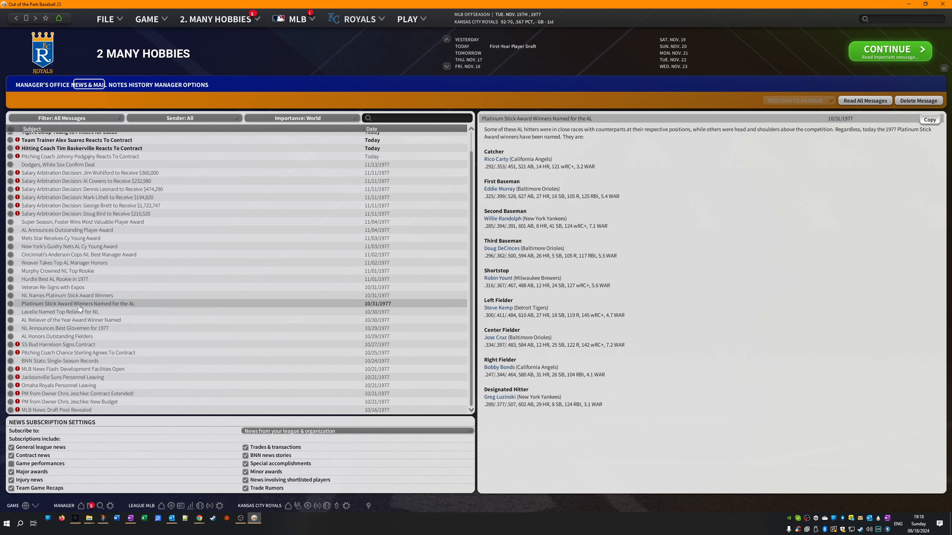
{"action": "mouse_move", "coordinate": [610, 419]}
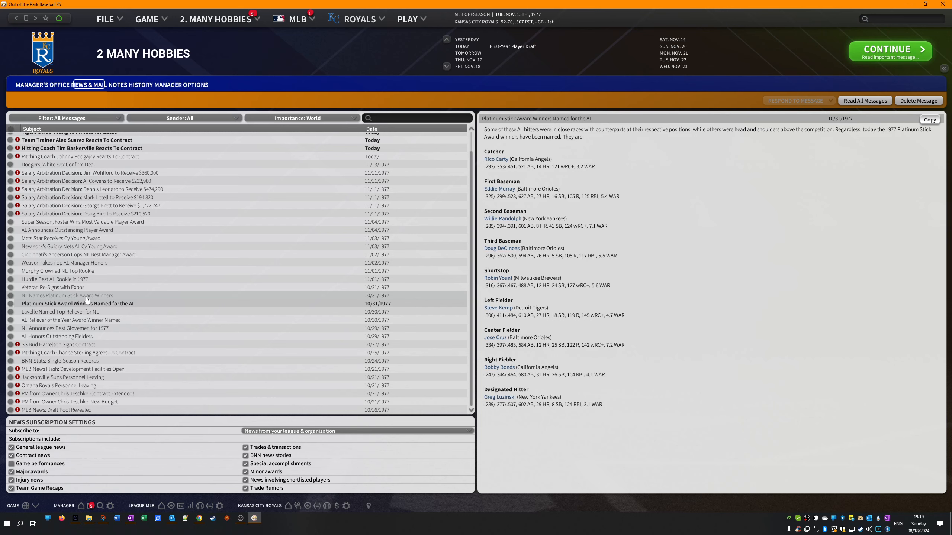
{"action": "left_click", "coordinate": [68, 296]}
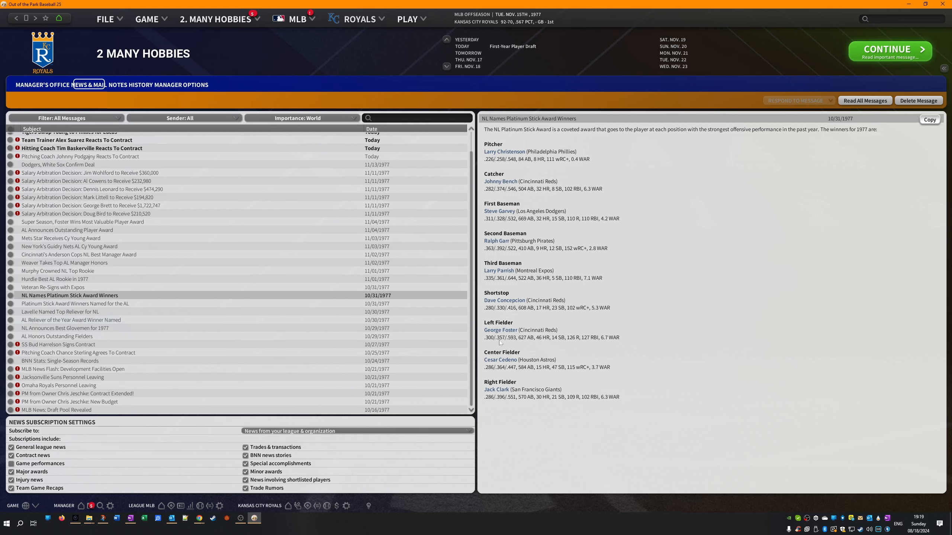
{"action": "mouse_move", "coordinate": [580, 314]}
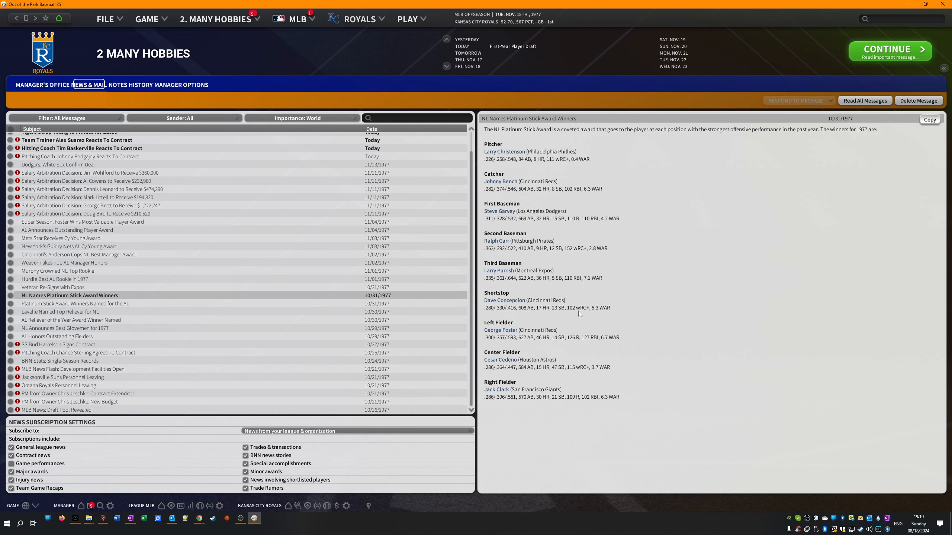
{"action": "mouse_move", "coordinate": [353, 426]}
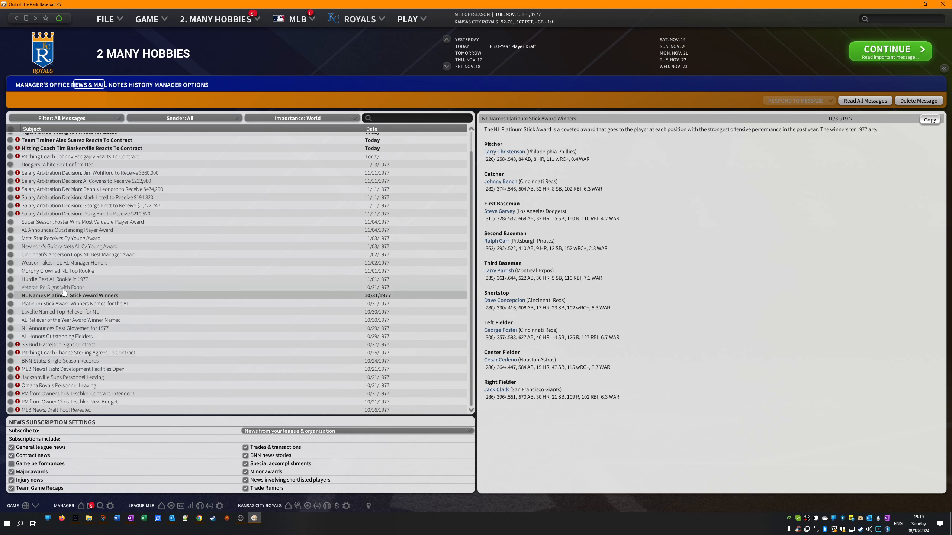
{"action": "left_click", "coordinate": [52, 287]}
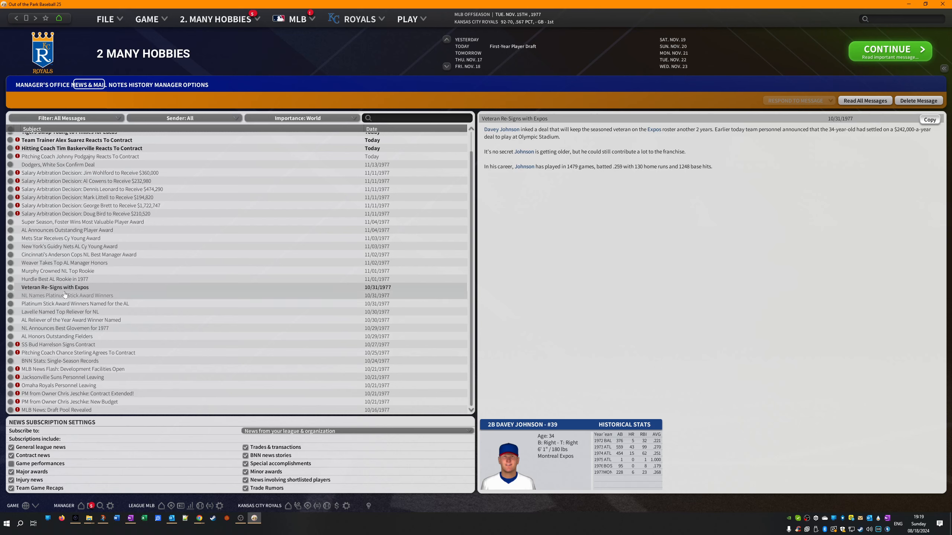
- Read the AL and NL Rookie of the Year and Manager of the Year stories
{"action": "left_click", "coordinate": [54, 278]}
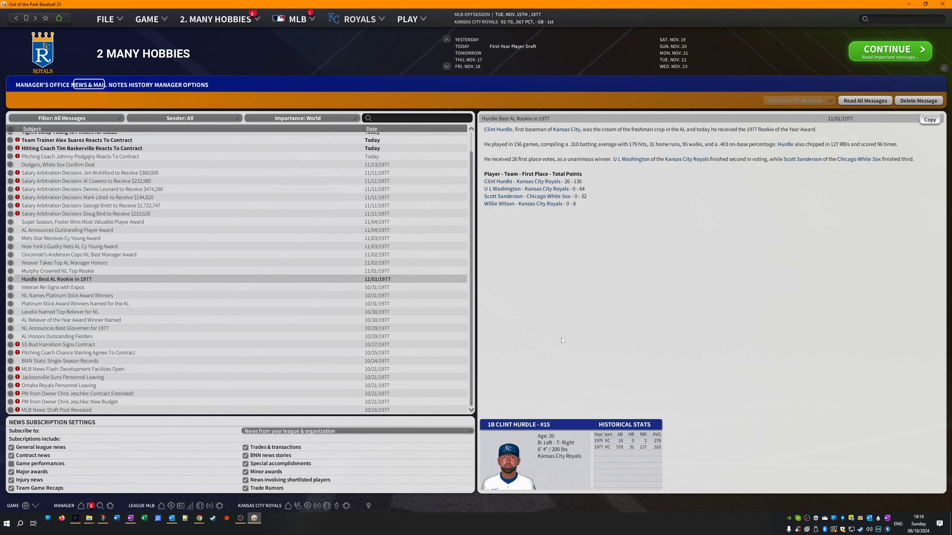
{"action": "mouse_move", "coordinate": [588, 293]}
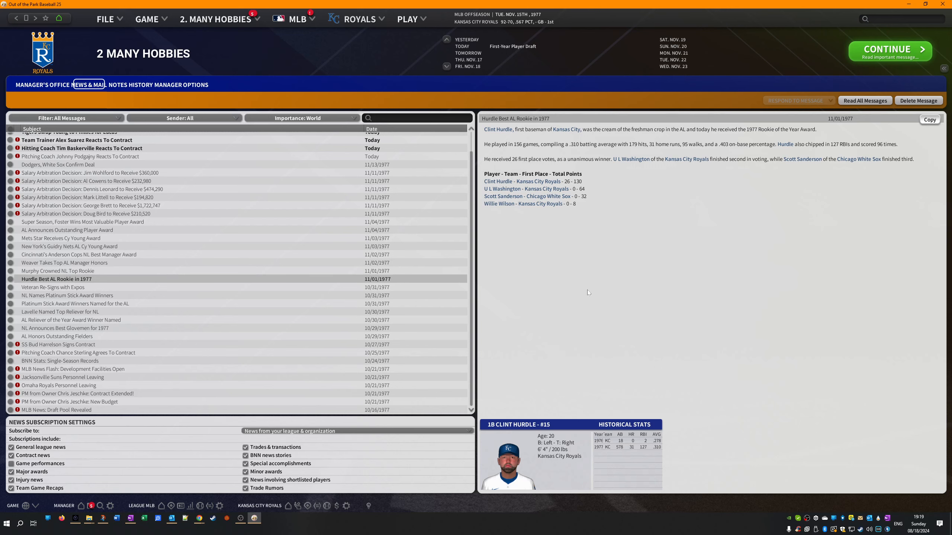
{"action": "mouse_move", "coordinate": [264, 365]}
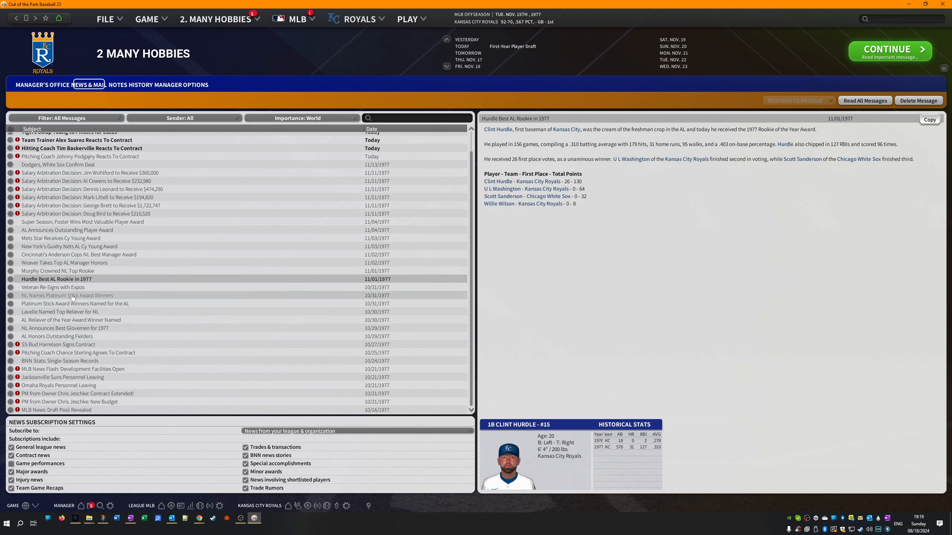
{"action": "left_click", "coordinate": [59, 270]}
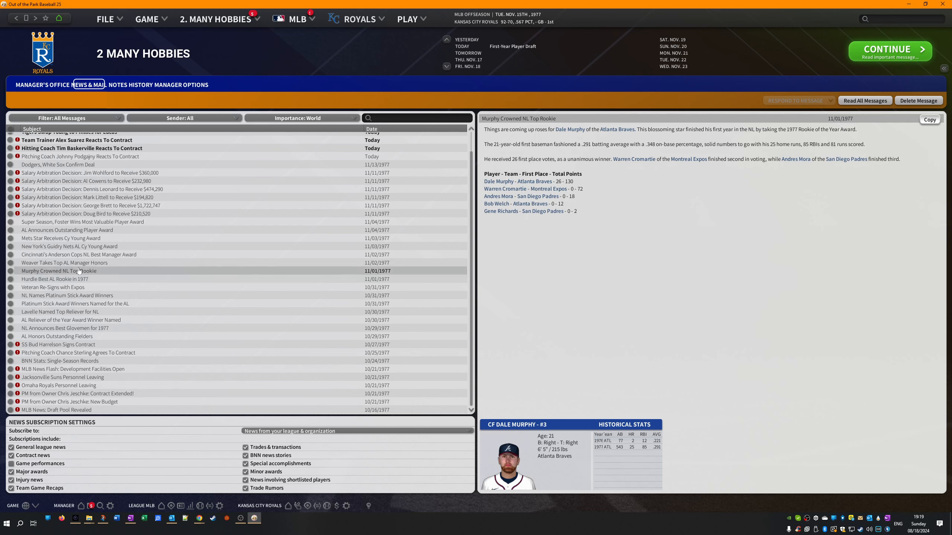
{"action": "left_click", "coordinate": [79, 262]}
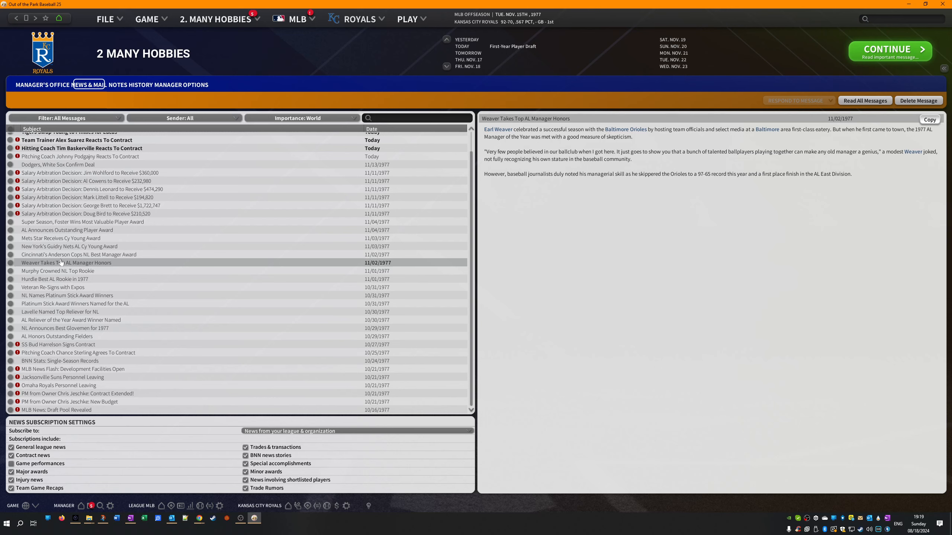
{"action": "left_click", "coordinate": [78, 254]}
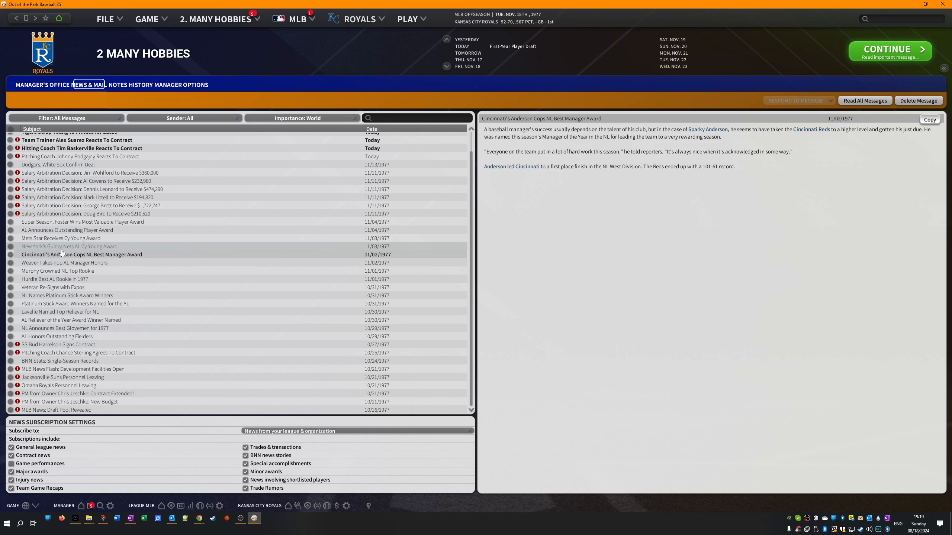
- Read the AL and NL Cy Young and MVP stories, ending on George Foster's NL MVP
{"action": "left_click", "coordinate": [69, 246]}
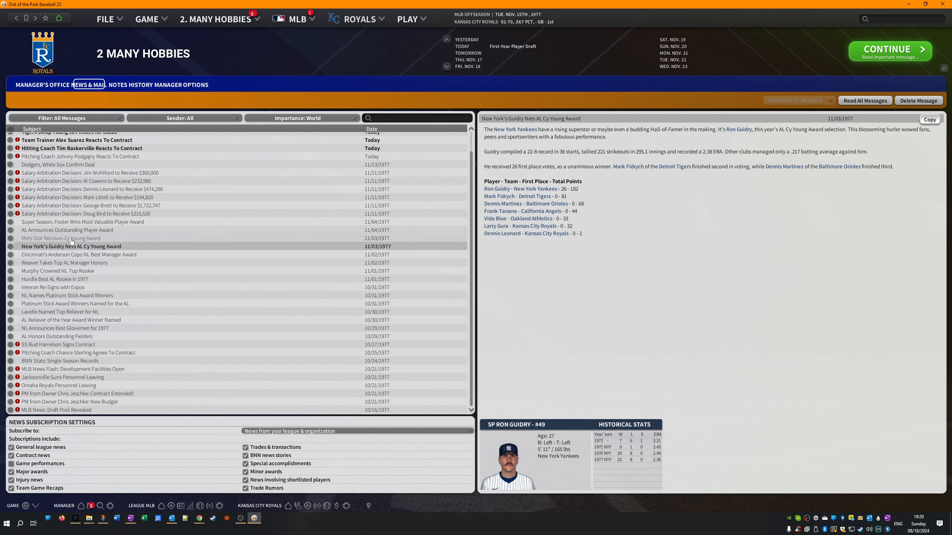
{"action": "left_click", "coordinate": [62, 238]}
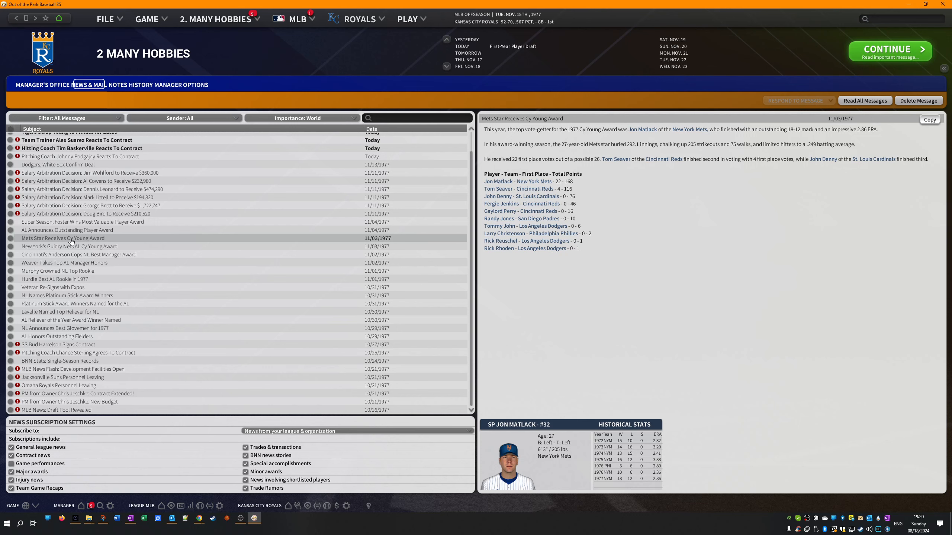
{"action": "left_click", "coordinate": [67, 230]}
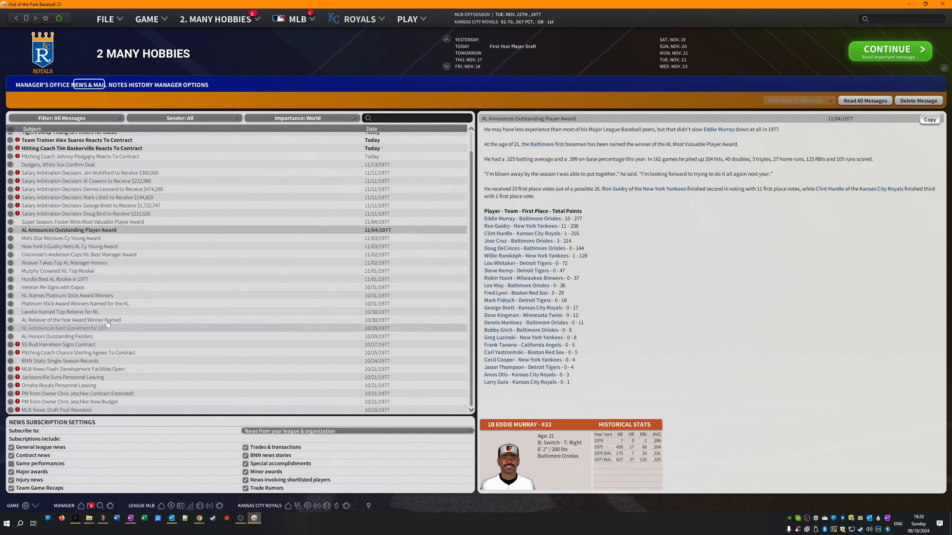
{"action": "left_click", "coordinate": [85, 221]}
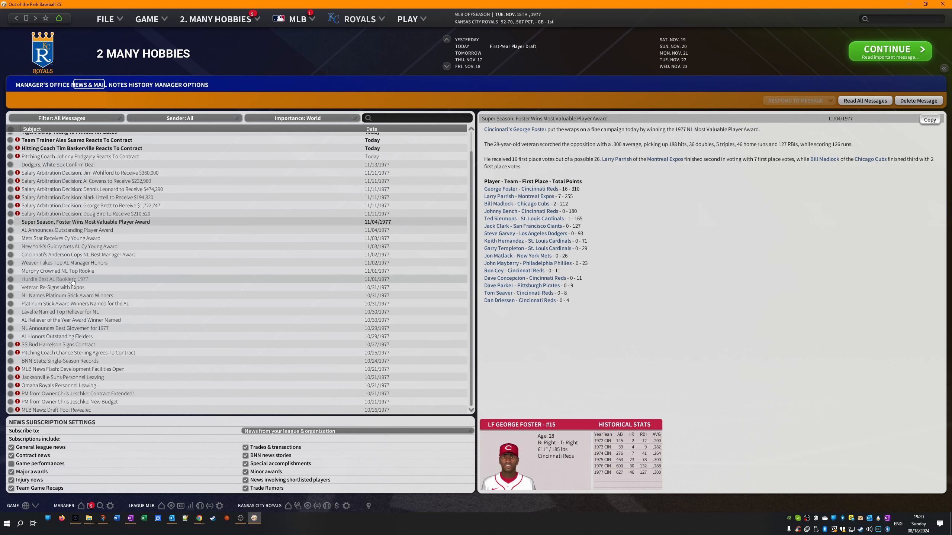
{"action": "mouse_move", "coordinate": [69, 287]}
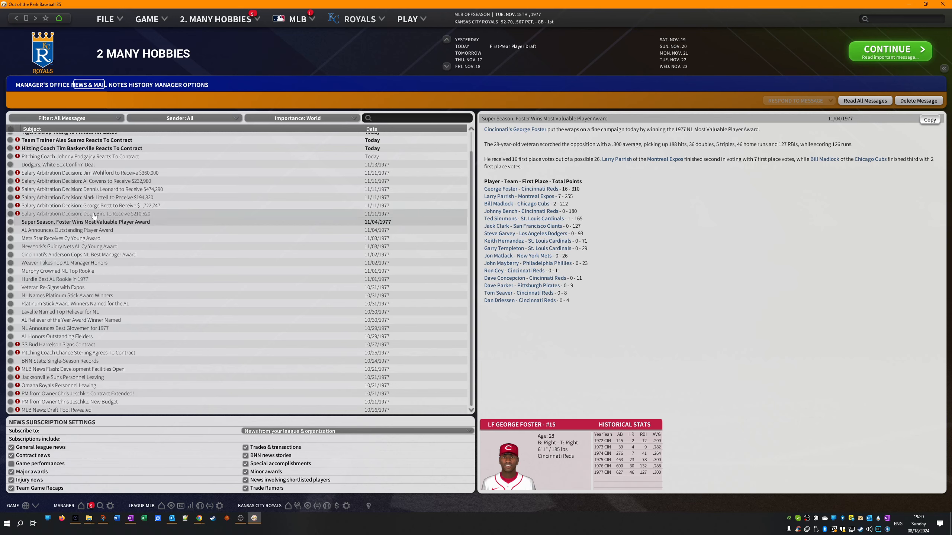
- Read the Bird, Brett, Littell, Leonard and Wohlford arbitration decisions and the Dodgers–White Sox trade
{"action": "left_click", "coordinate": [89, 213]}
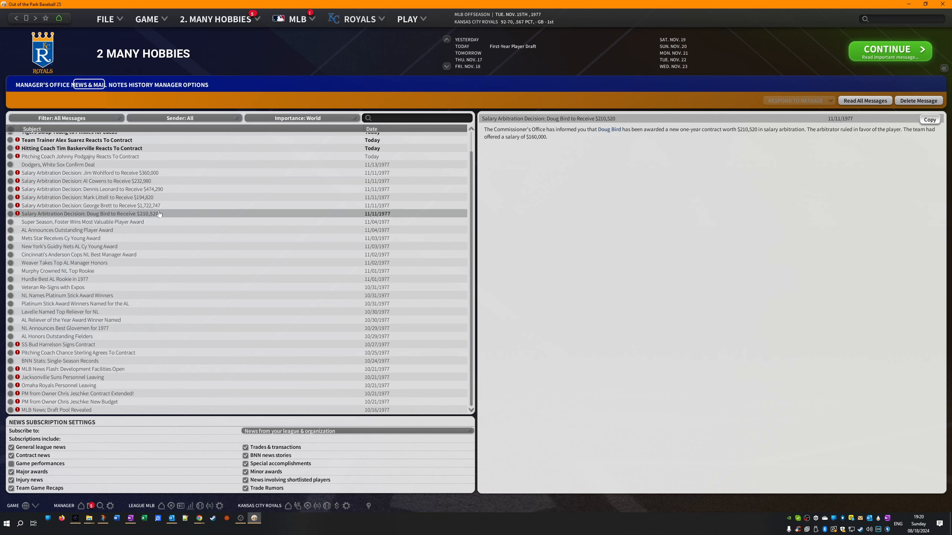
{"action": "left_click", "coordinate": [91, 205]}
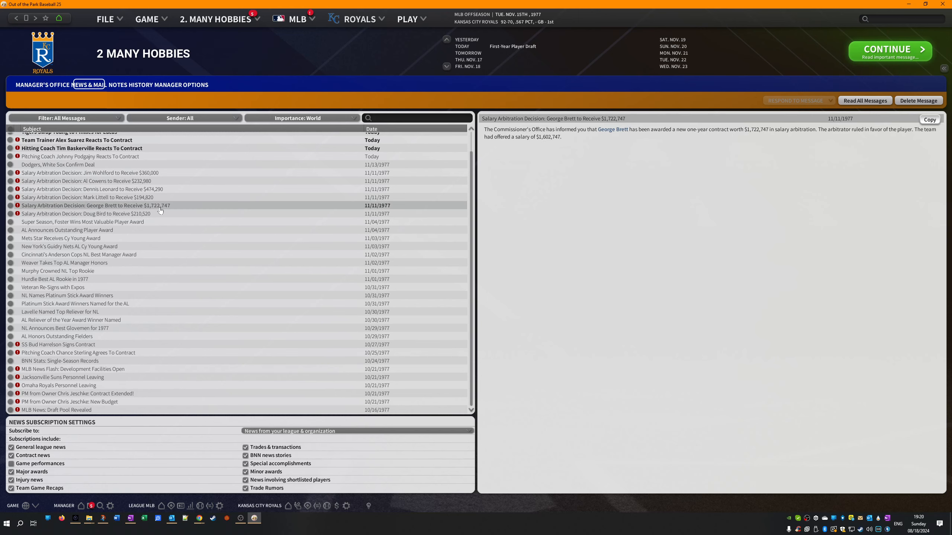
{"action": "mouse_move", "coordinate": [152, 203]}
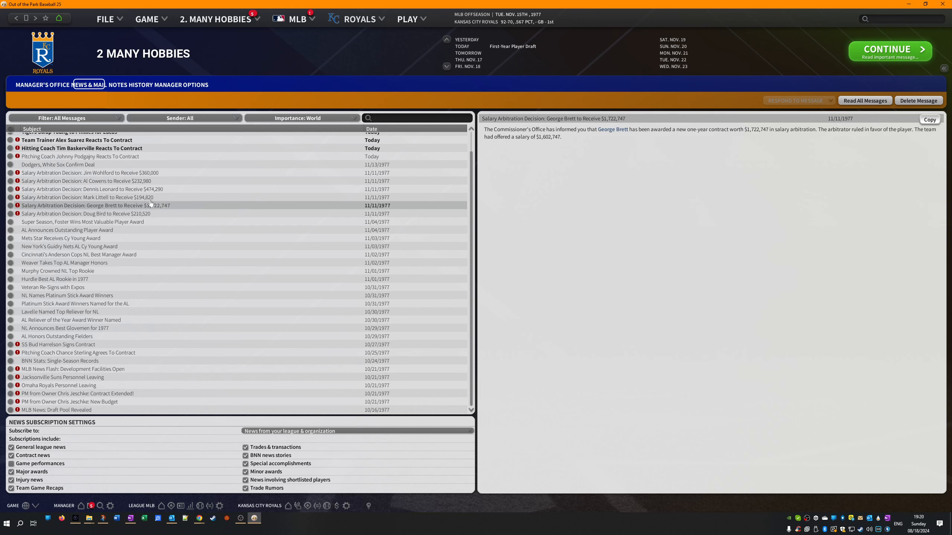
{"action": "left_click", "coordinate": [88, 197]}
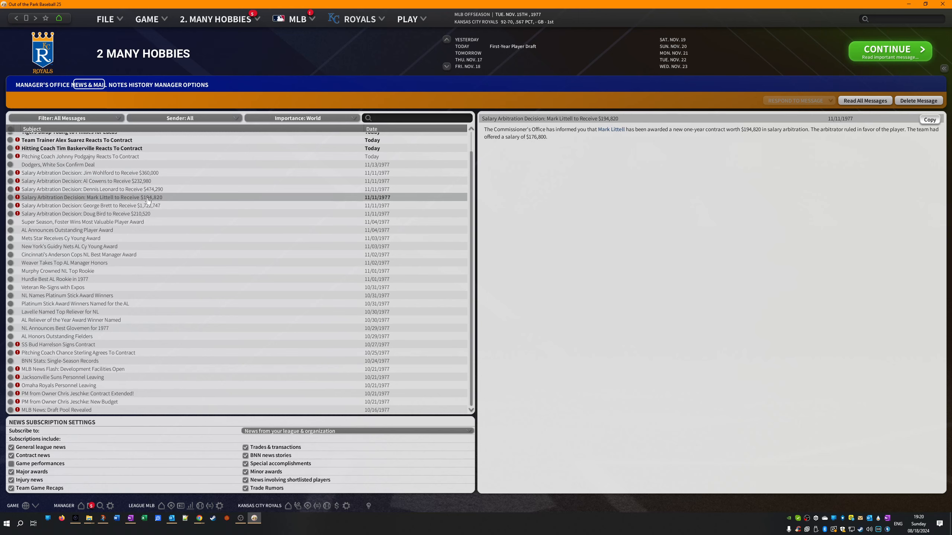
{"action": "mouse_move", "coordinate": [177, 198]}
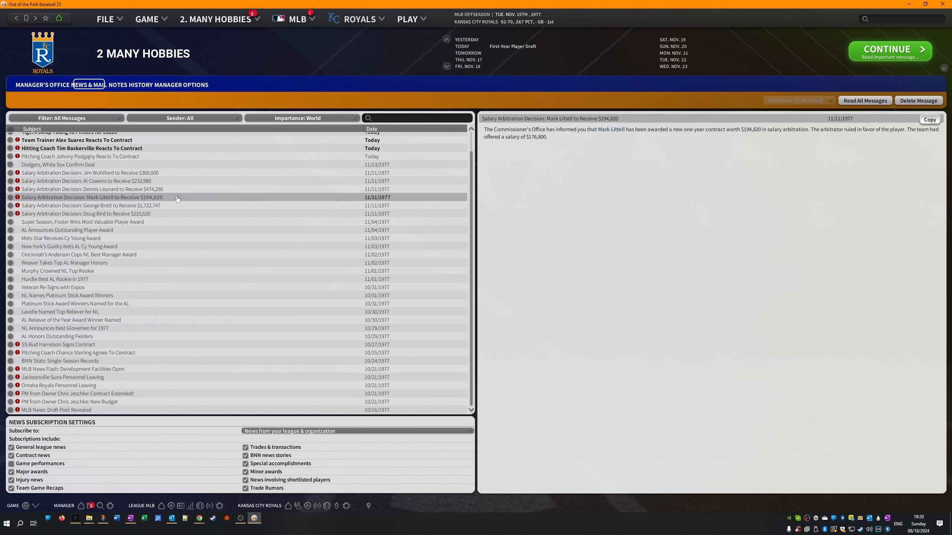
{"action": "left_click", "coordinate": [97, 189]}
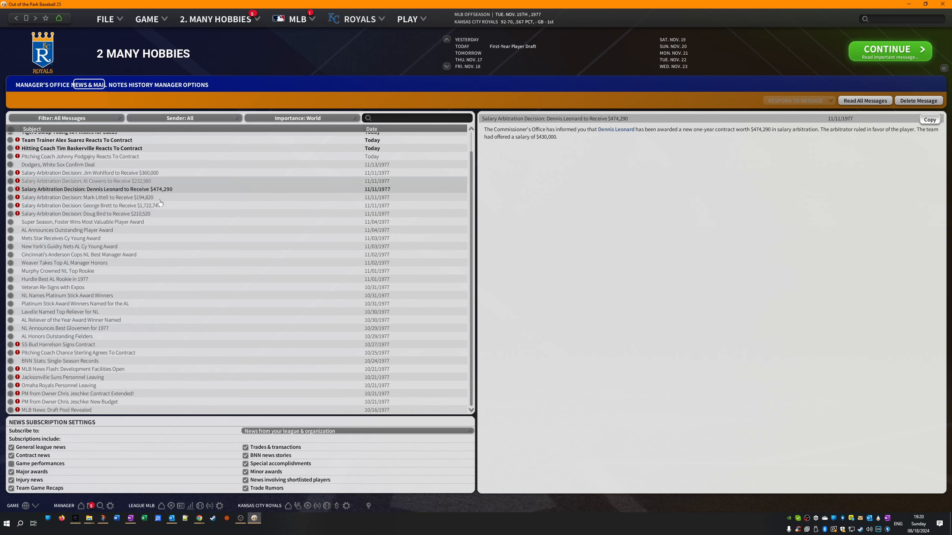
{"action": "left_click", "coordinate": [87, 181]}
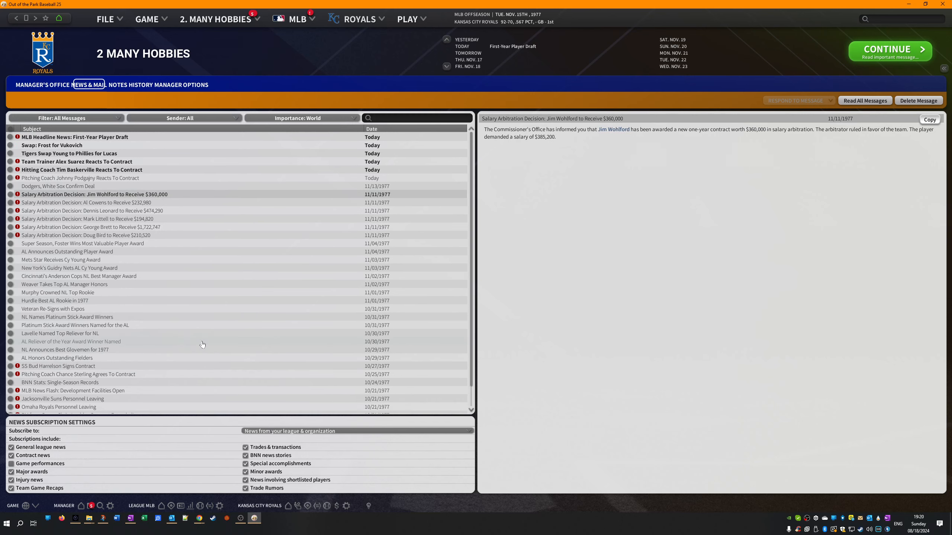
{"action": "left_click", "coordinate": [59, 186]}
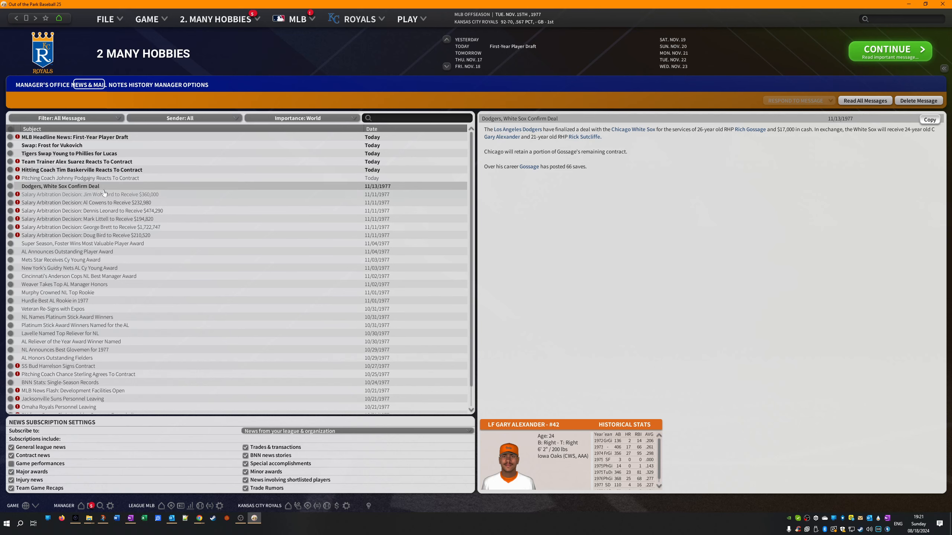
- Read the coach and trainer contract reactions and two trade reports, then reach the MLB free agent listings
{"action": "left_click", "coordinate": [79, 178]}
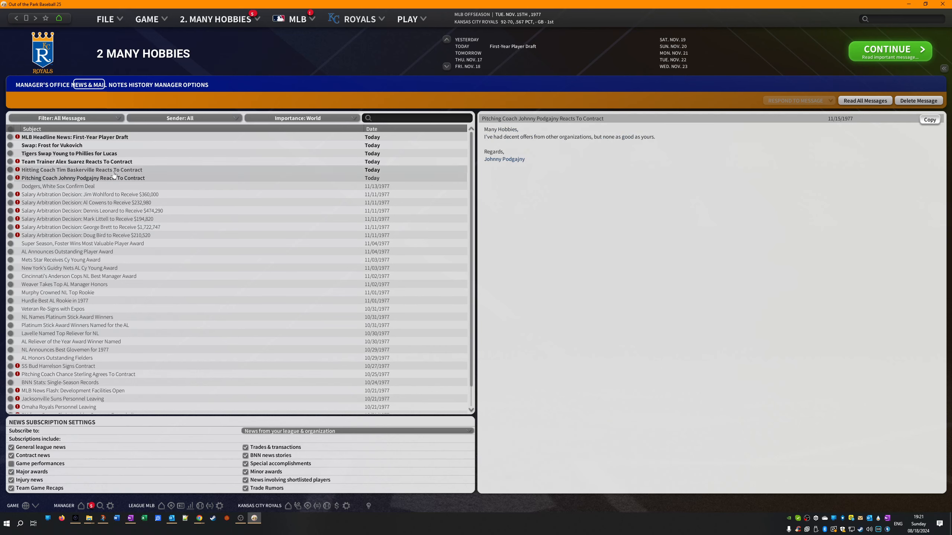
{"action": "left_click", "coordinate": [76, 170]}
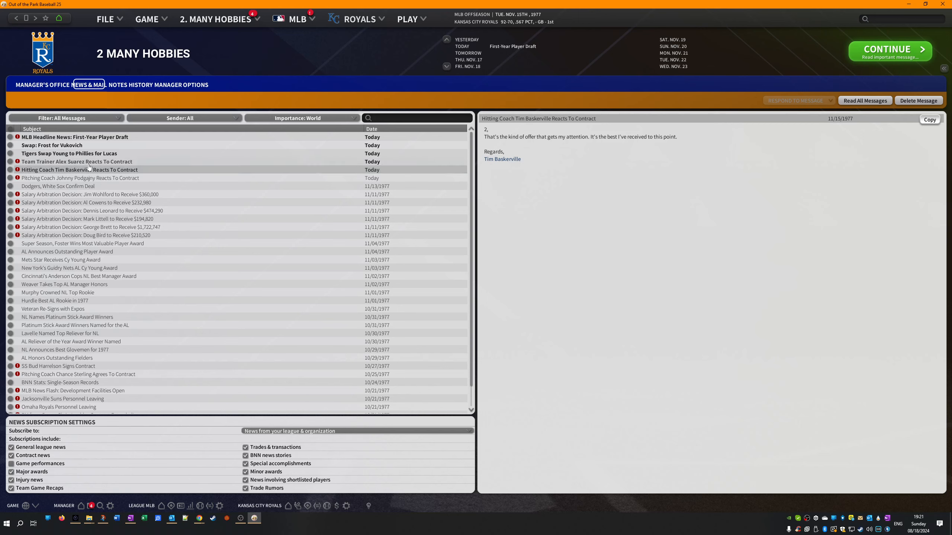
{"action": "left_click", "coordinate": [74, 161]}
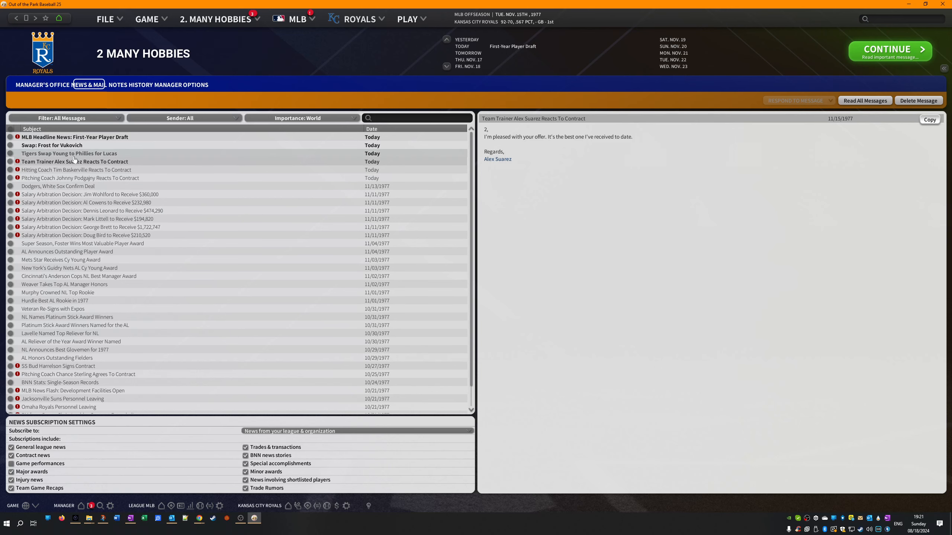
{"action": "left_click", "coordinate": [68, 153]}
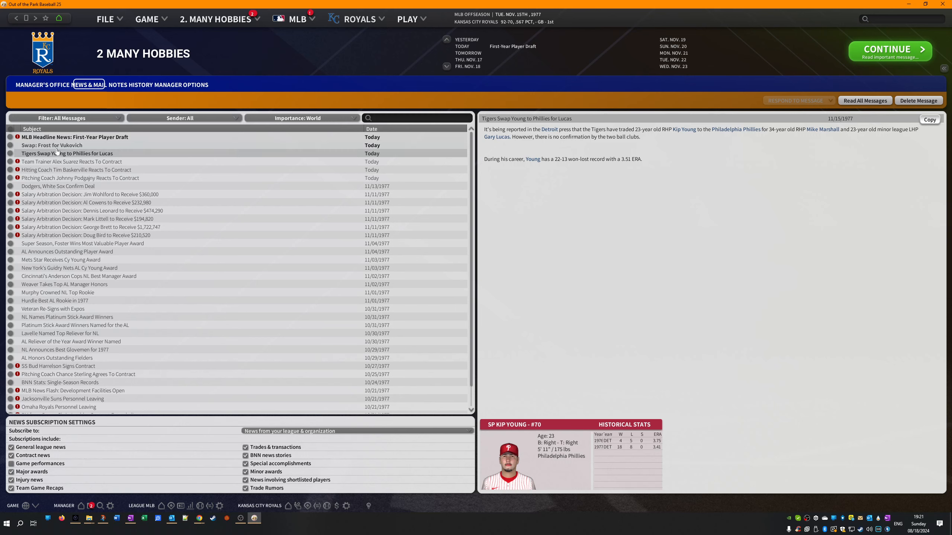
{"action": "left_click", "coordinate": [51, 145]}
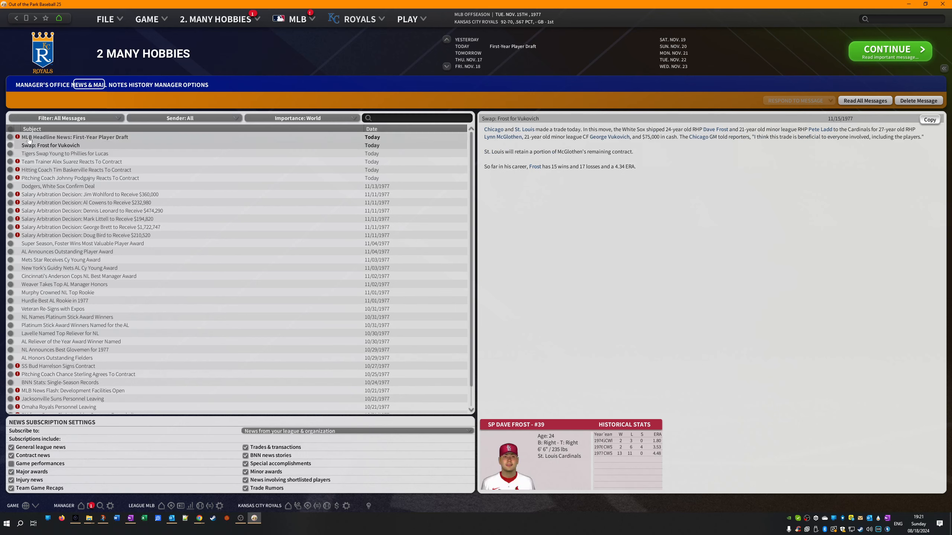
{"action": "left_click", "coordinate": [298, 18]}
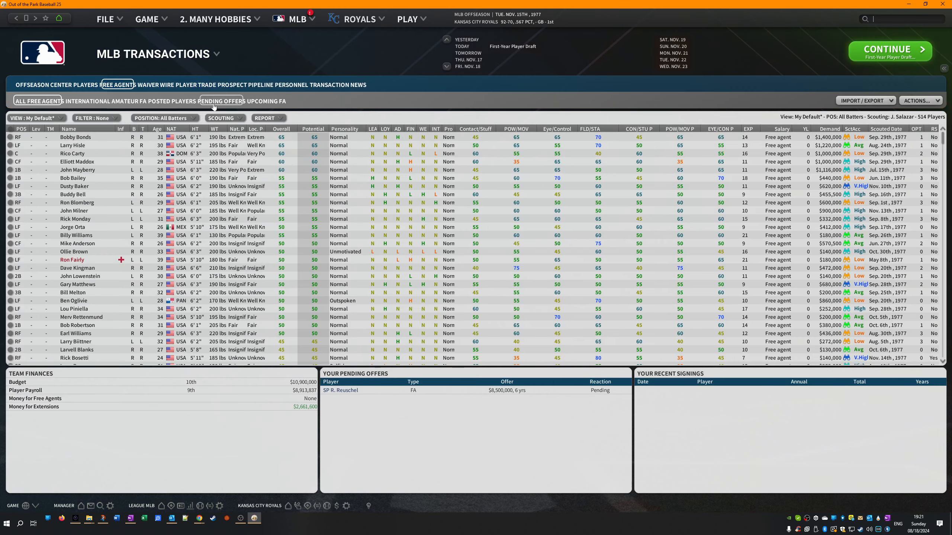
- Check the pending offer and bring up Rick Reuschel's player profile
{"action": "left_click", "coordinate": [221, 101]}
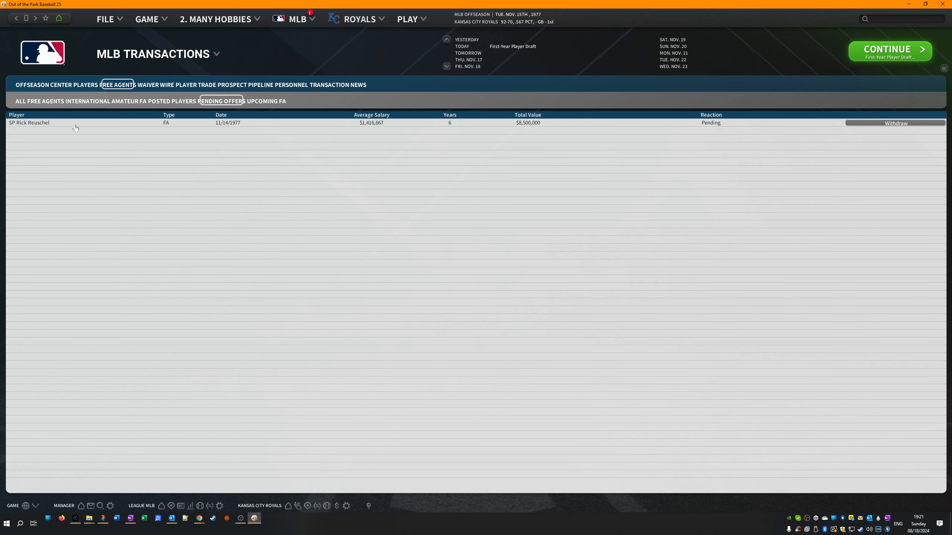
{"action": "left_click", "coordinate": [28, 122]}
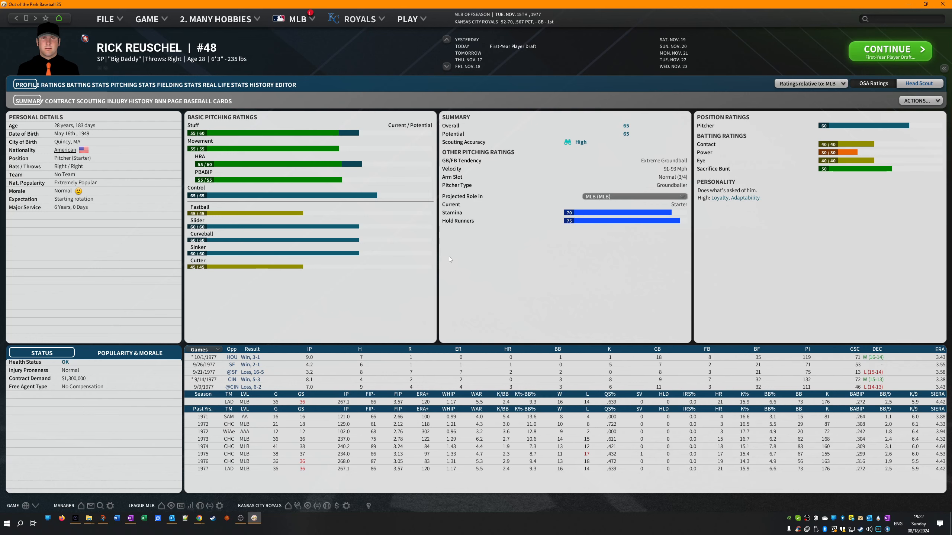
{"action": "mouse_move", "coordinate": [757, 121]}
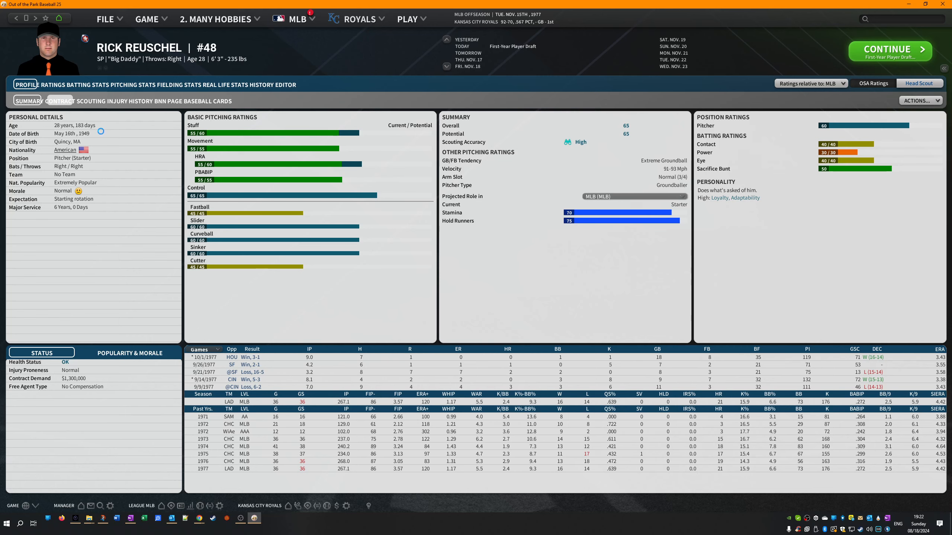
{"action": "left_click", "coordinate": [61, 101]}
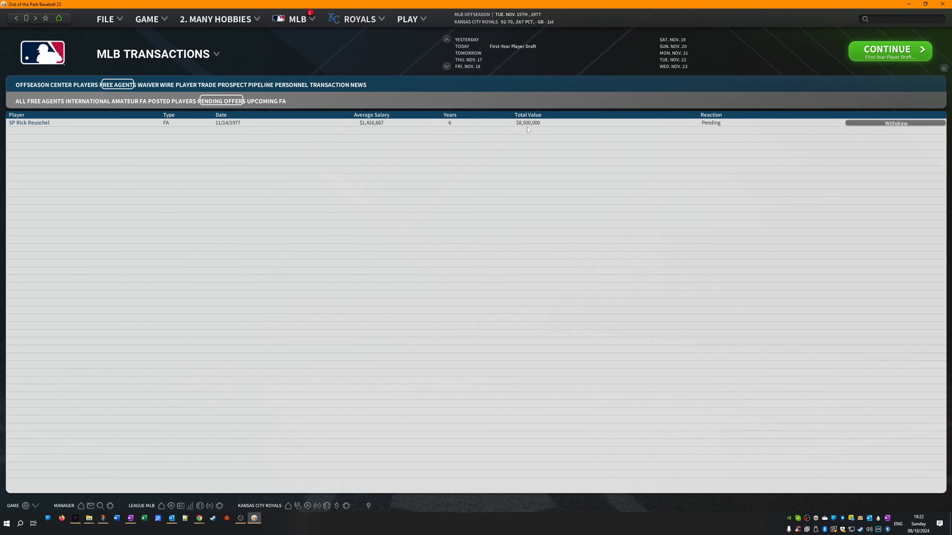
{"action": "mouse_move", "coordinate": [530, 95]}
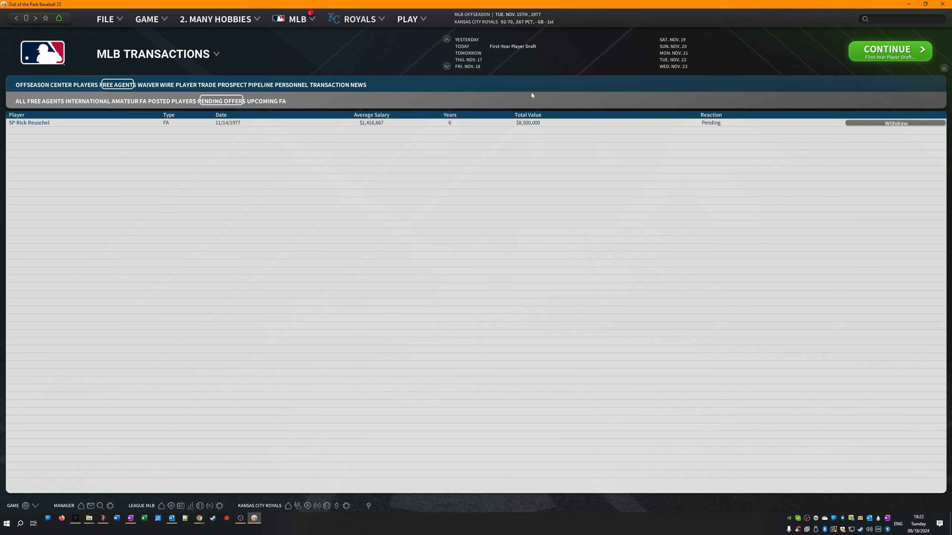
{"action": "mouse_move", "coordinate": [435, 232]}
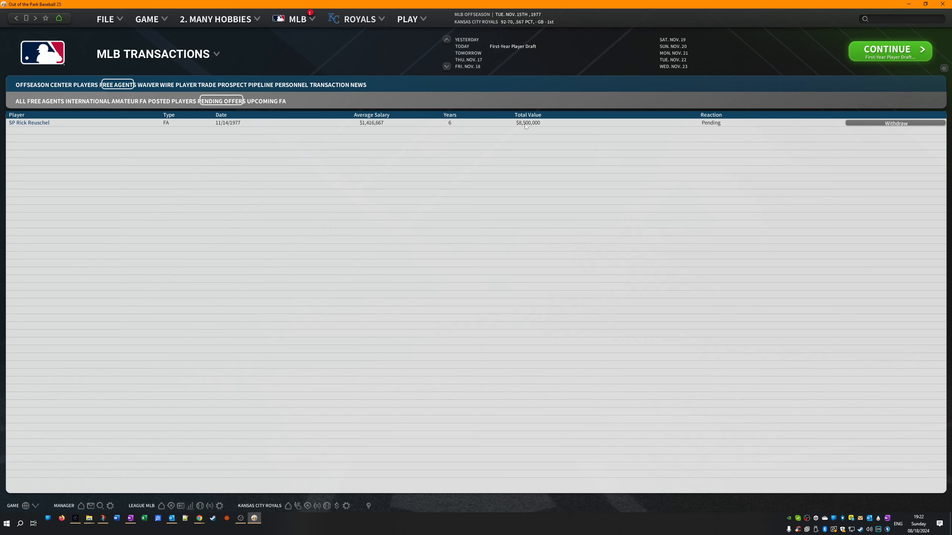
{"action": "mouse_move", "coordinate": [545, 151]}
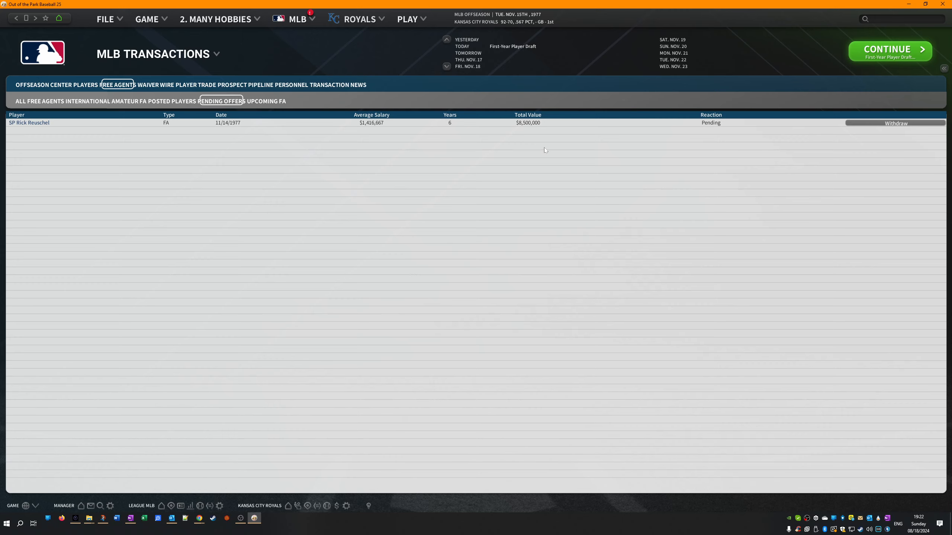
{"action": "mouse_move", "coordinate": [376, 43]}
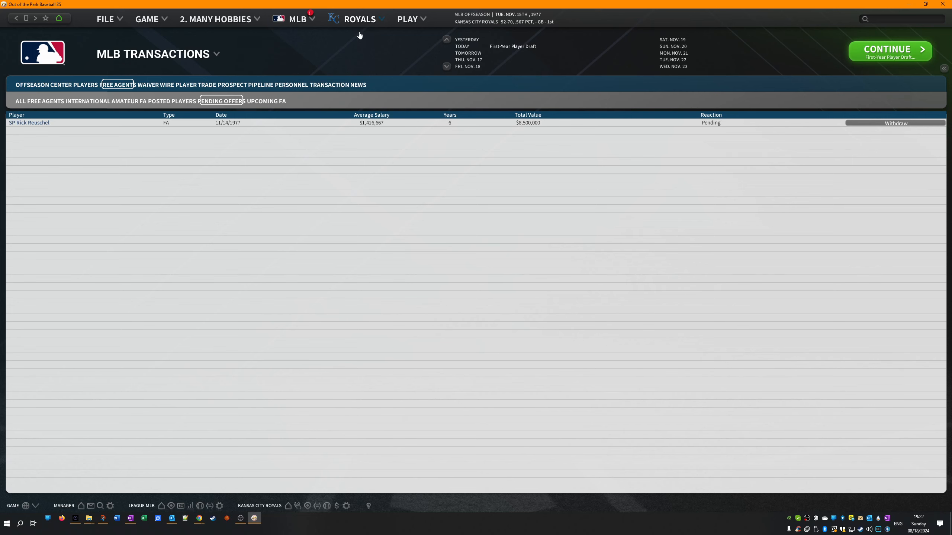
{"action": "left_click", "coordinate": [29, 123]}
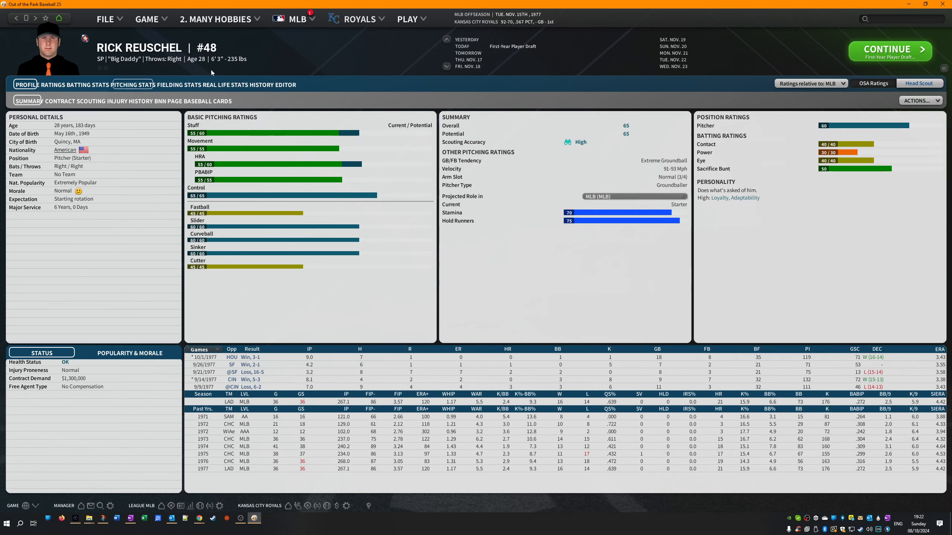
- Go to the Royals front office and view the player development budget
{"action": "left_click", "coordinate": [357, 19]}
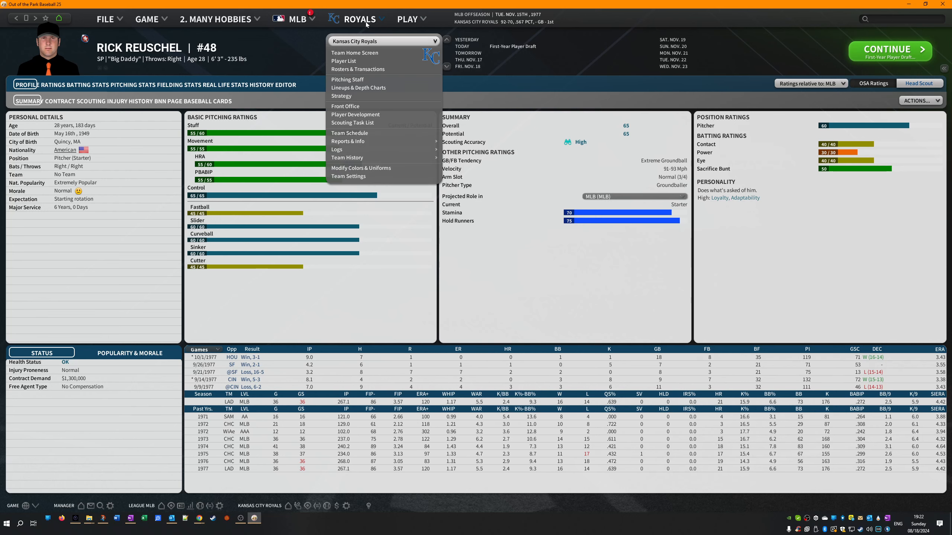
{"action": "mouse_move", "coordinate": [345, 106]}
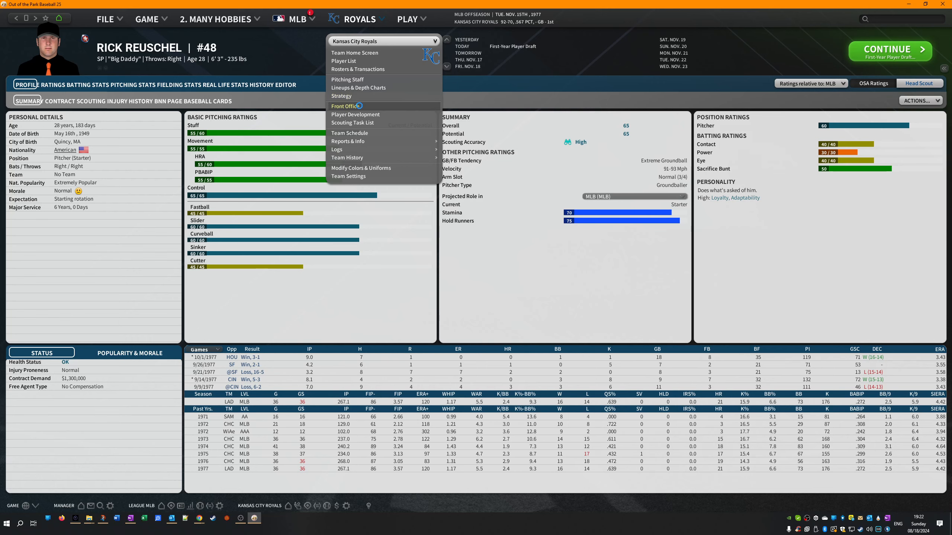
{"action": "left_click", "coordinate": [346, 105]}
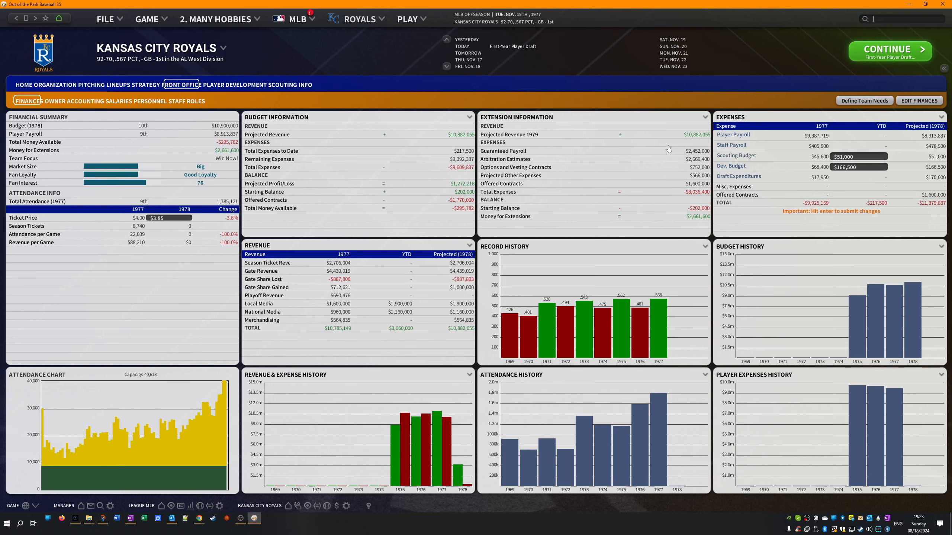
{"action": "left_click", "coordinate": [234, 84]}
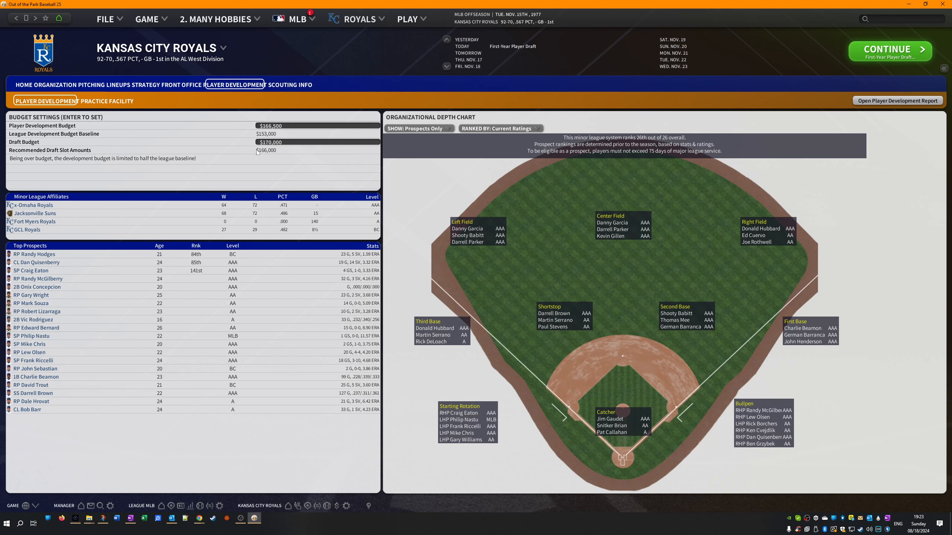
{"action": "mouse_move", "coordinate": [265, 172]}
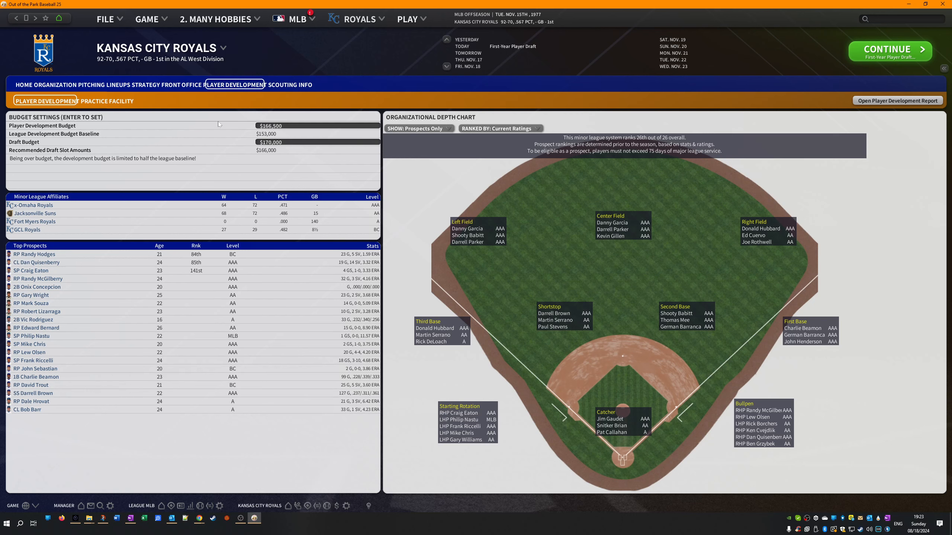
- Bring up the First-Year Player Draft rules and round-one order from the league menu
{"action": "left_click", "coordinate": [297, 18]}
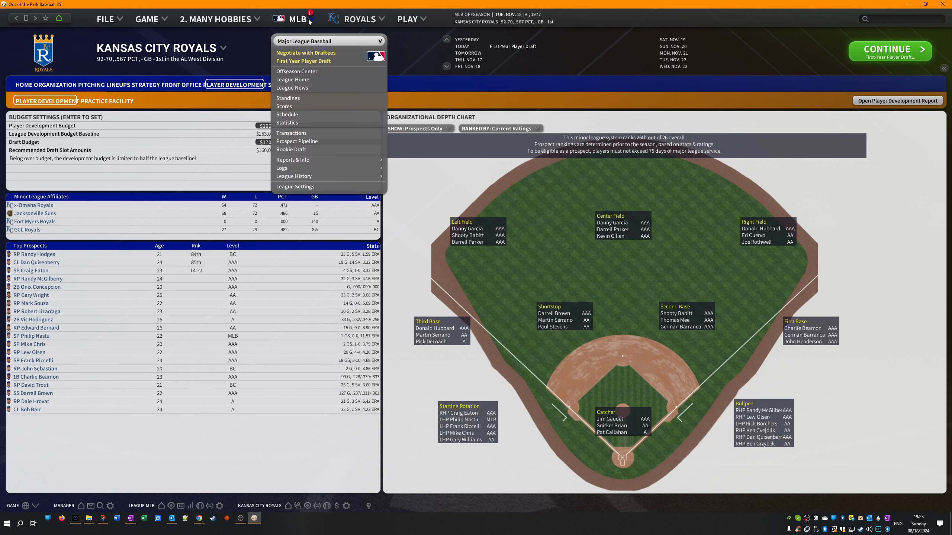
{"action": "left_click", "coordinate": [357, 18]}
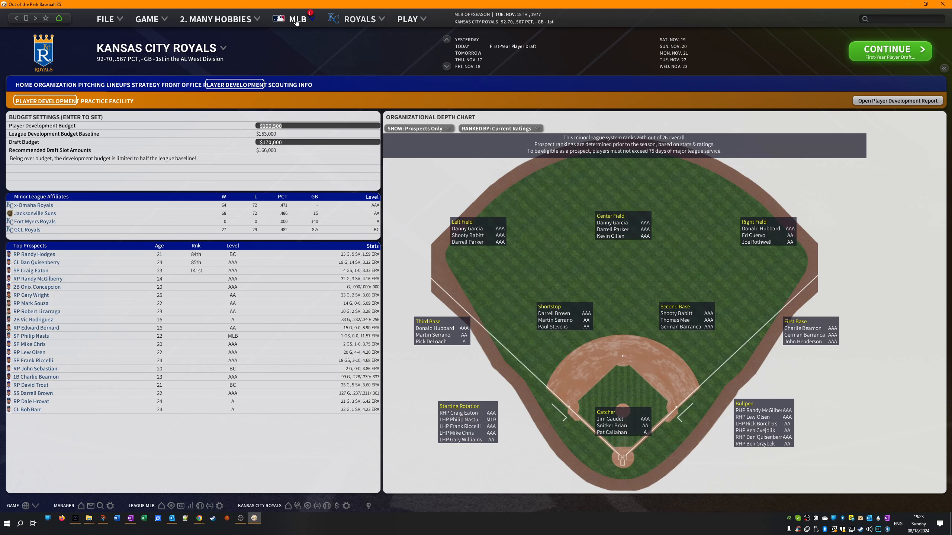
{"action": "left_click", "coordinate": [296, 19]}
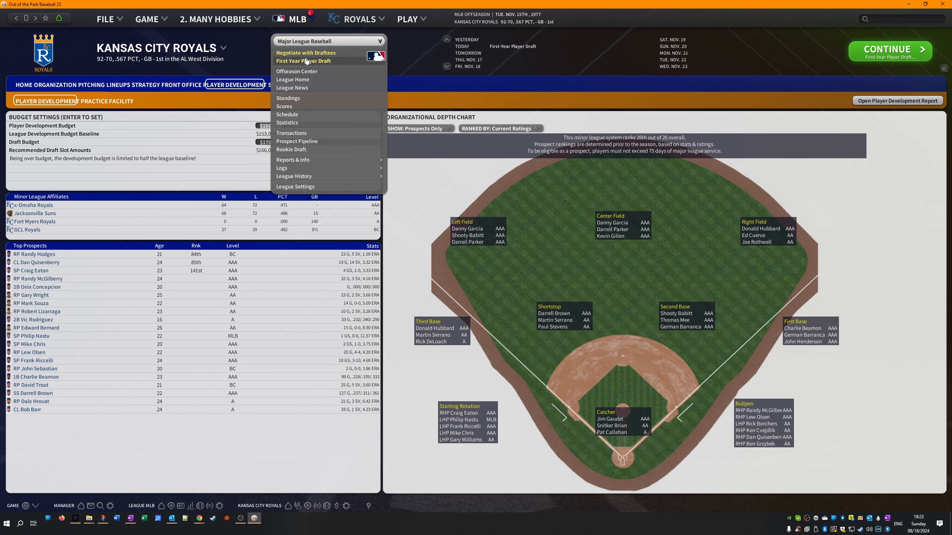
{"action": "left_click", "coordinate": [303, 61]}
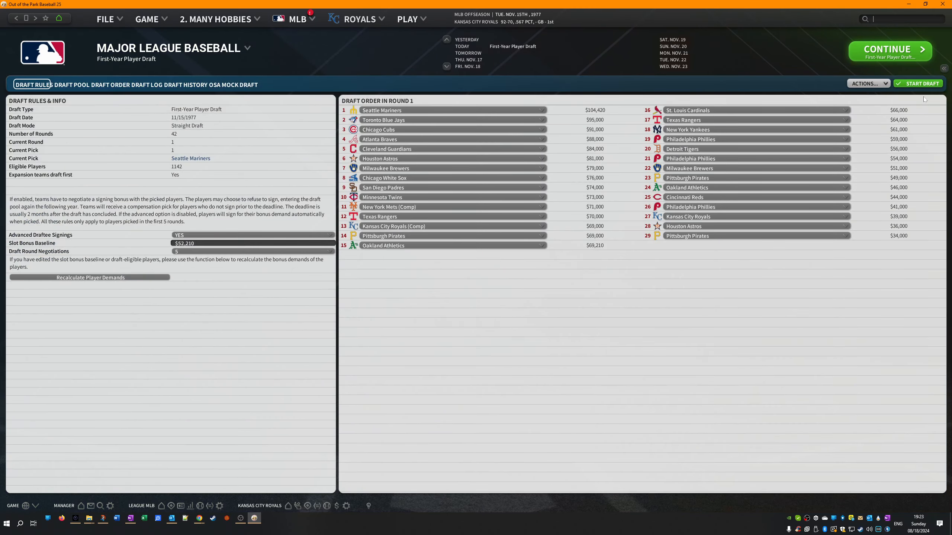
- Auto-draft Toronto, Atlanta and Cleveland to reach the Royals' 13th pick, selecting catcher Rich Gedman
{"action": "left_click", "coordinate": [918, 83]}
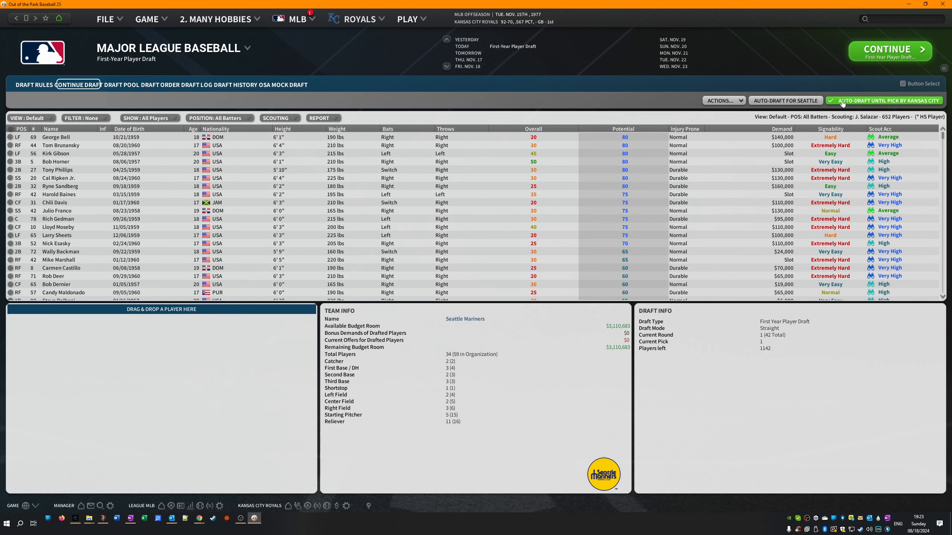
{"action": "left_click", "coordinate": [883, 100]}
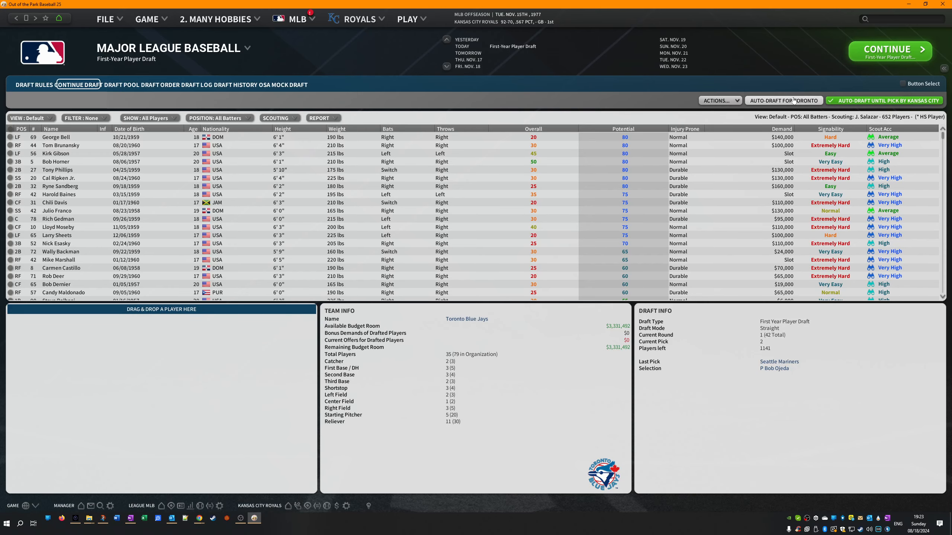
{"action": "mouse_move", "coordinate": [799, 345]}
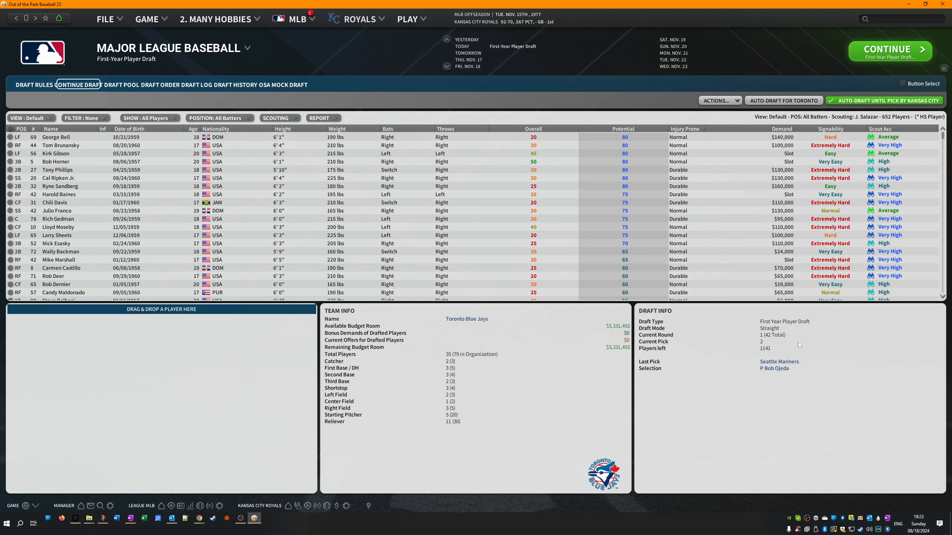
{"action": "left_click", "coordinate": [883, 100]}
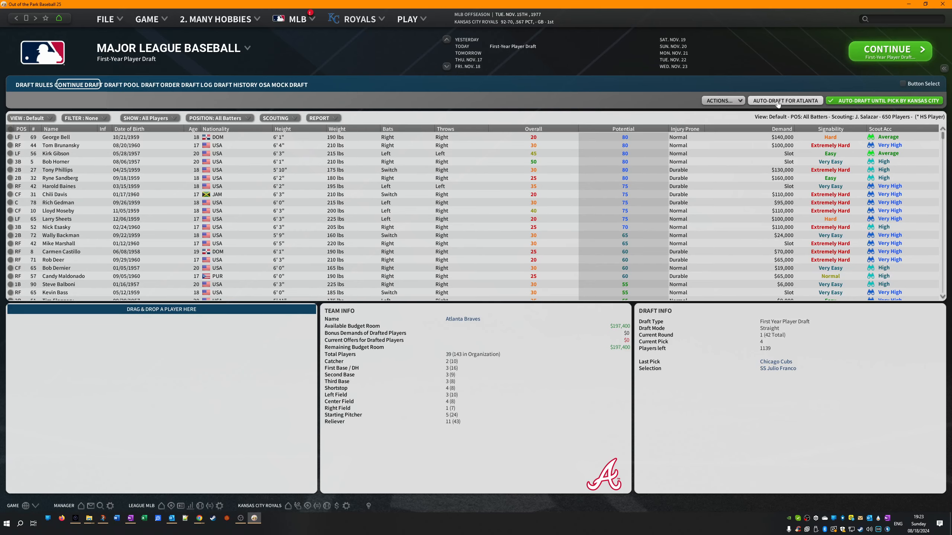
{"action": "left_click", "coordinate": [784, 101]}
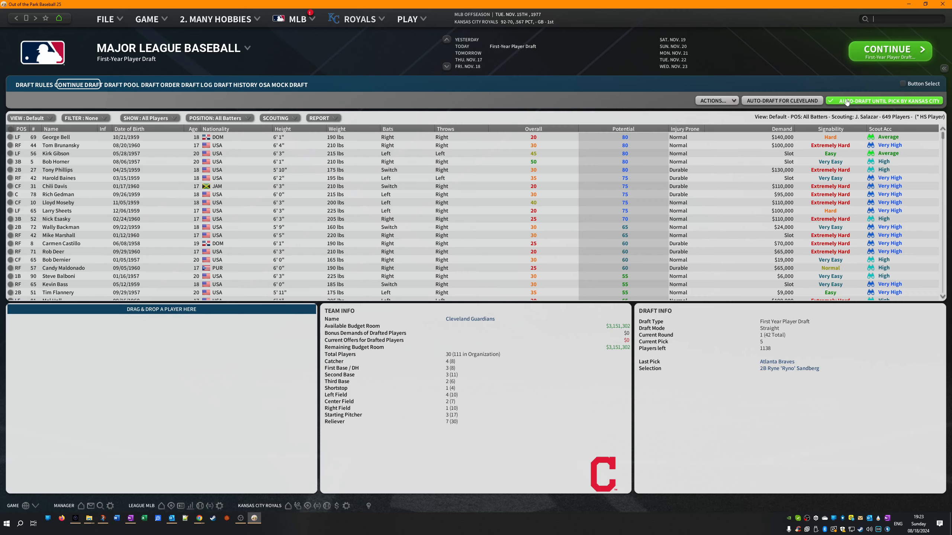
{"action": "left_click", "coordinate": [884, 101]}
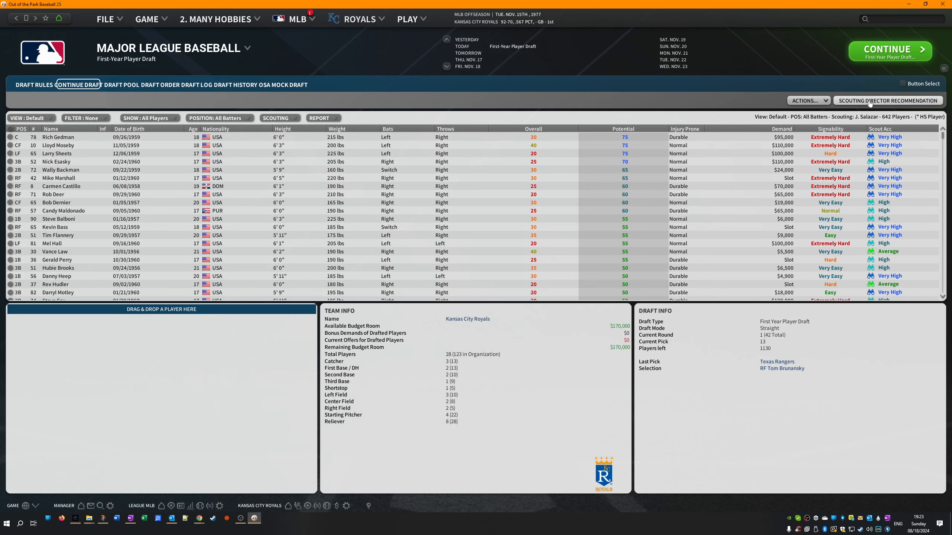
{"action": "left_click", "coordinate": [61, 137]}
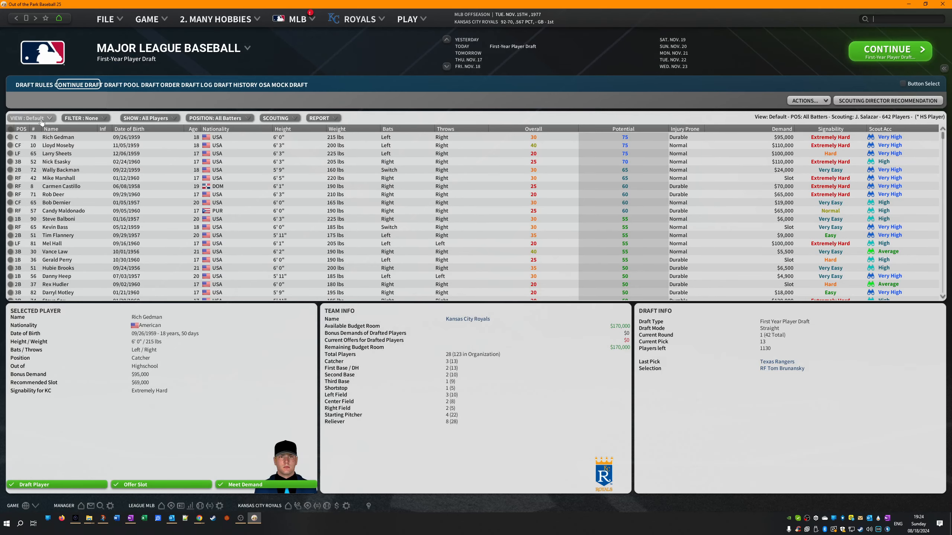
- Show all 1,130 pool players in the My Default view, all positions, sorted by potential
{"action": "left_click", "coordinate": [30, 117]}
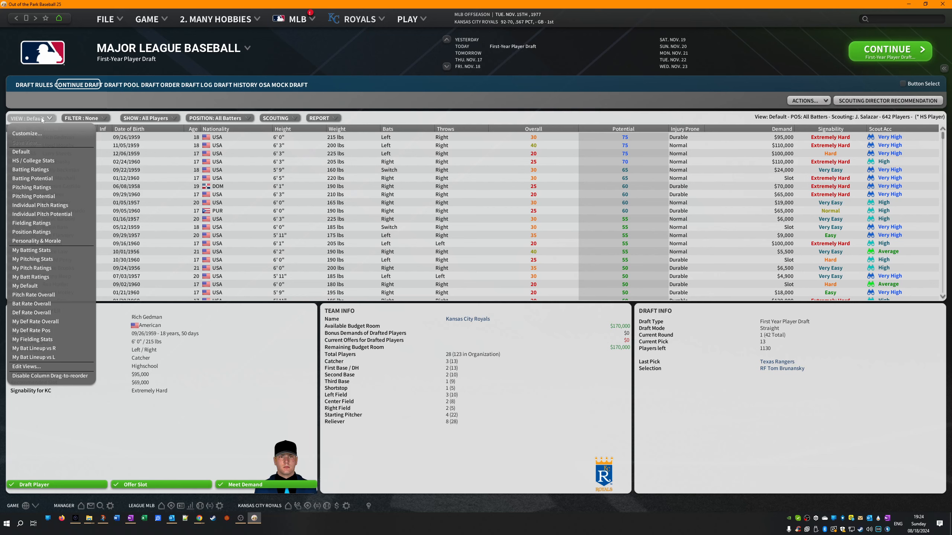
{"action": "mouse_move", "coordinate": [33, 295]}
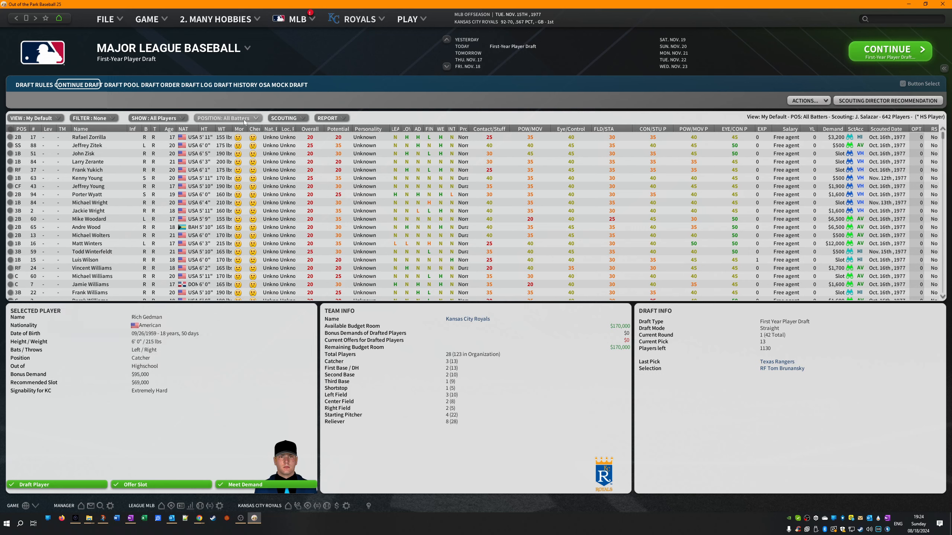
{"action": "left_click", "coordinate": [228, 117]}
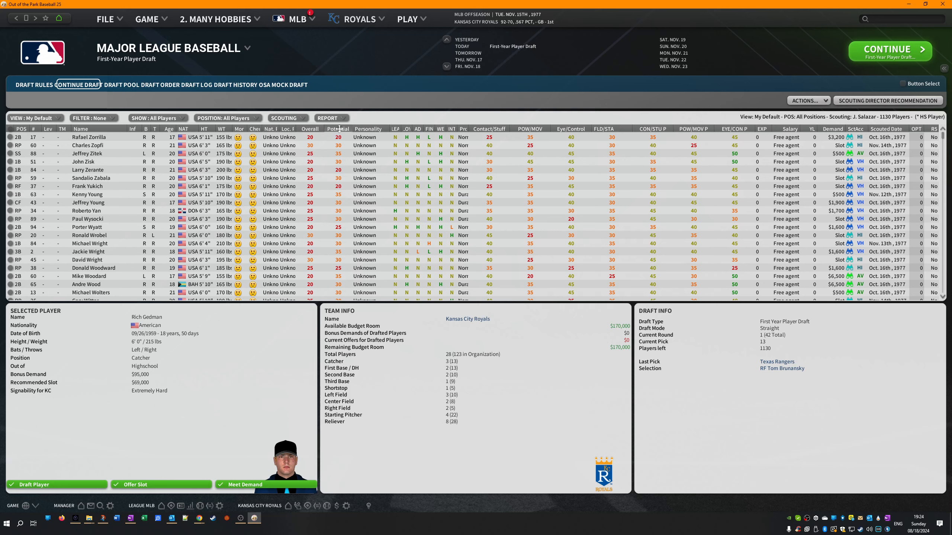
{"action": "left_click", "coordinate": [337, 129]}
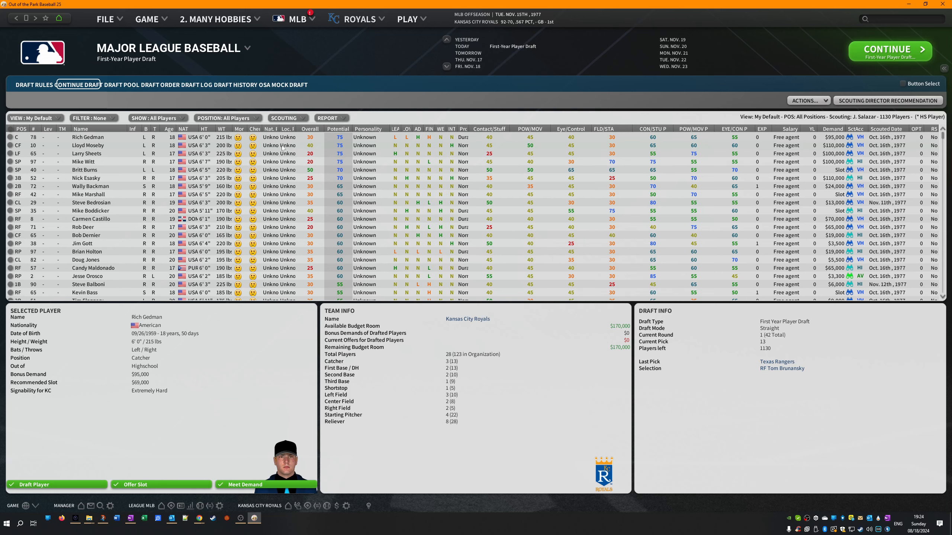
{"action": "double_click", "coordinate": [84, 170]}
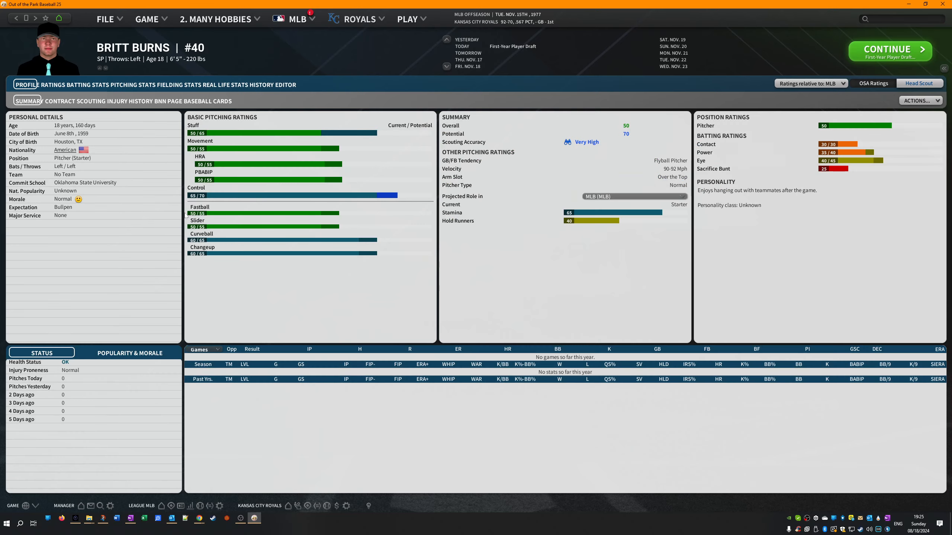
{"action": "mouse_move", "coordinate": [901, 109]}
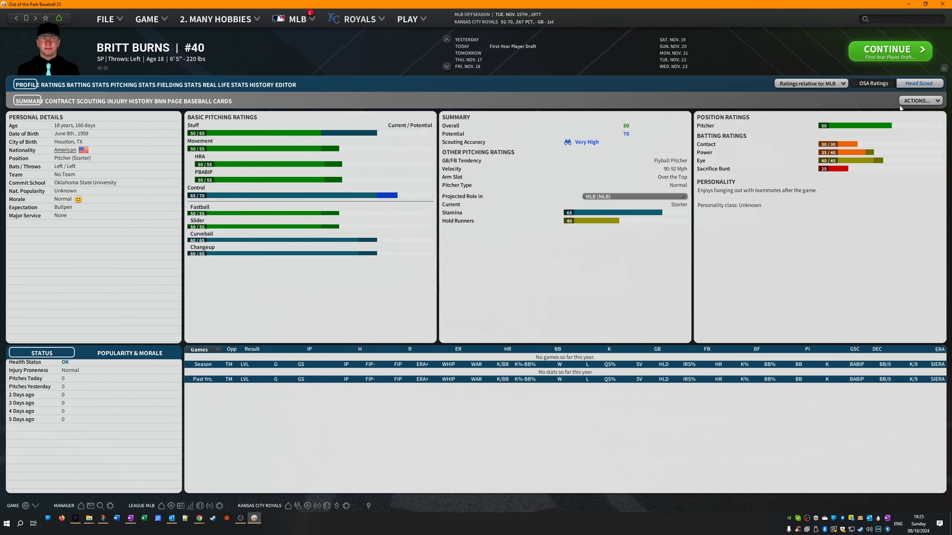
{"action": "left_click", "coordinate": [872, 84]}
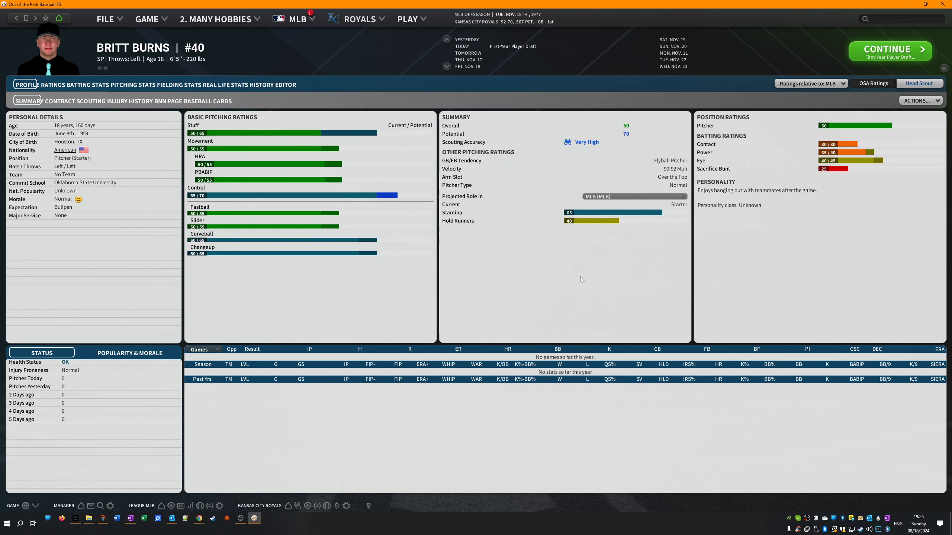
{"action": "mouse_move", "coordinate": [577, 279]}
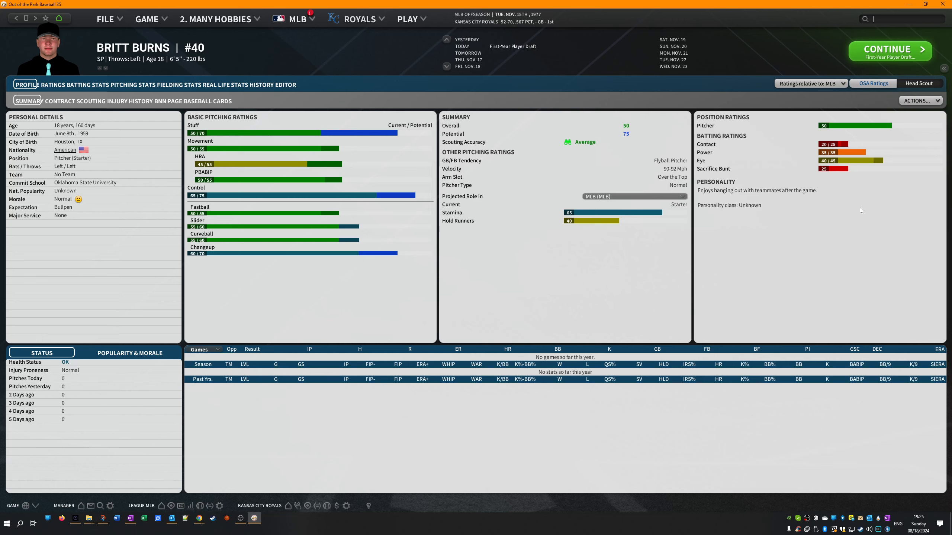
{"action": "mouse_move", "coordinate": [921, 83]}
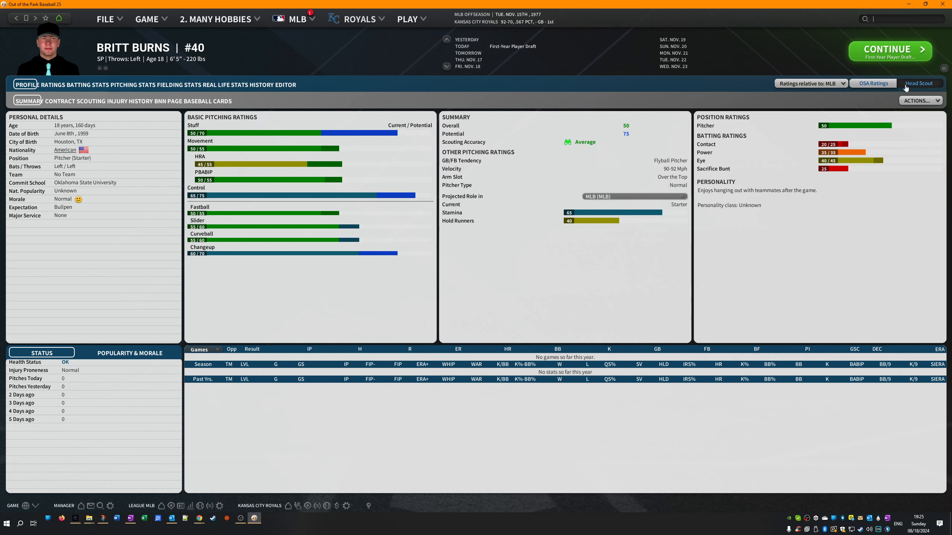
{"action": "left_click", "coordinate": [921, 84]}
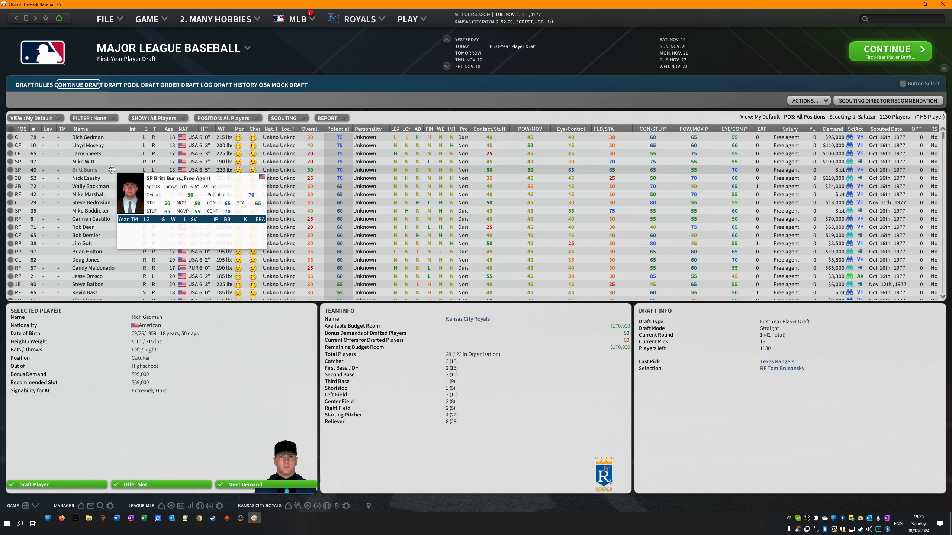
{"action": "mouse_move", "coordinate": [106, 168]}
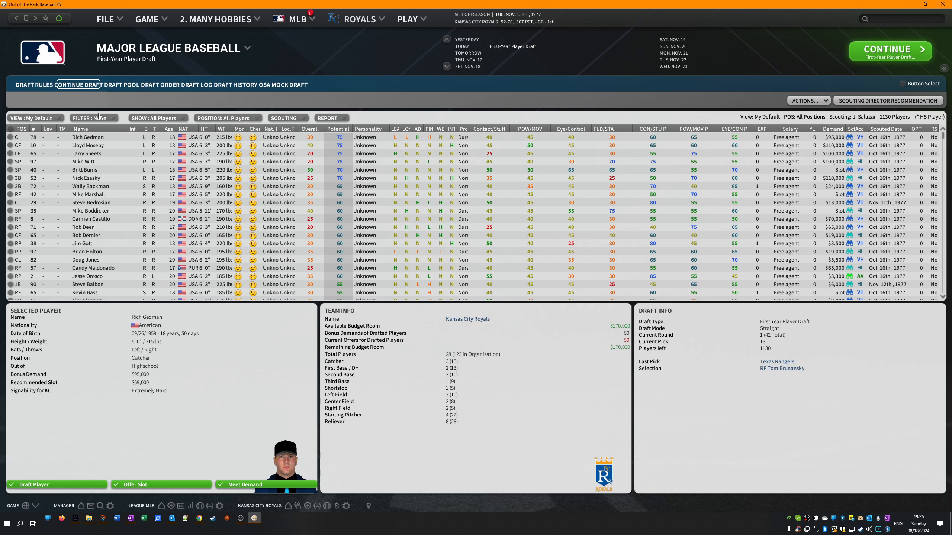
{"action": "left_click", "coordinate": [33, 118]}
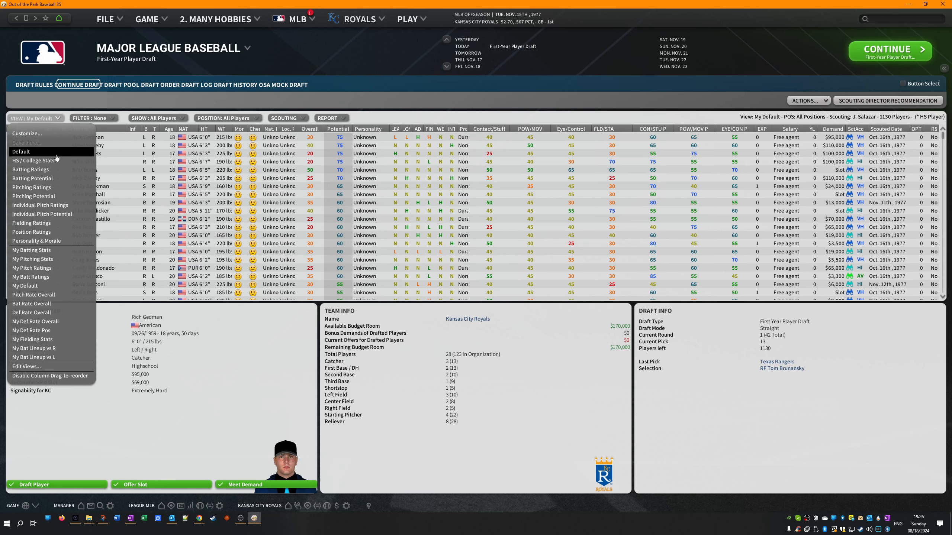
{"action": "mouse_move", "coordinate": [31, 178]}
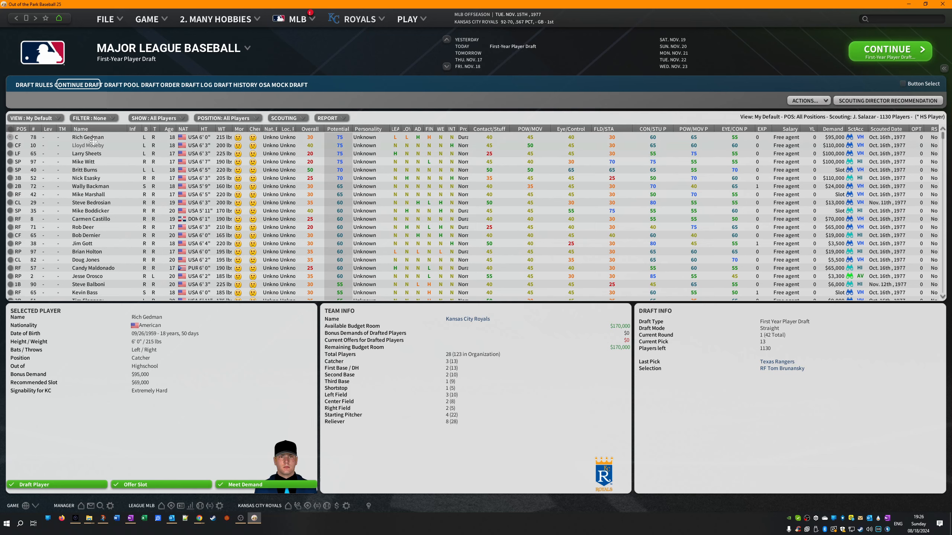
{"action": "double_click", "coordinate": [88, 137]}
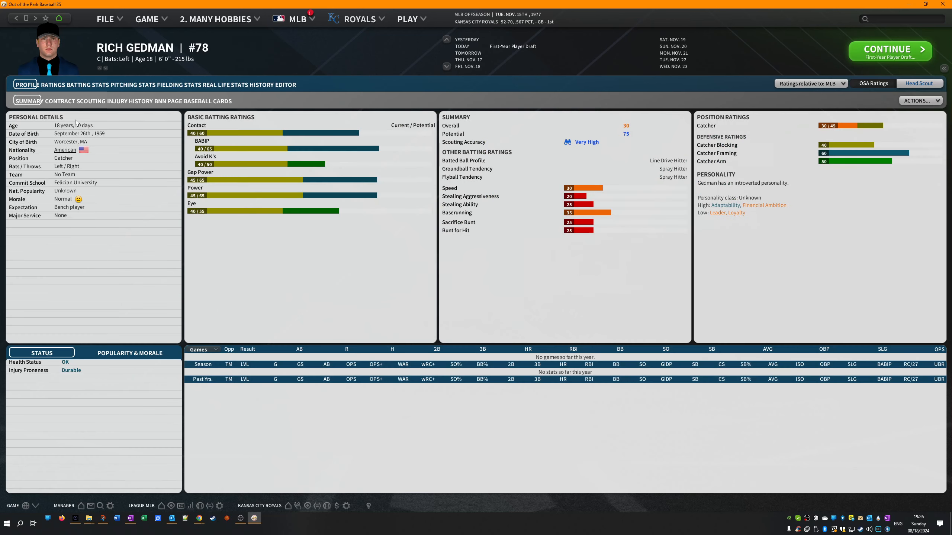
{"action": "left_click", "coordinate": [58, 101]}
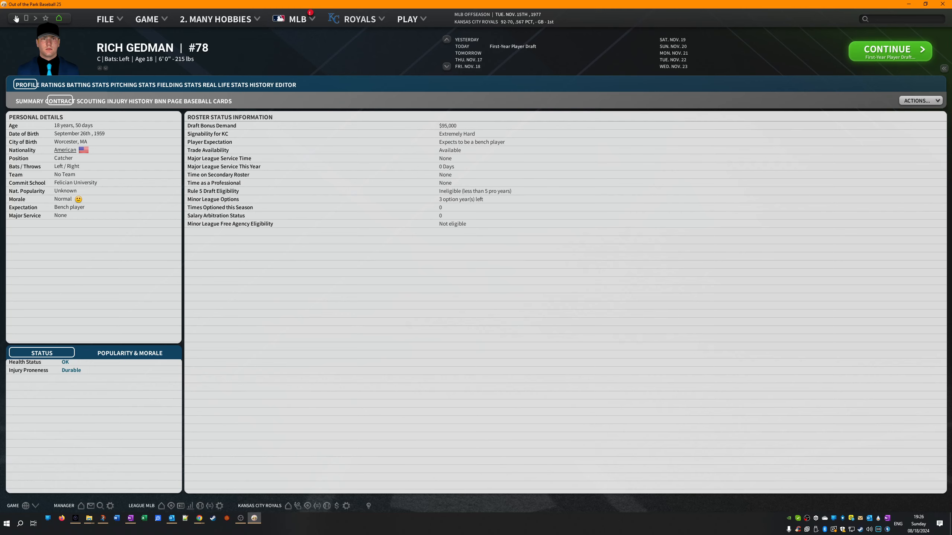
{"action": "left_click", "coordinate": [61, 84]}
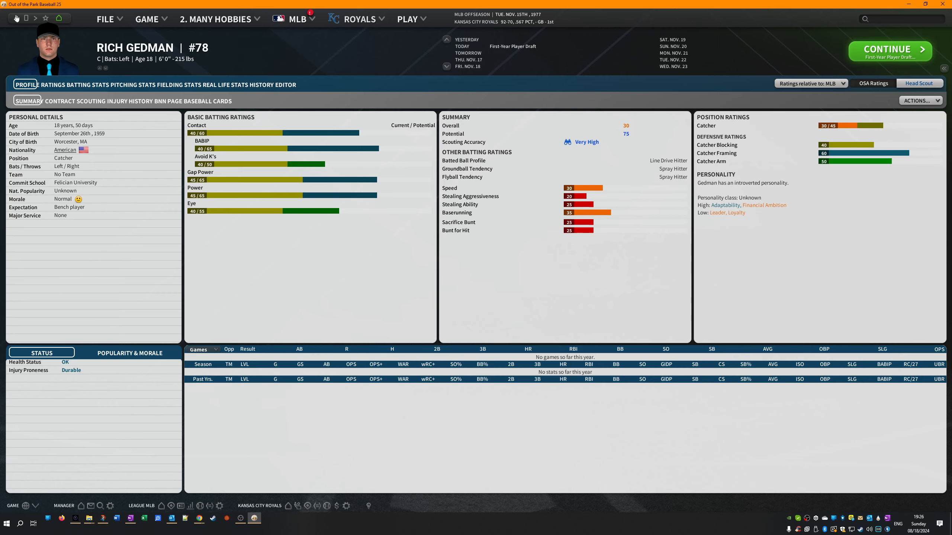
{"action": "left_click", "coordinate": [61, 101]}
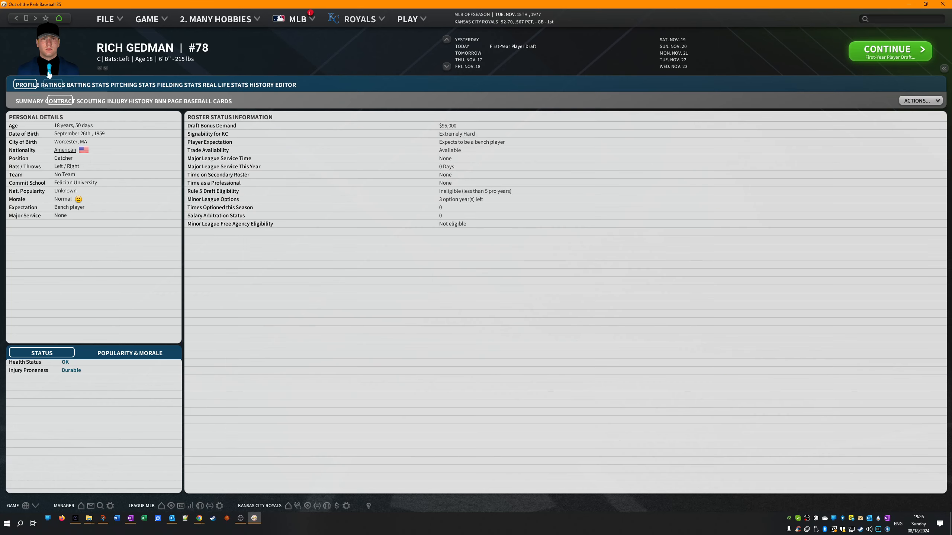
{"action": "left_click", "coordinate": [52, 84]}
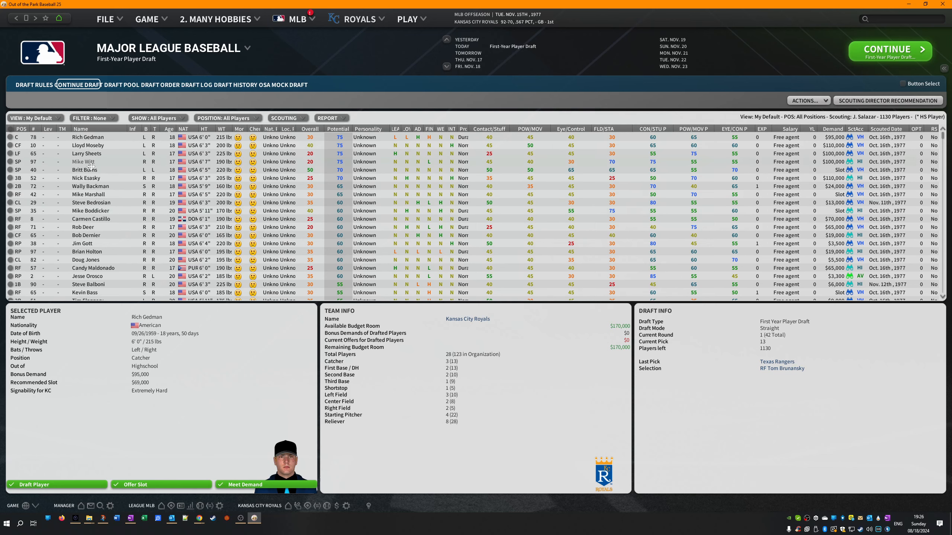
{"action": "double_click", "coordinate": [87, 170]}
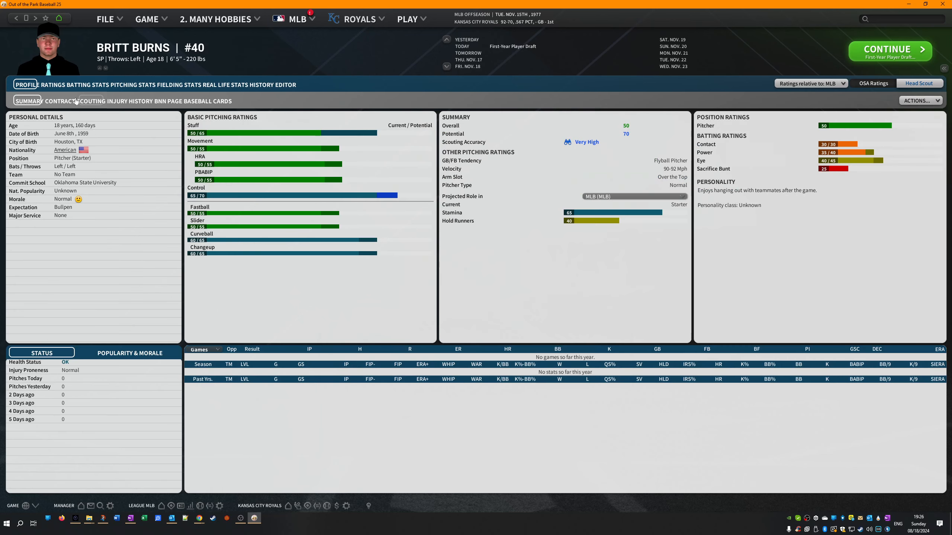
{"action": "left_click", "coordinate": [59, 101]}
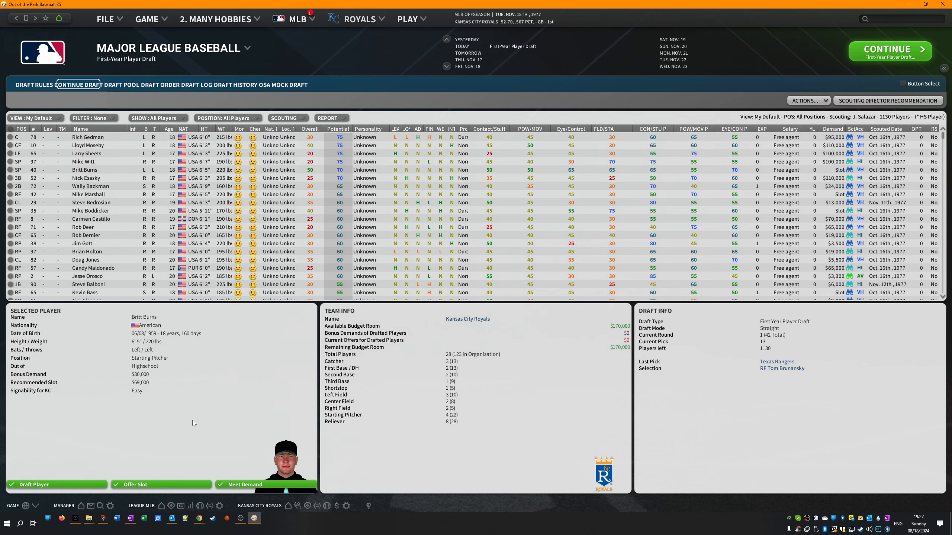
{"action": "mouse_move", "coordinate": [249, 484]}
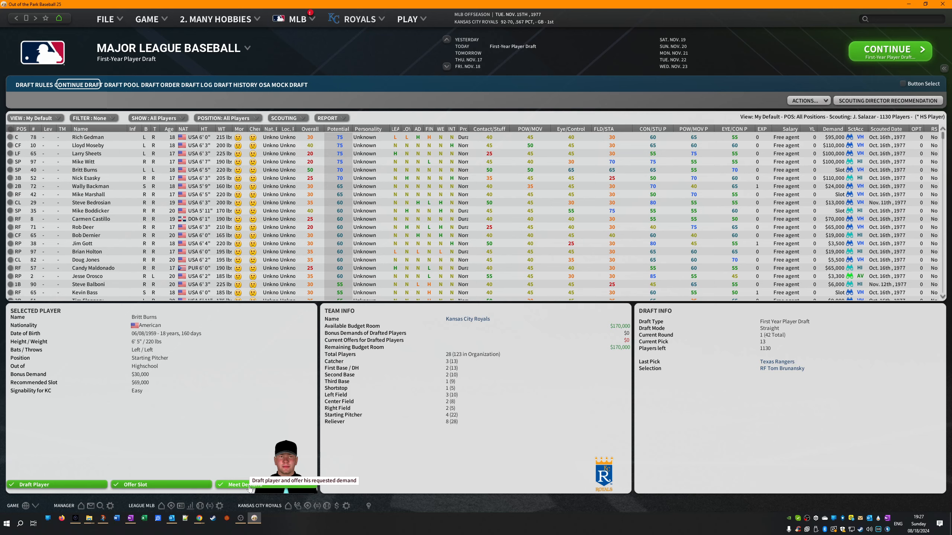
{"action": "left_click", "coordinate": [250, 484]}
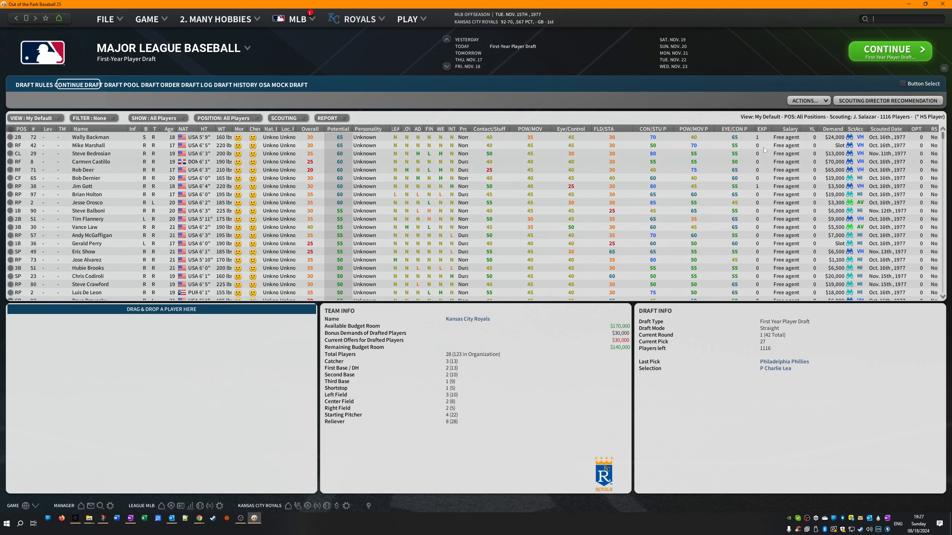
- Review Mike Marshall's player profile and return to the draft pool at pick 27
{"action": "left_click", "coordinate": [88, 145]}
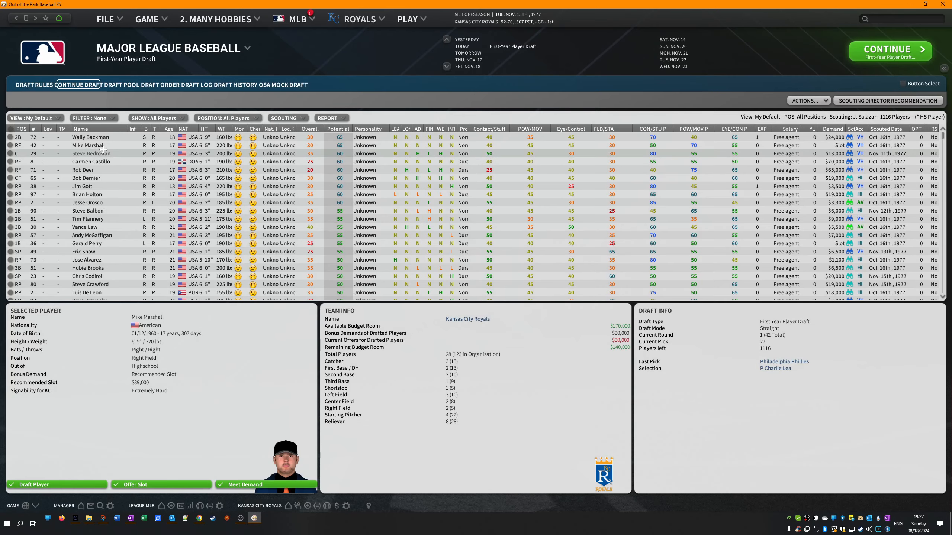
{"action": "double_click", "coordinate": [87, 145]}
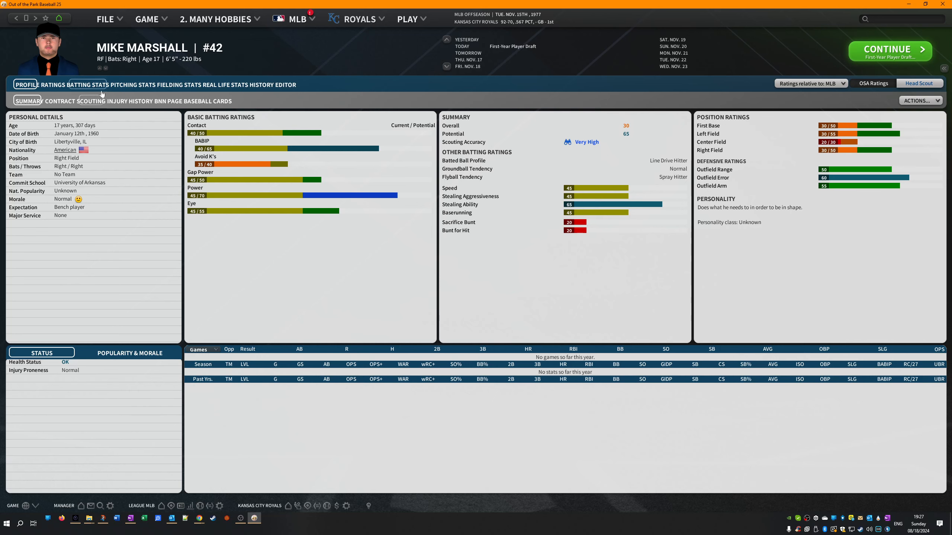
{"action": "left_click", "coordinate": [225, 84]}
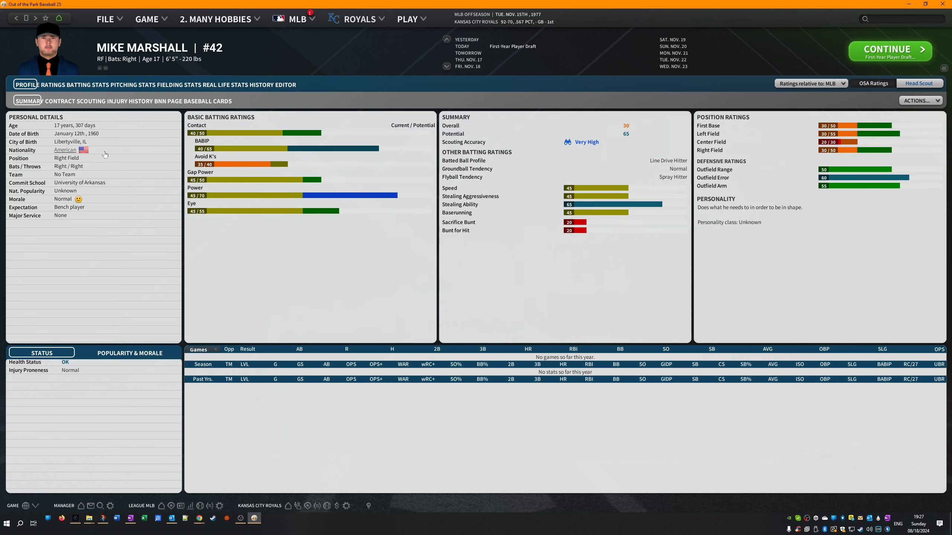
{"action": "mouse_move", "coordinate": [128, 178]}
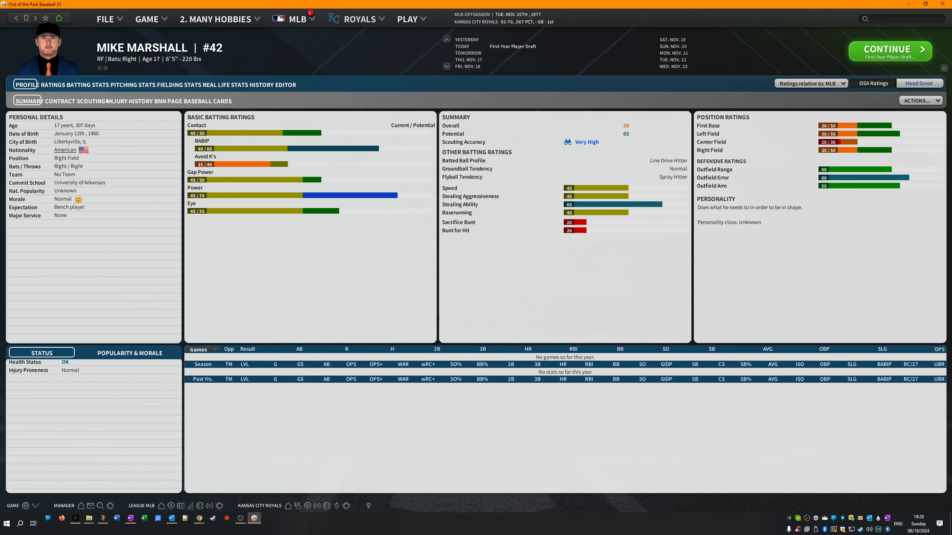
{"action": "left_click", "coordinate": [889, 51]}
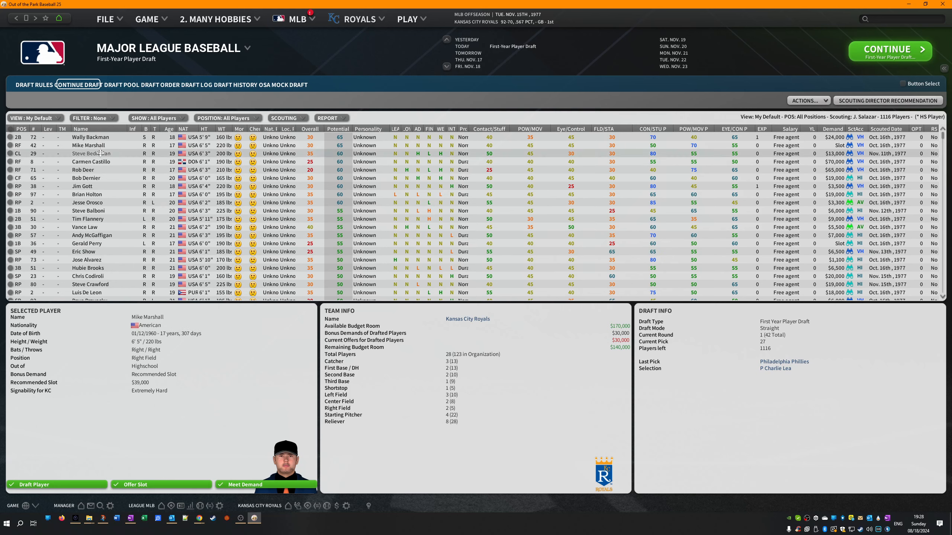
{"action": "mouse_move", "coordinate": [106, 235]}
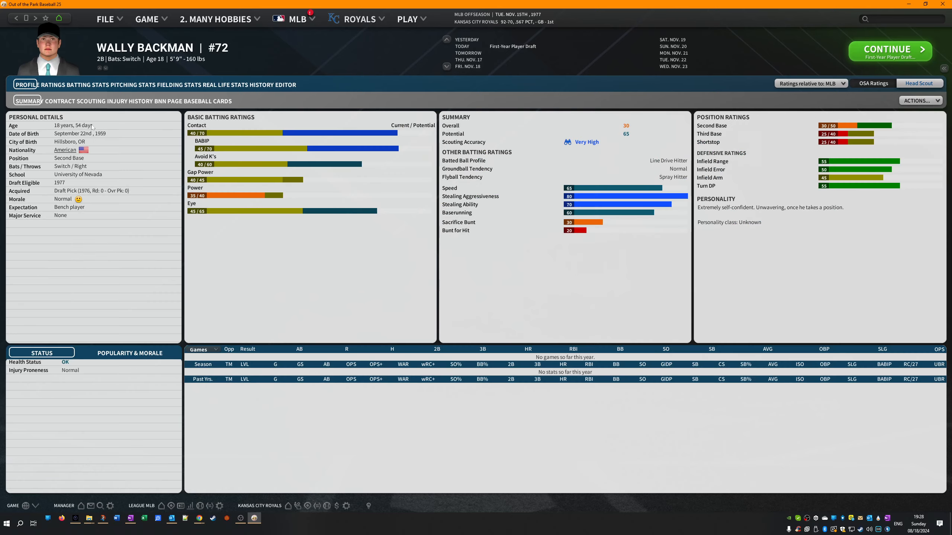
- Check Wally Backman's contract and bonus demand, then return to the draft board
{"action": "left_click", "coordinate": [63, 101]}
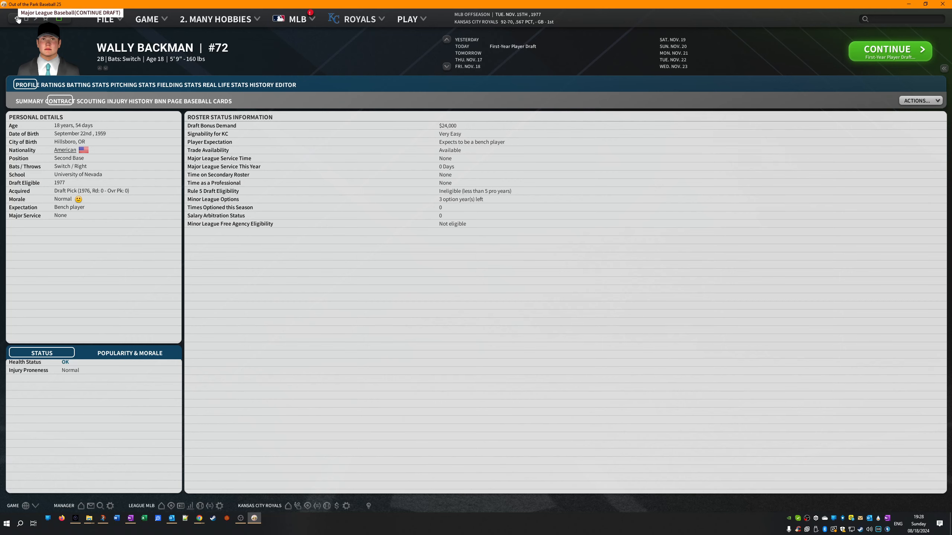
{"action": "left_click", "coordinate": [53, 84]}
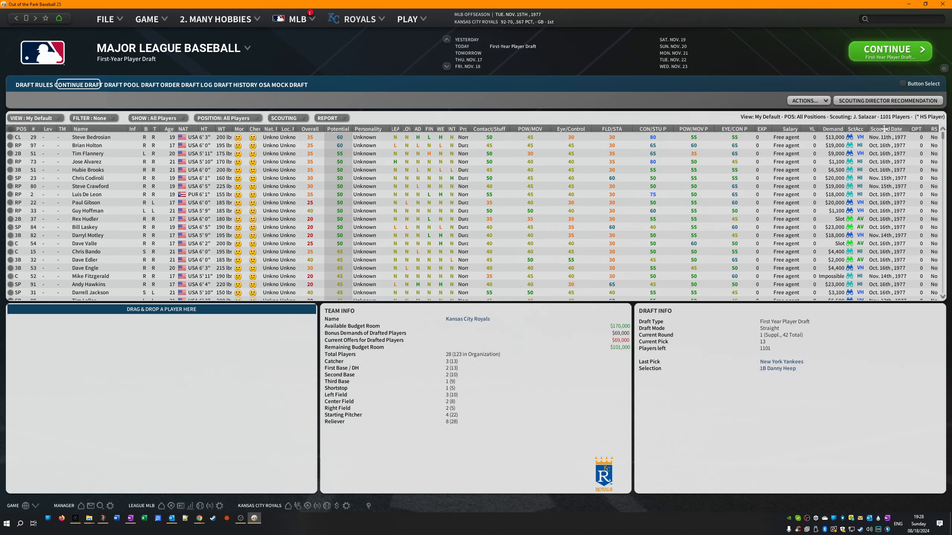
{"action": "left_click", "coordinate": [87, 153]}
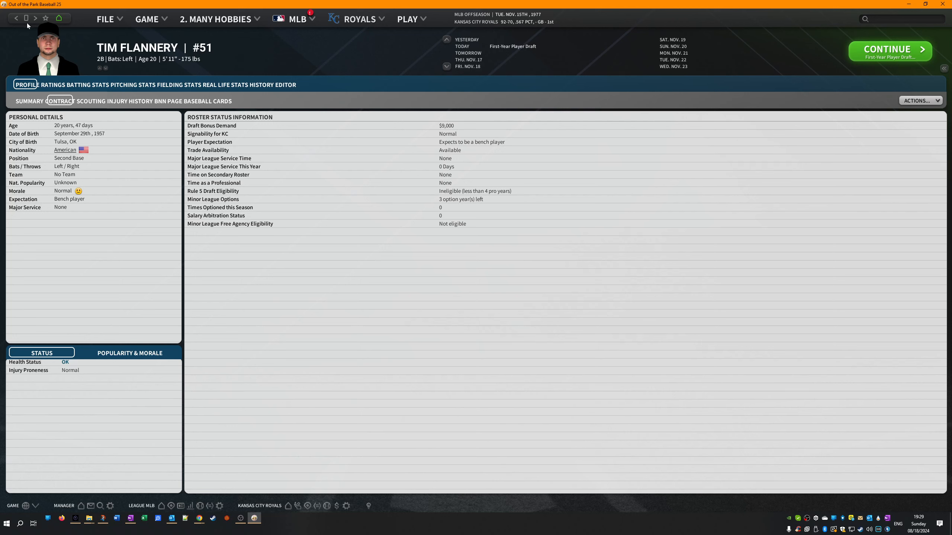
{"action": "left_click", "coordinate": [50, 84]}
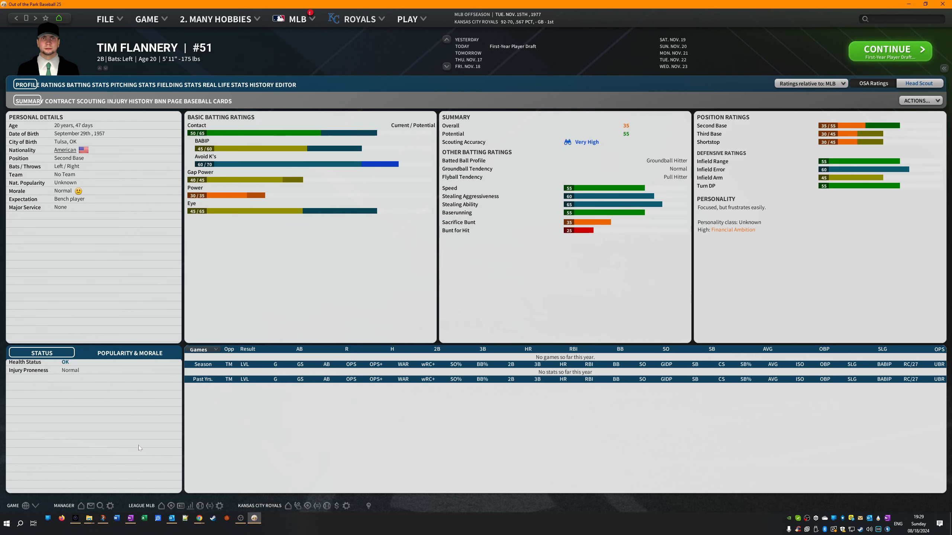
{"action": "mouse_move", "coordinate": [14, 19]}
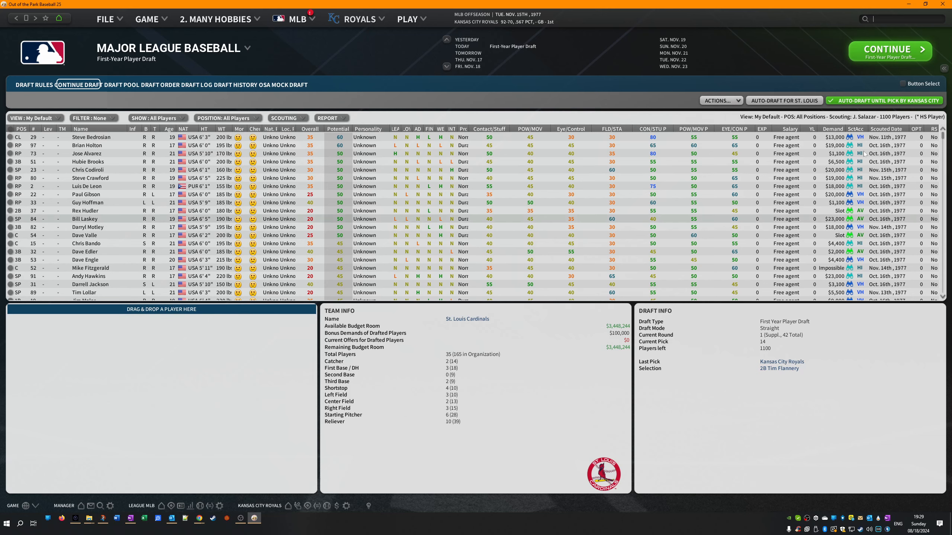
- Advance to the Royals' second-round pick and take first baseman Mark Ryal
{"action": "left_click", "coordinate": [884, 100]}
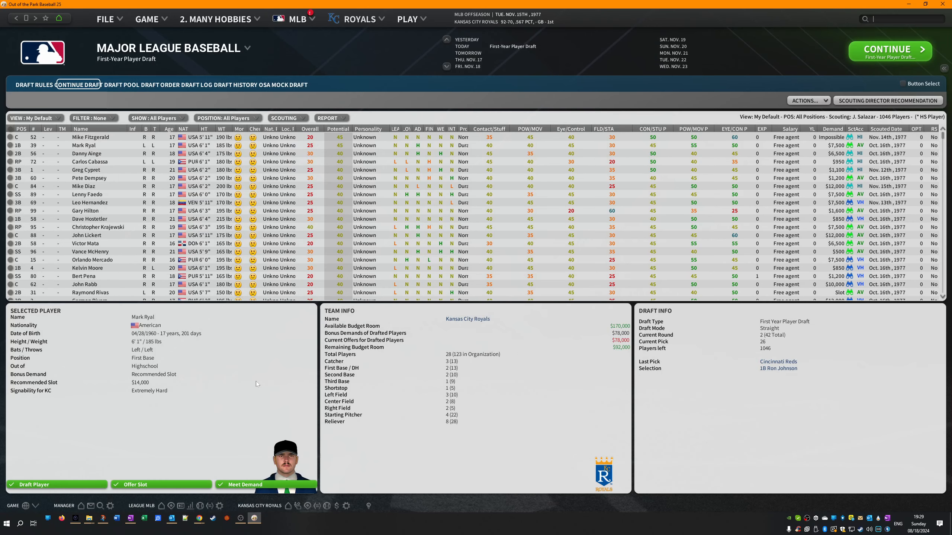
{"action": "mouse_move", "coordinate": [134, 193]}
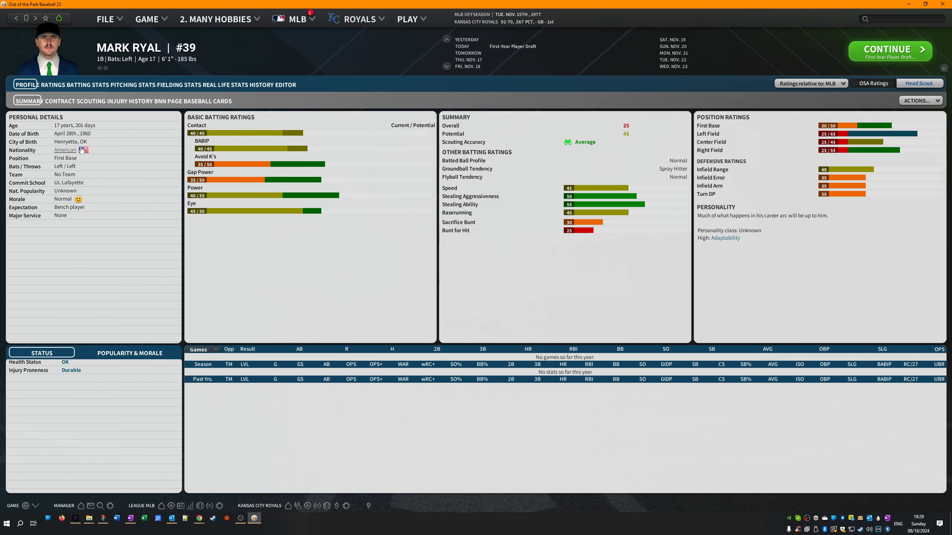
{"action": "left_click", "coordinate": [889, 51]}
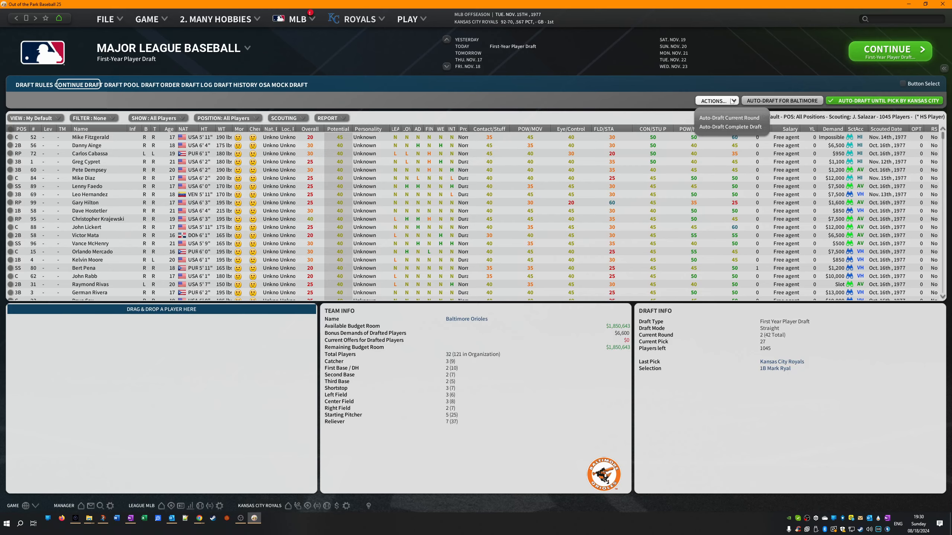
- Auto-complete the remainder of the 1977 draft and bring up the draft log
{"action": "left_click", "coordinate": [730, 127]}
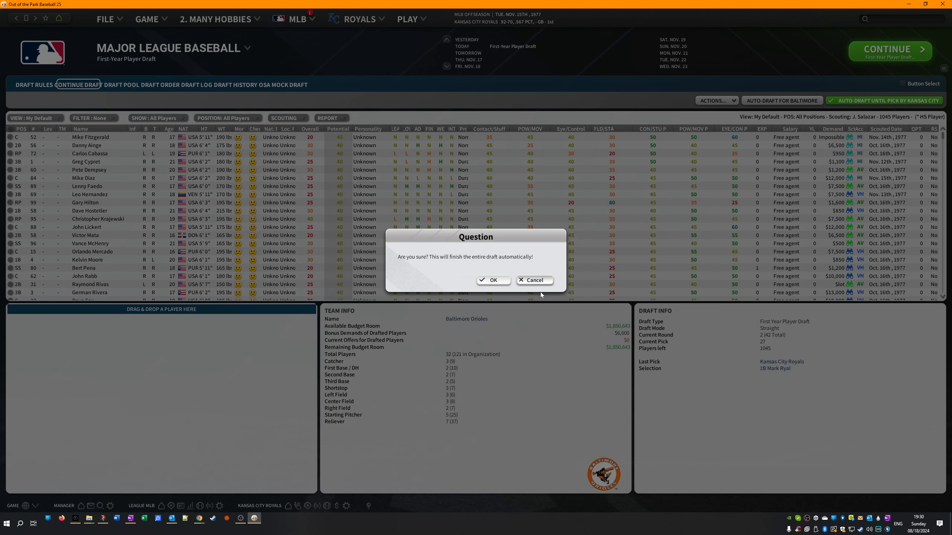
{"action": "left_click", "coordinate": [493, 279]}
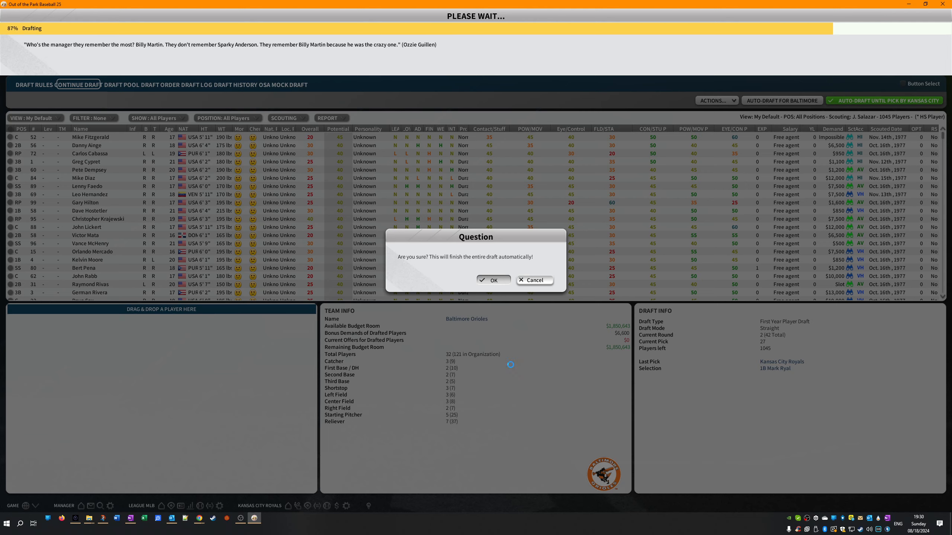
{"action": "left_click", "coordinate": [492, 280]}
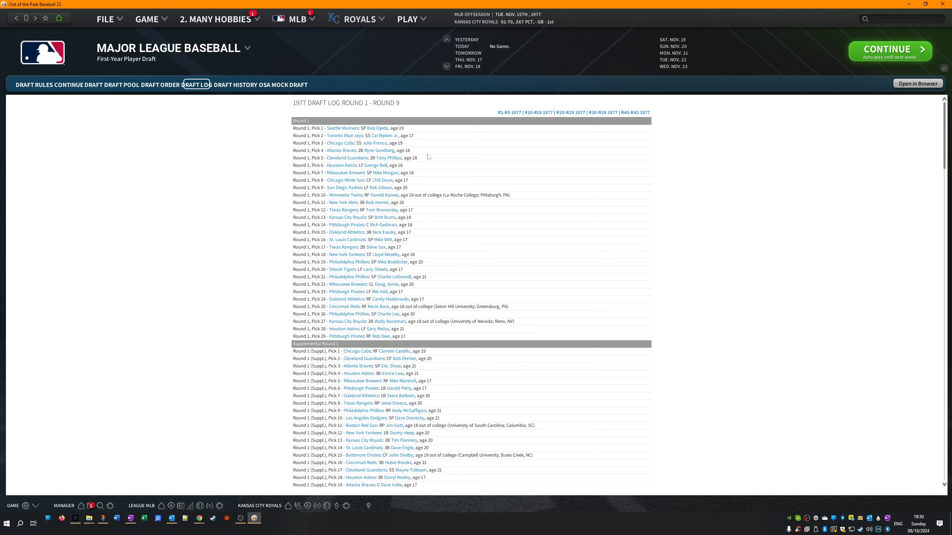
{"action": "mouse_move", "coordinate": [400, 165]}
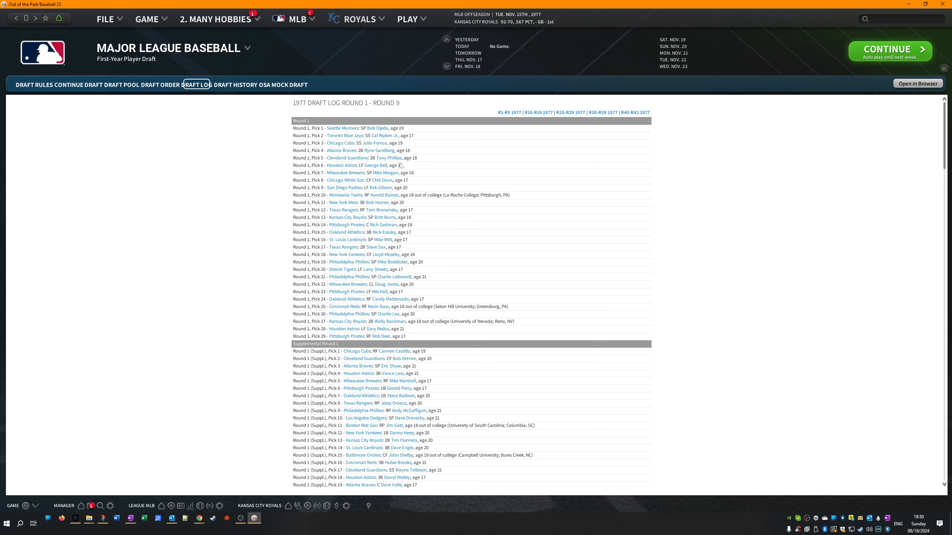
{"action": "mouse_move", "coordinate": [400, 169]}
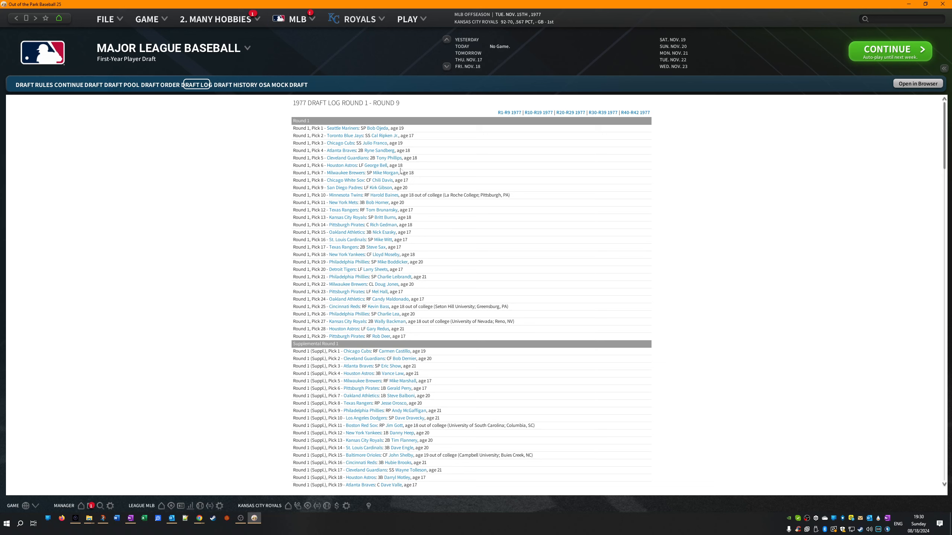
{"action": "mouse_move", "coordinate": [403, 187]}
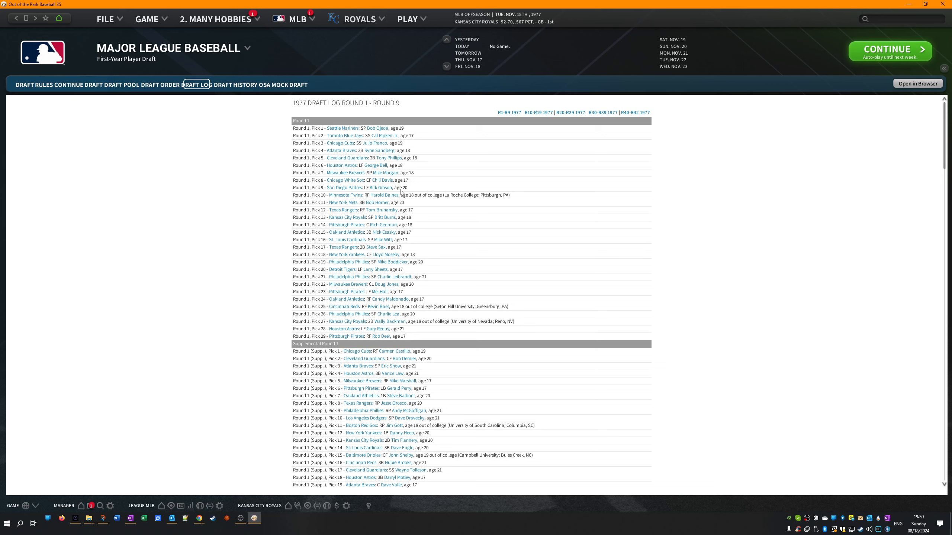
{"action": "mouse_move", "coordinate": [401, 201]}
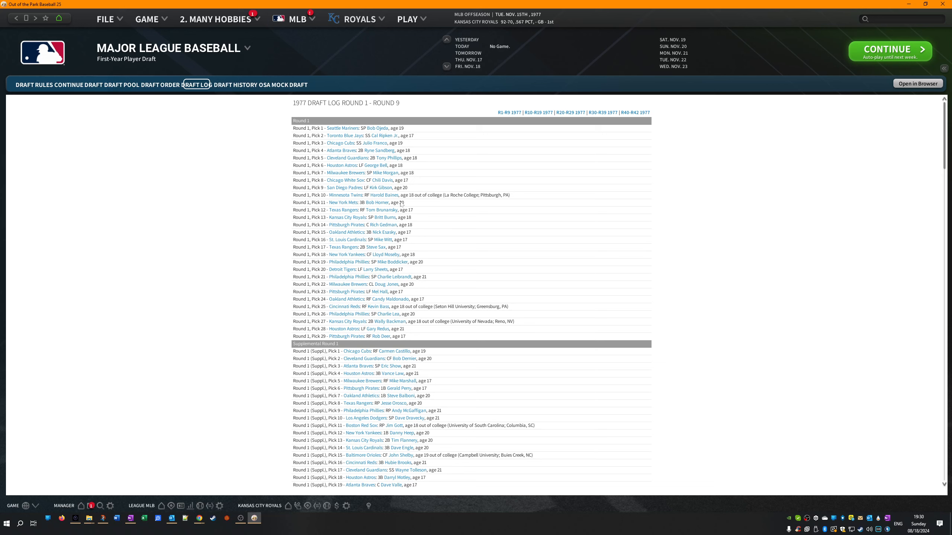
{"action": "mouse_move", "coordinate": [401, 202]}
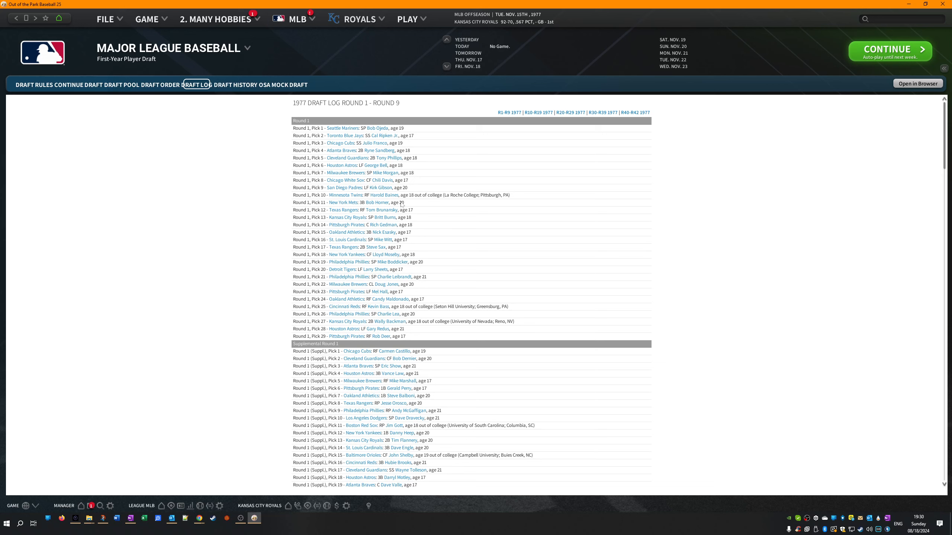
{"action": "mouse_move", "coordinate": [402, 207]}
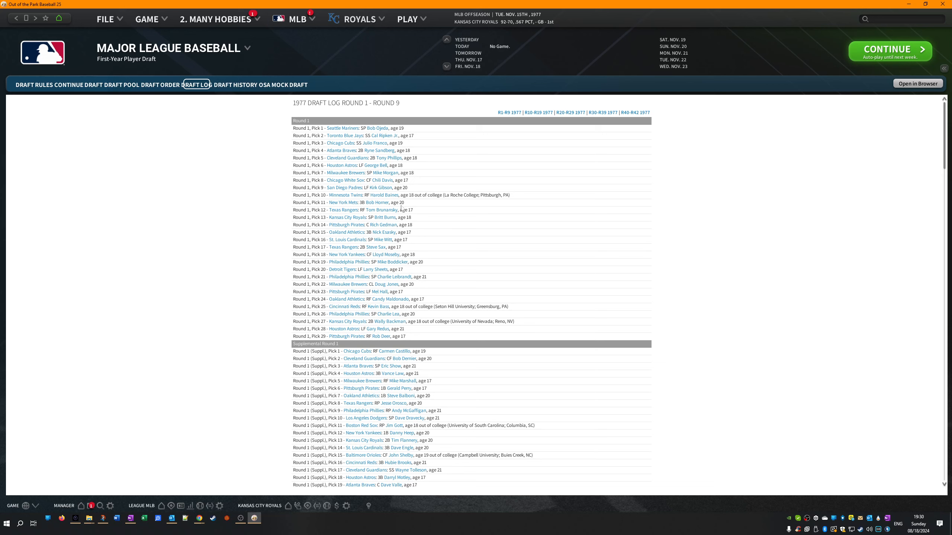
{"action": "mouse_move", "coordinate": [401, 207]}
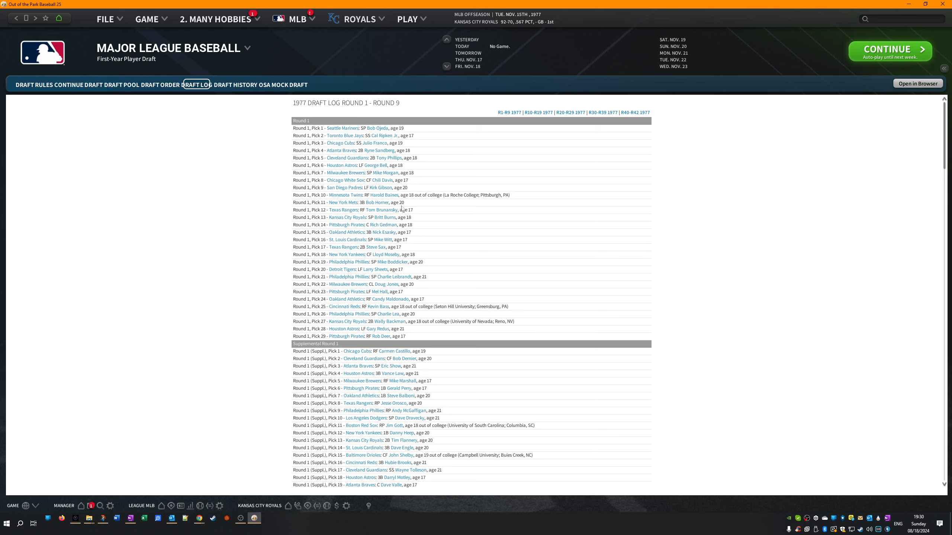
{"action": "mouse_move", "coordinate": [444, 222]}
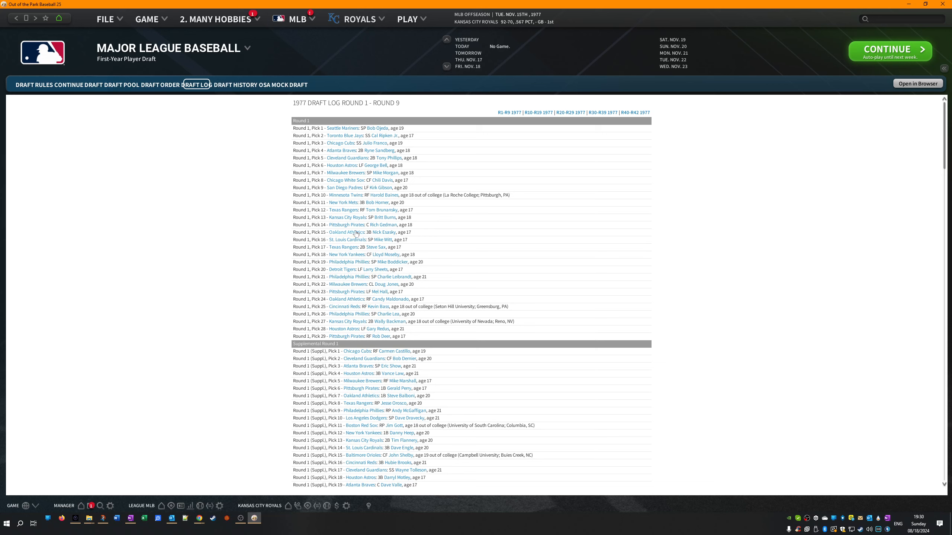
{"action": "mouse_move", "coordinate": [406, 239]}
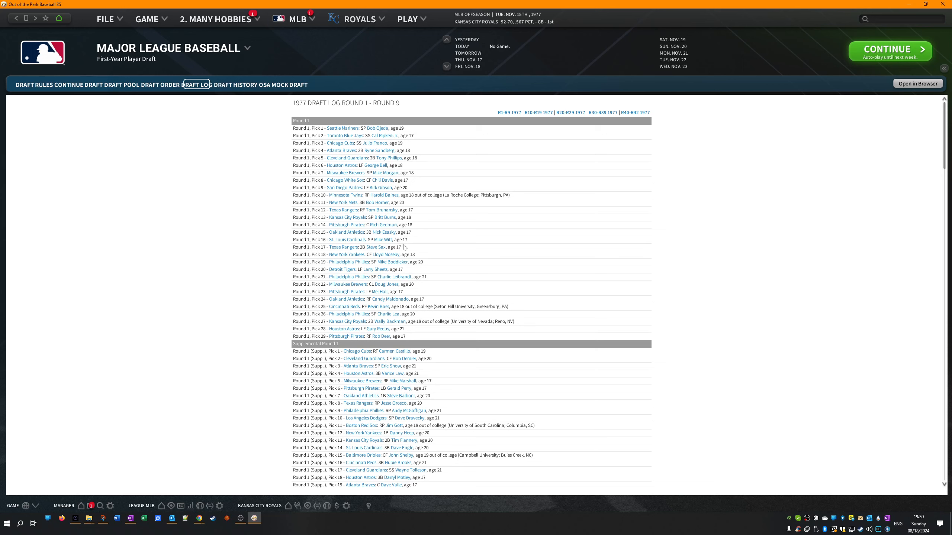
{"action": "mouse_move", "coordinate": [486, 291]}
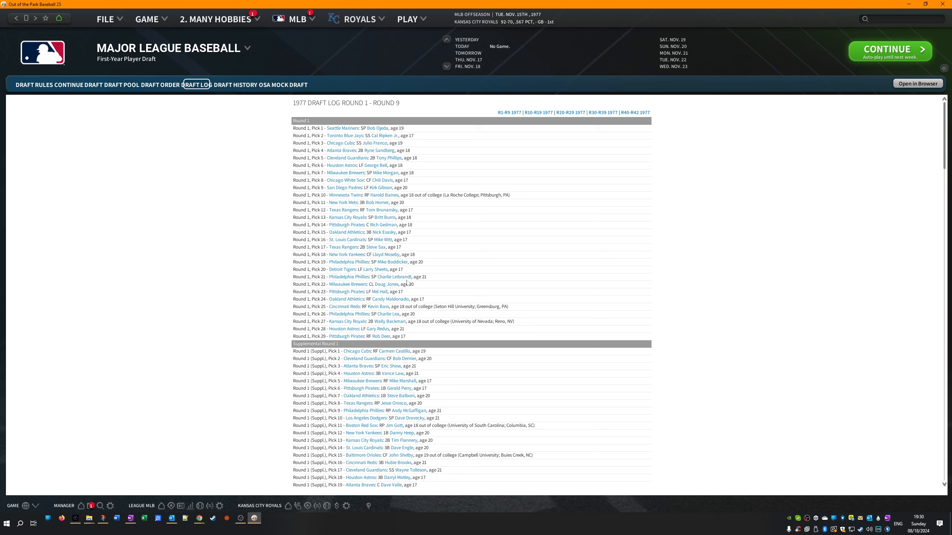
{"action": "mouse_move", "coordinate": [549, 310]}
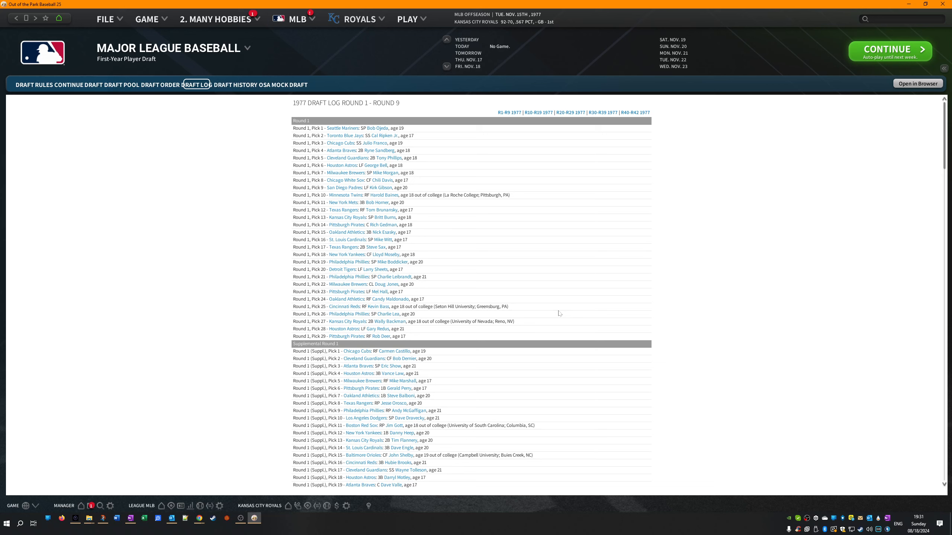
{"action": "mouse_move", "coordinate": [559, 312]}
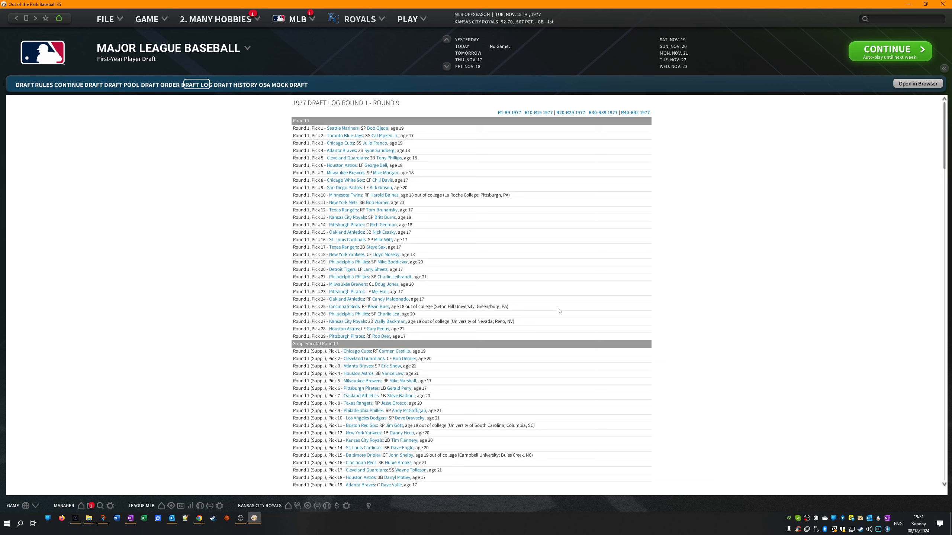
{"action": "mouse_move", "coordinate": [916, 276]}
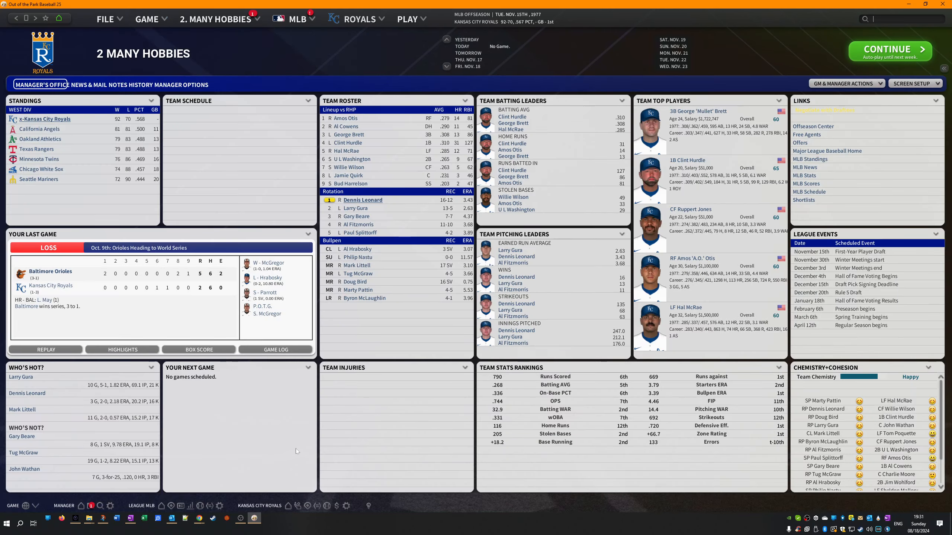
{"action": "mouse_move", "coordinate": [127, 186]}
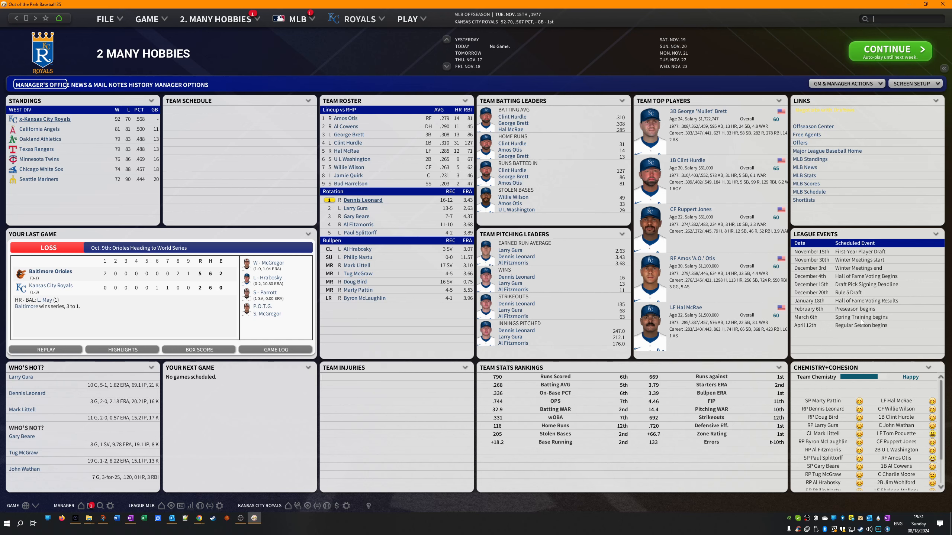
{"action": "mouse_move", "coordinate": [861, 314]}
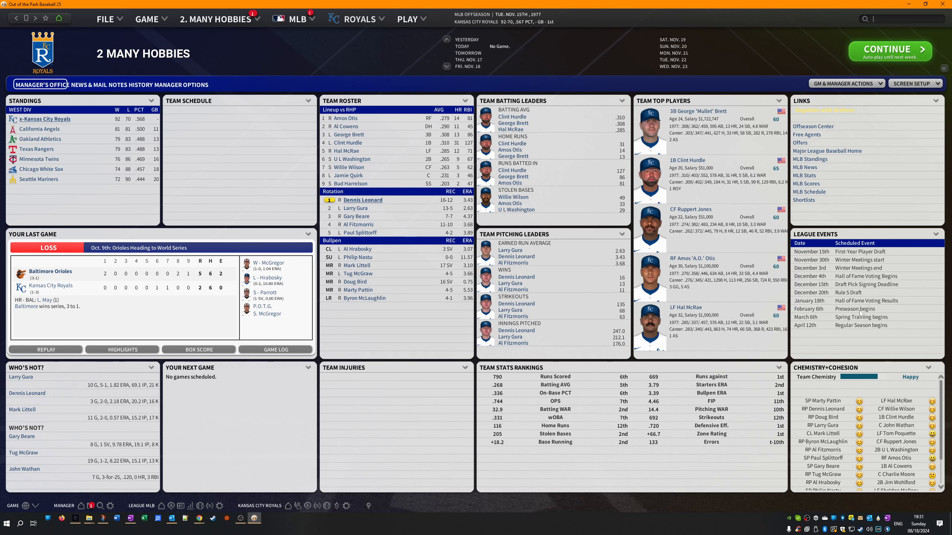